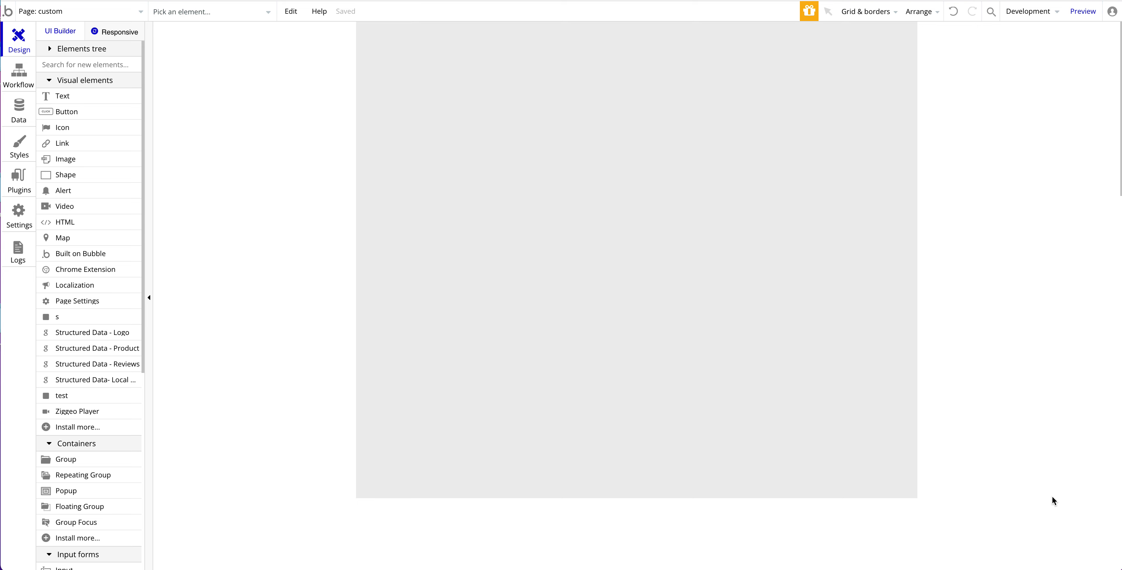
pyautogui.moveTo(143, 269)
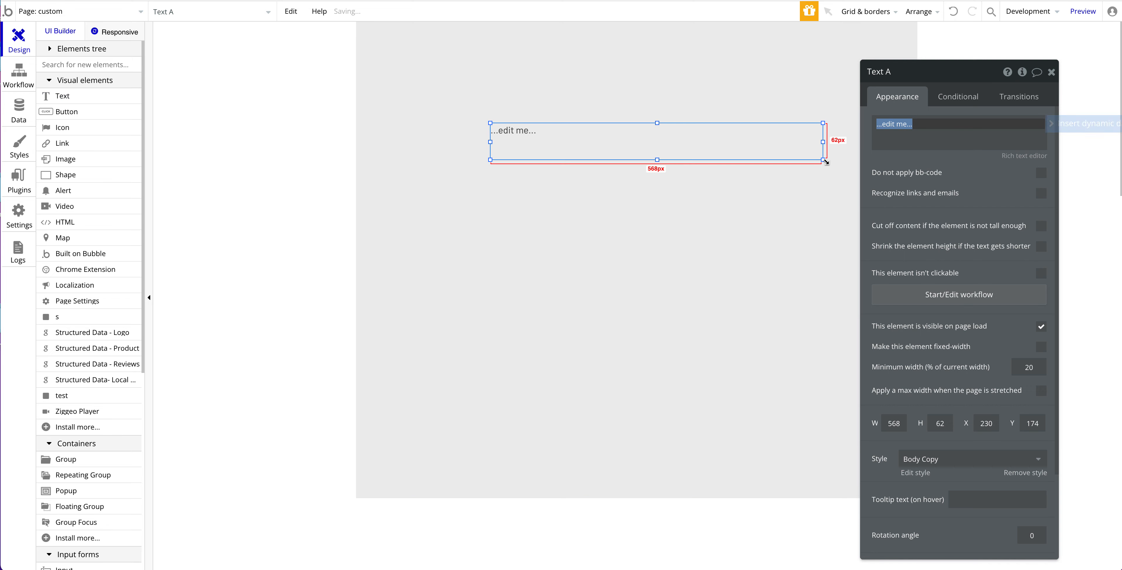
# Enter 'Database Structure' as the content of the new heading text element.
pyautogui.write('Datana')
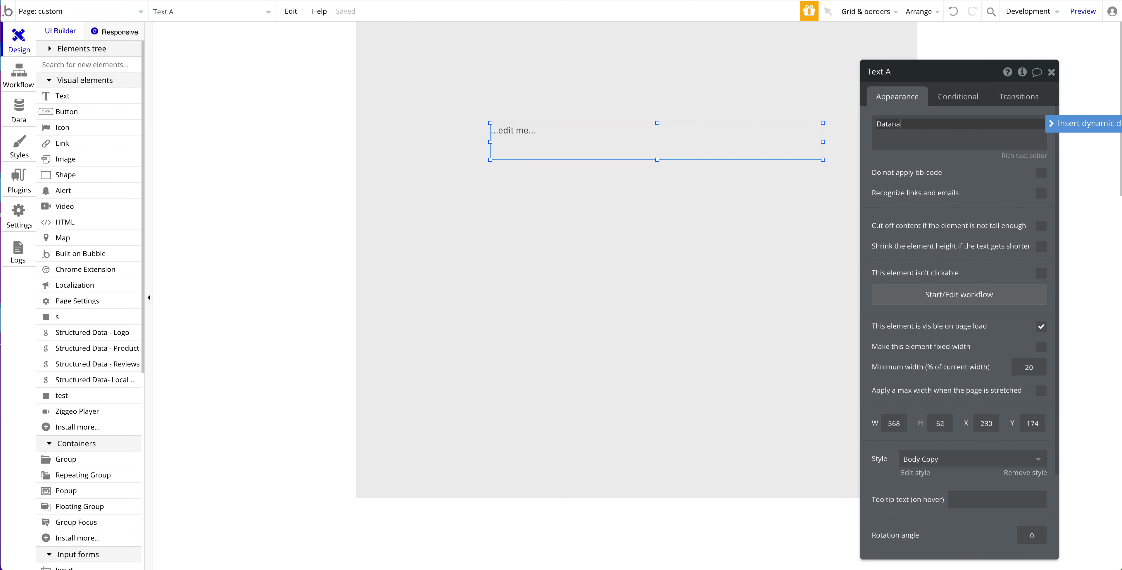
pyautogui.write('Database Struc')
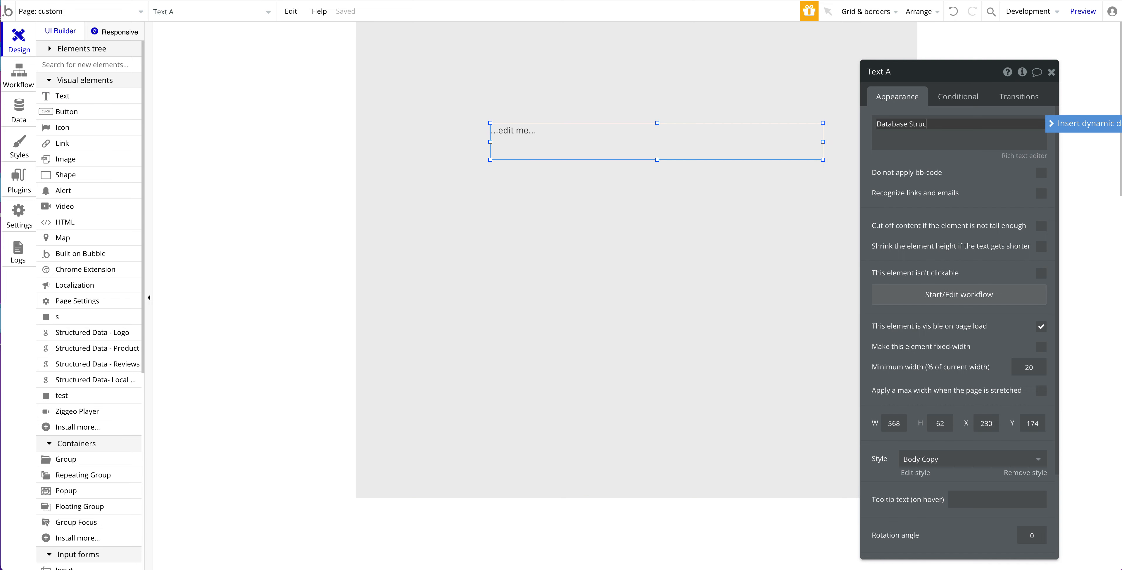
pyautogui.write('ture')
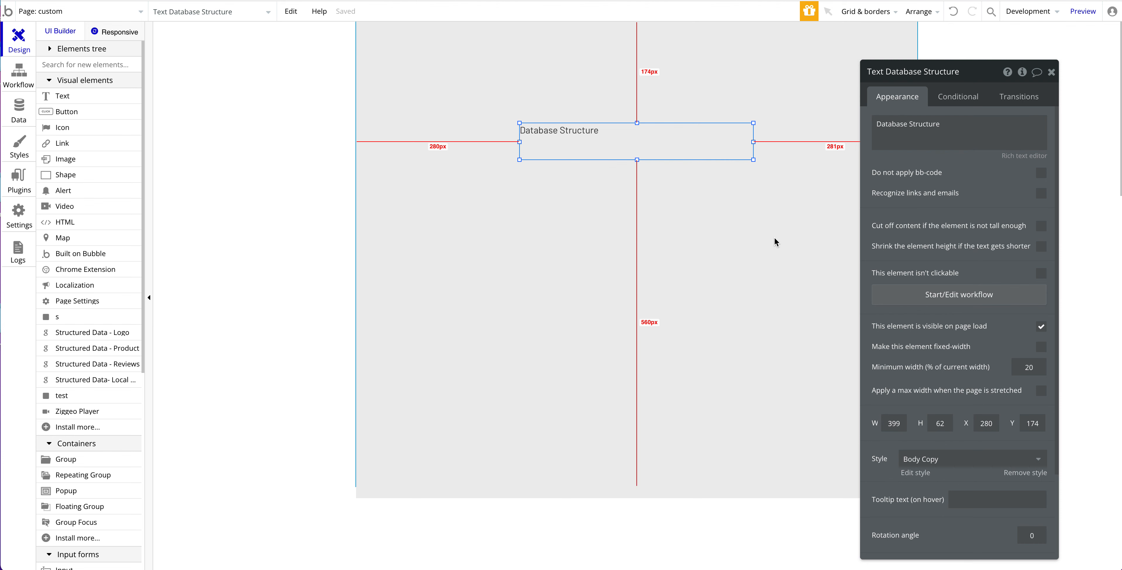
# Switch to the Data section to list the app's data types with Company's fields shown.
pyautogui.click(19, 111)
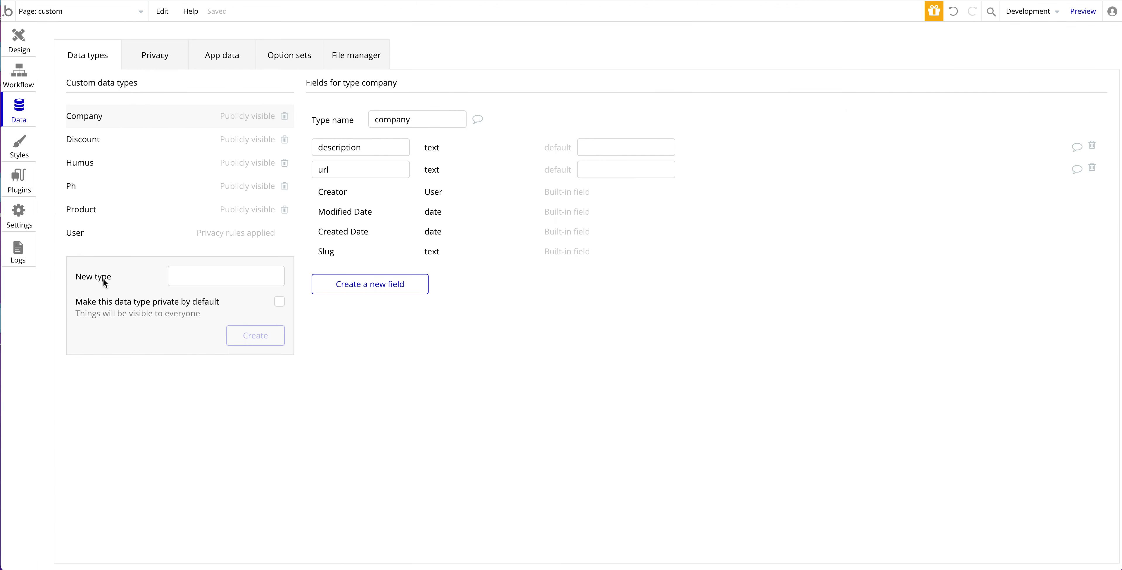
pyautogui.moveTo(382, 214)
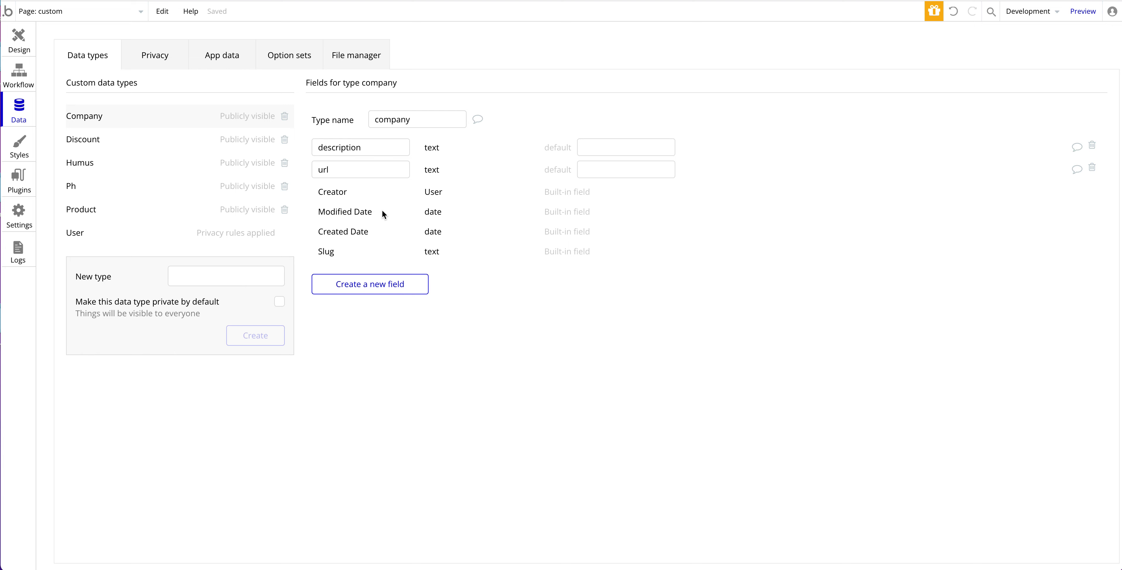
pyautogui.moveTo(273, 139)
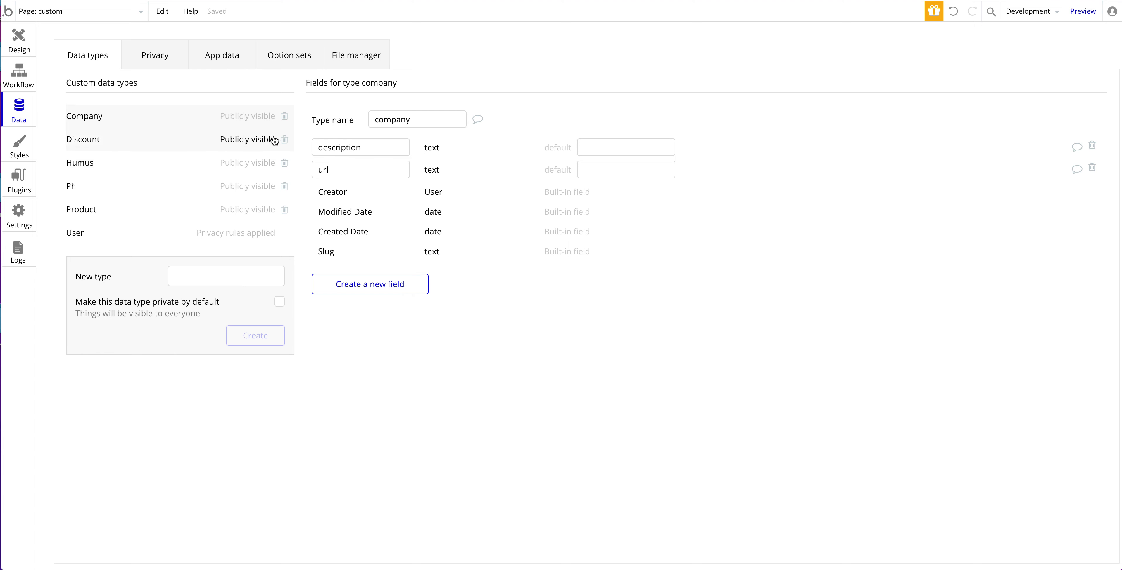
pyautogui.moveTo(475, 251)
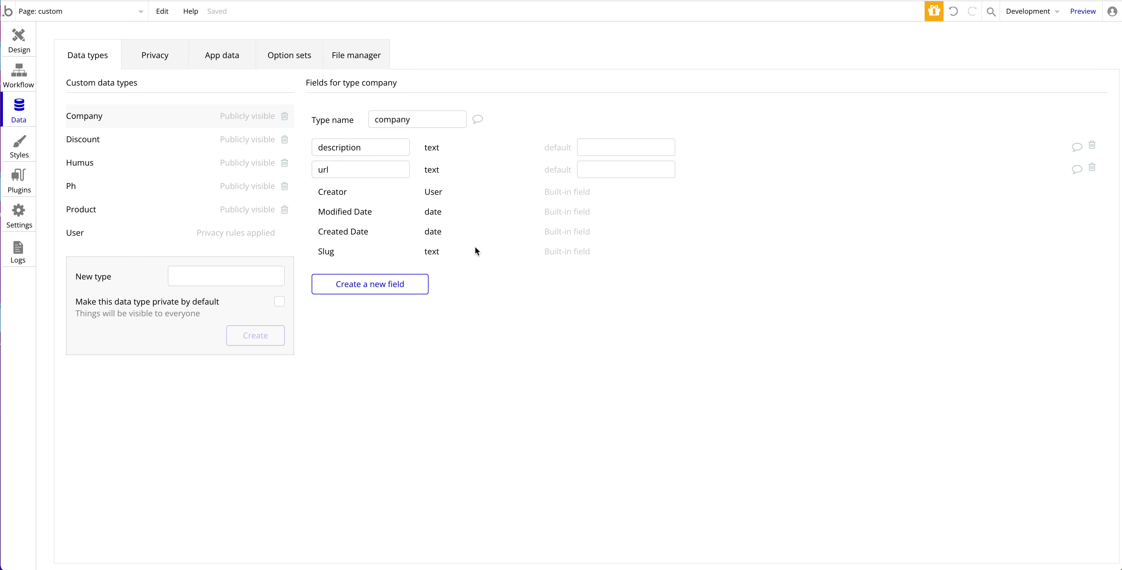
pyautogui.moveTo(156, 55)
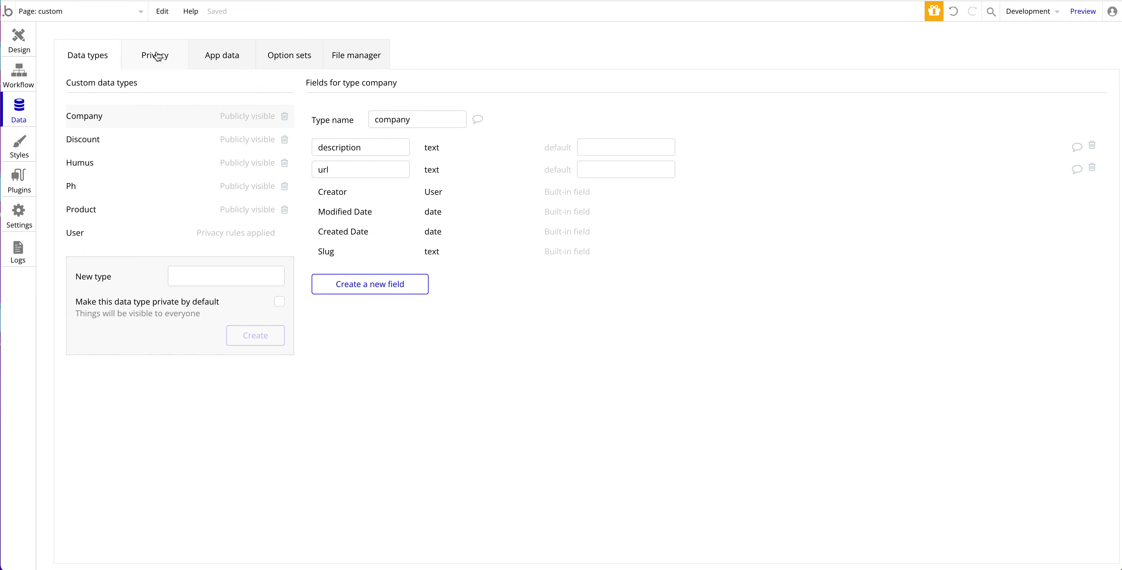
# Back in the page design, start a second heading line reading 'Repeating Group Structure'.
pyautogui.click(18, 35)
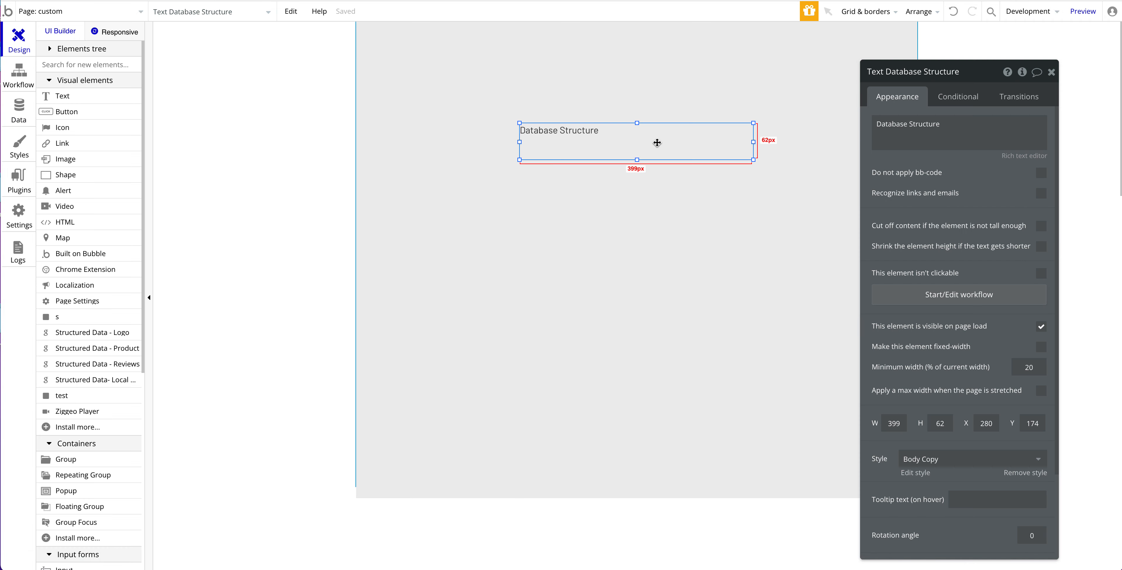
pyautogui.click(958, 124)
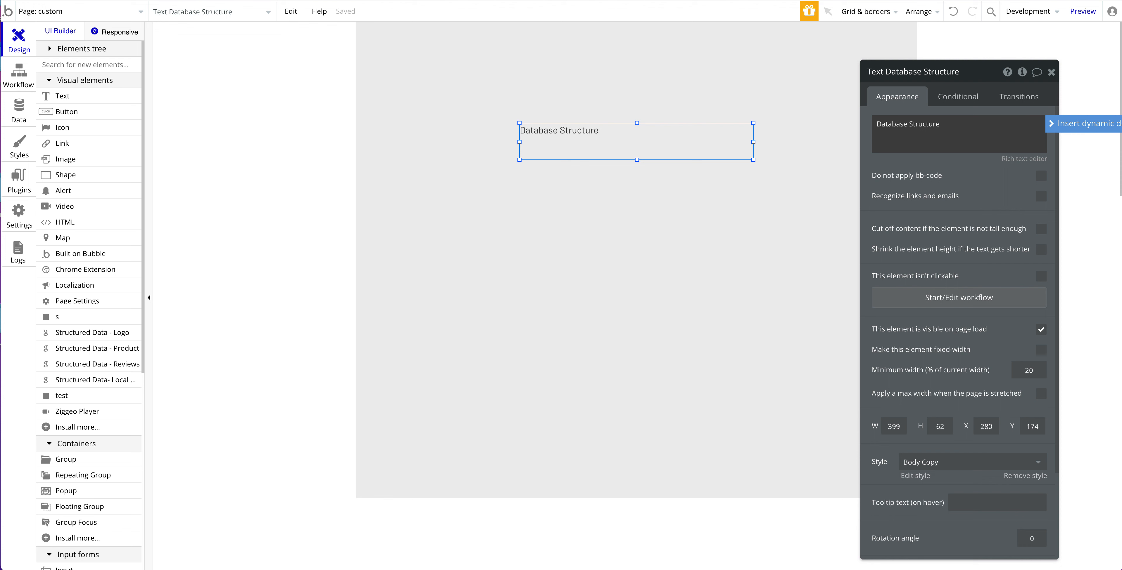
pyautogui.write('Repo')
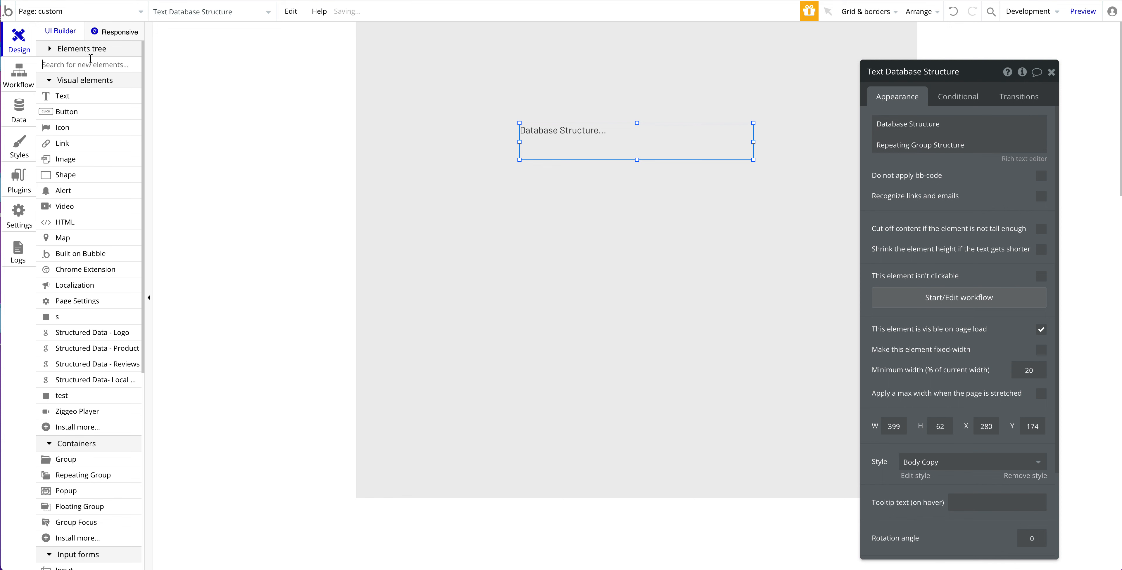
# Add a Repeating Group found via 'rep' and choose its layout style from the dropdown.
pyautogui.write('rep')
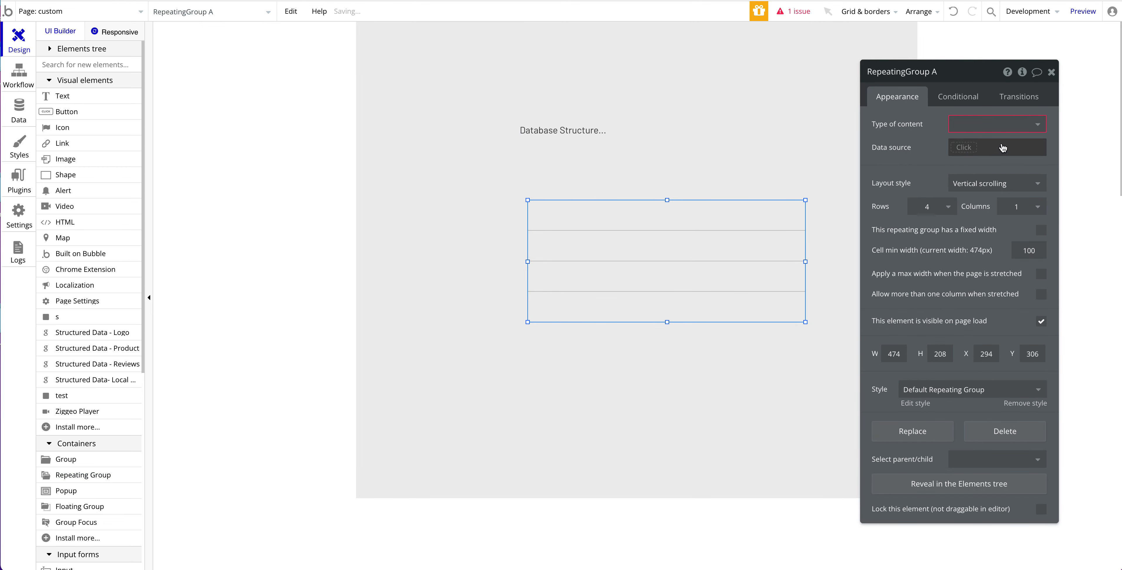
pyautogui.click(994, 182)
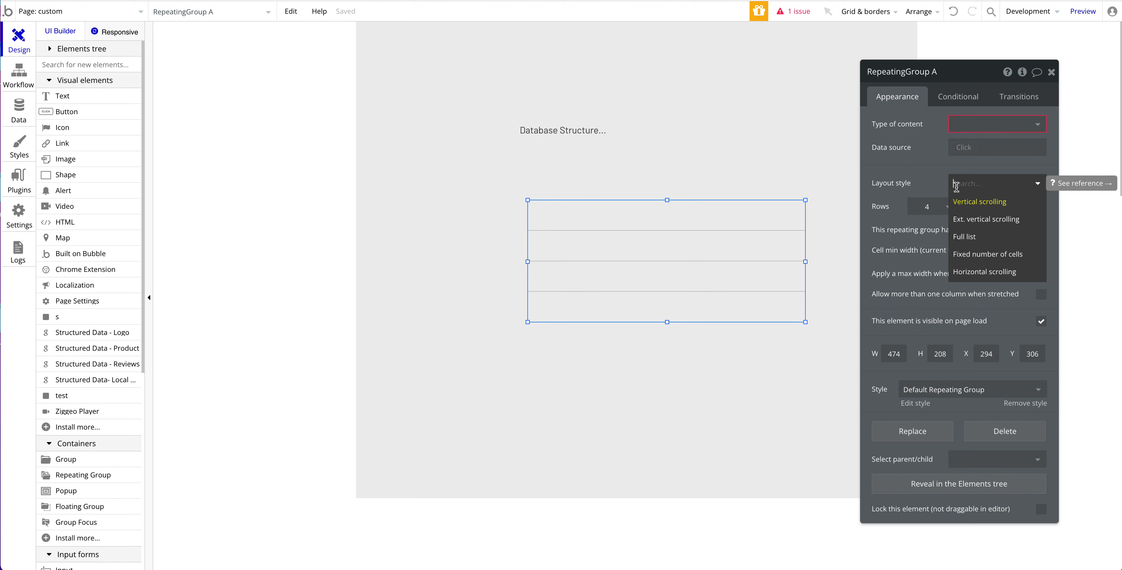
pyautogui.click(965, 236)
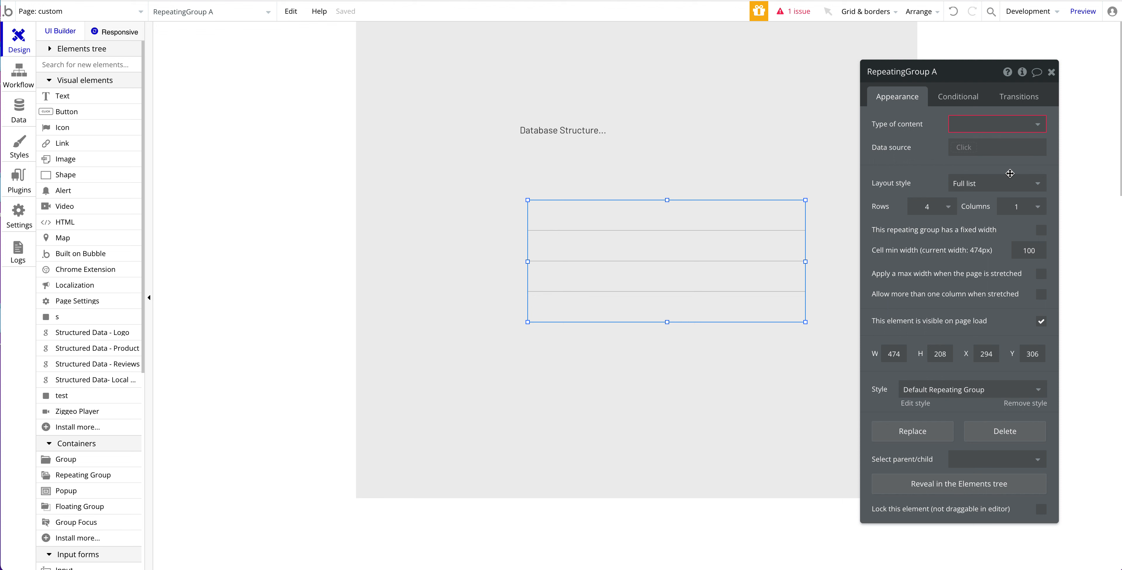
pyautogui.click(994, 183)
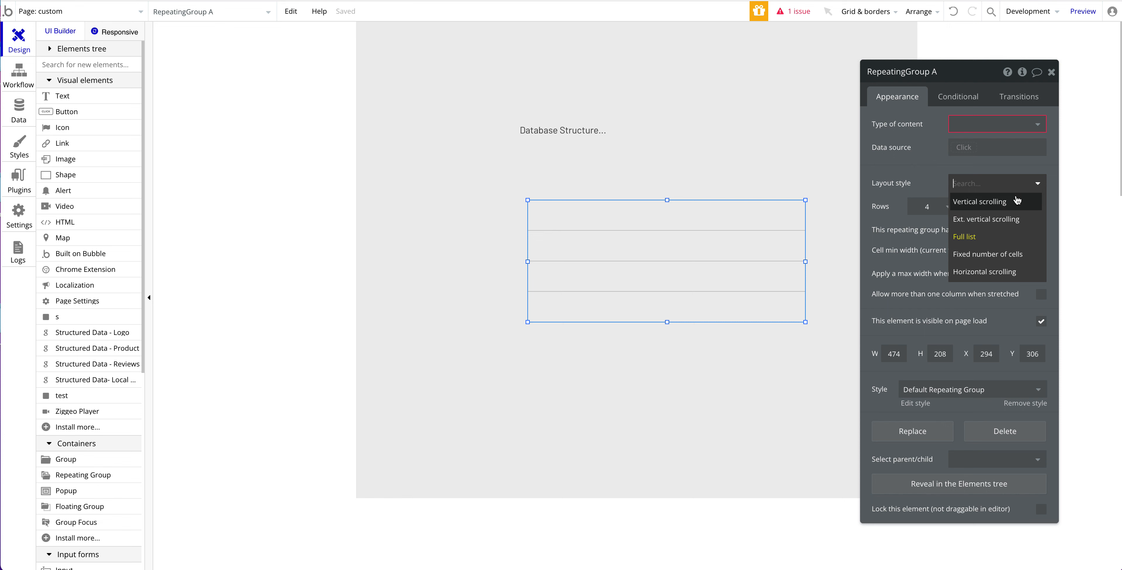
pyautogui.moveTo(1015, 204)
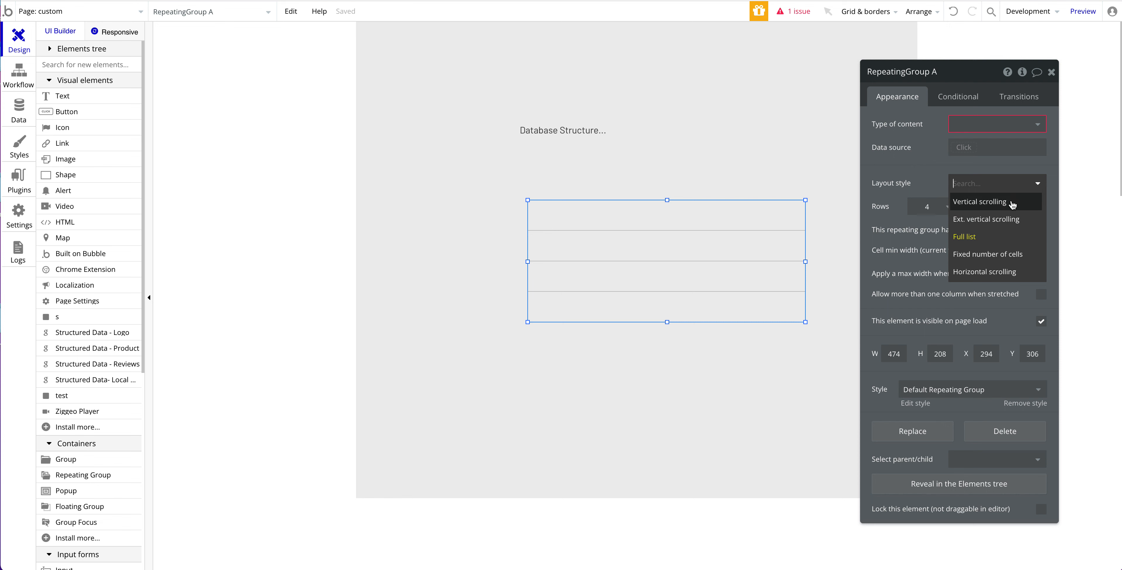
pyautogui.click(987, 254)
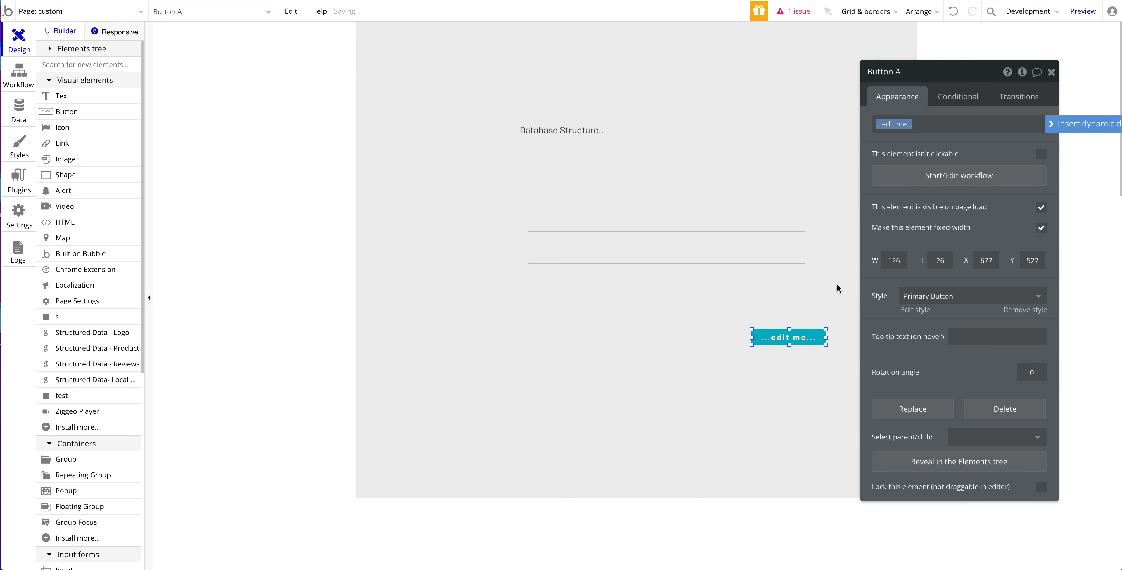
# Label the button 'Next Page' with a click workflow showing the group's next page.
pyautogui.write('Next Page')
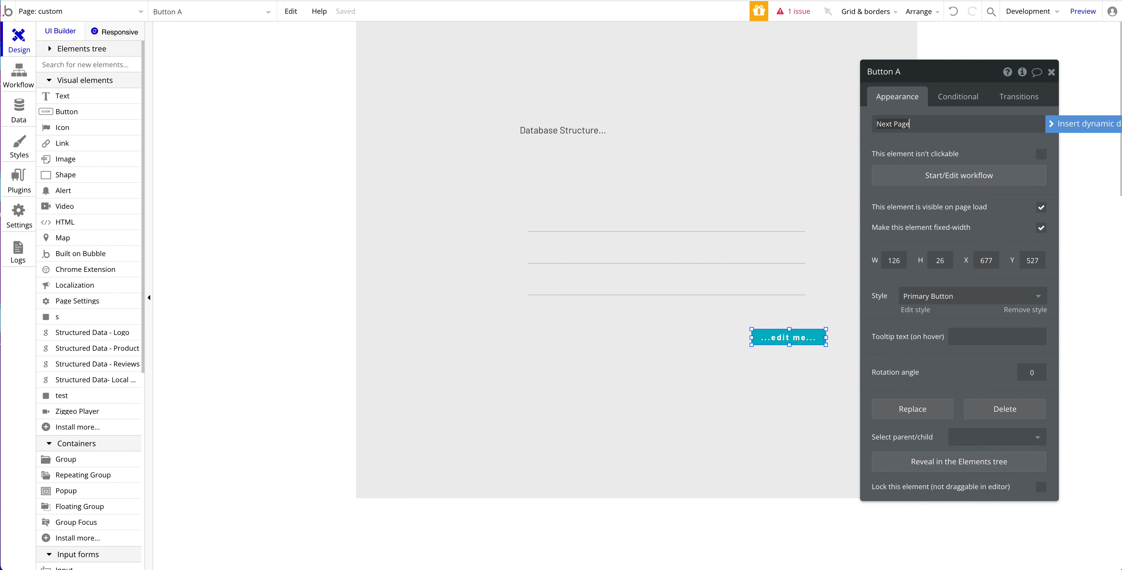
pyautogui.click(959, 176)
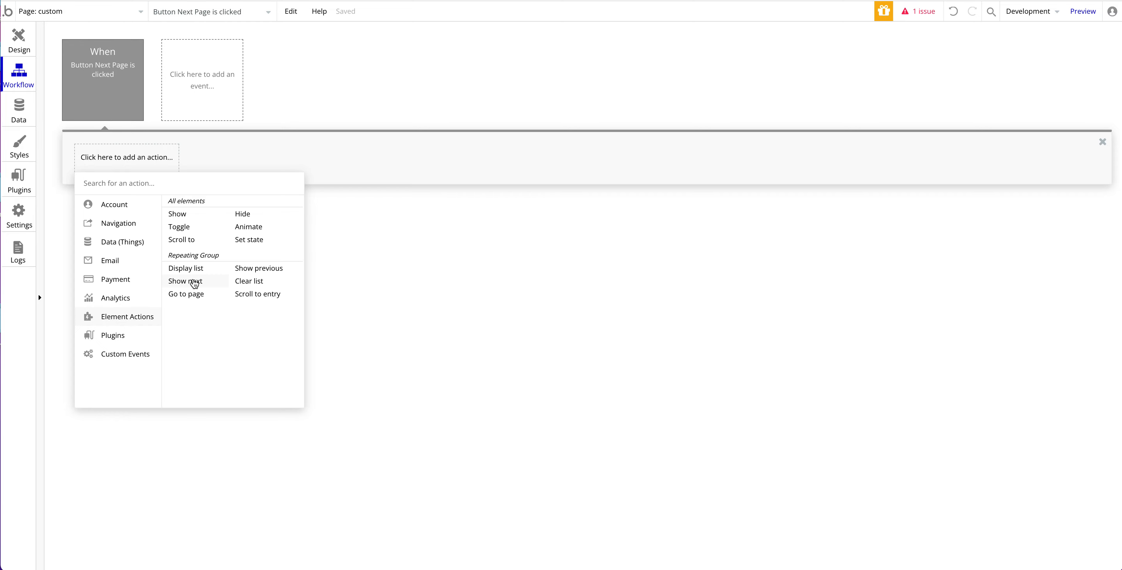
pyautogui.click(19, 40)
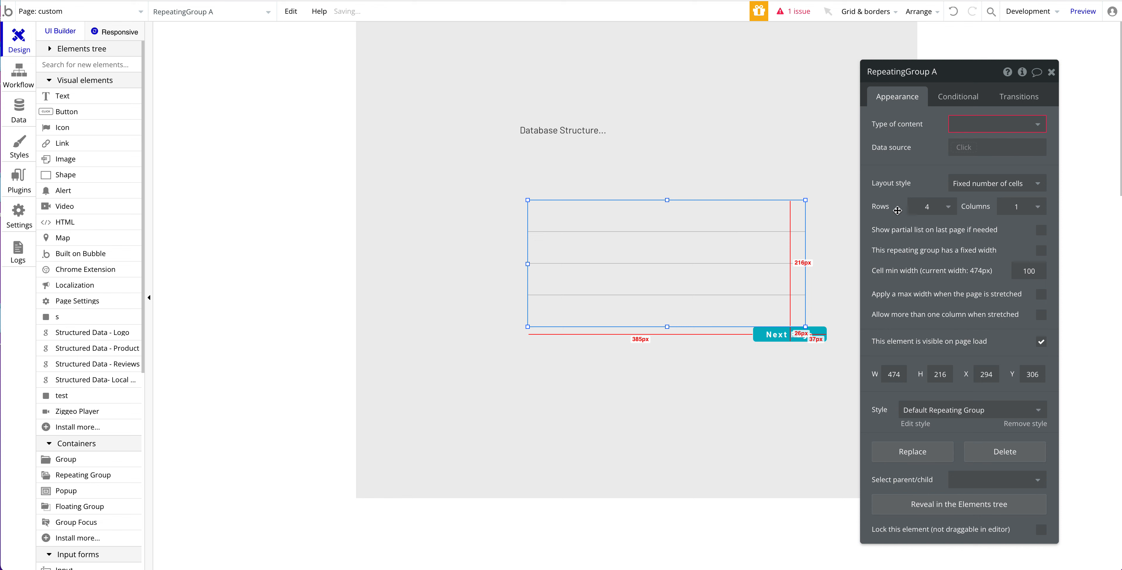
# Set the repeating group to a fixed number of cells with 2 rows per page.
pyautogui.click(930, 207)
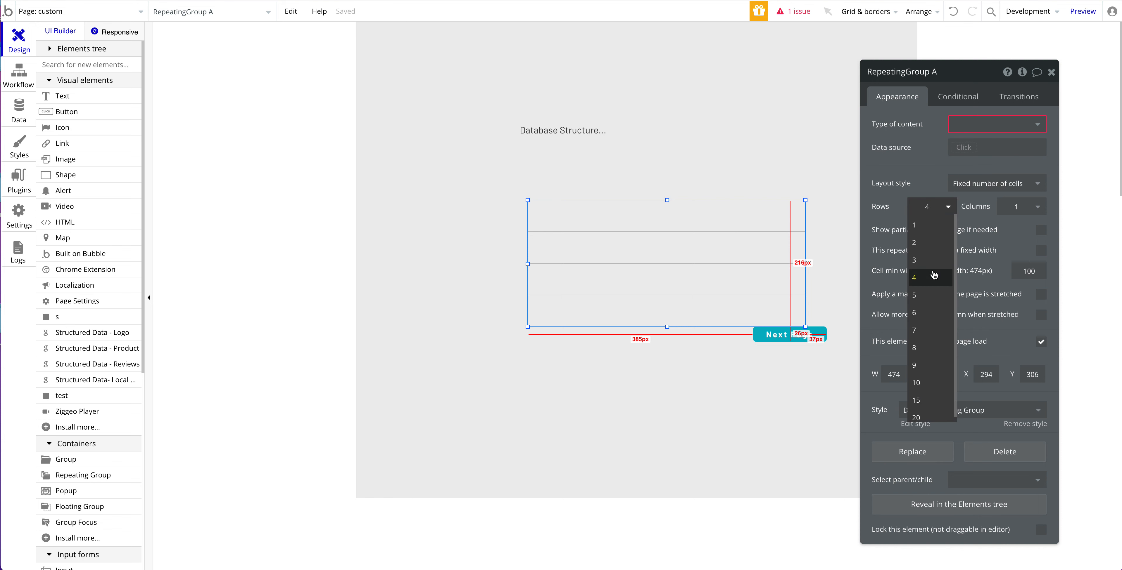
pyautogui.click(779, 340)
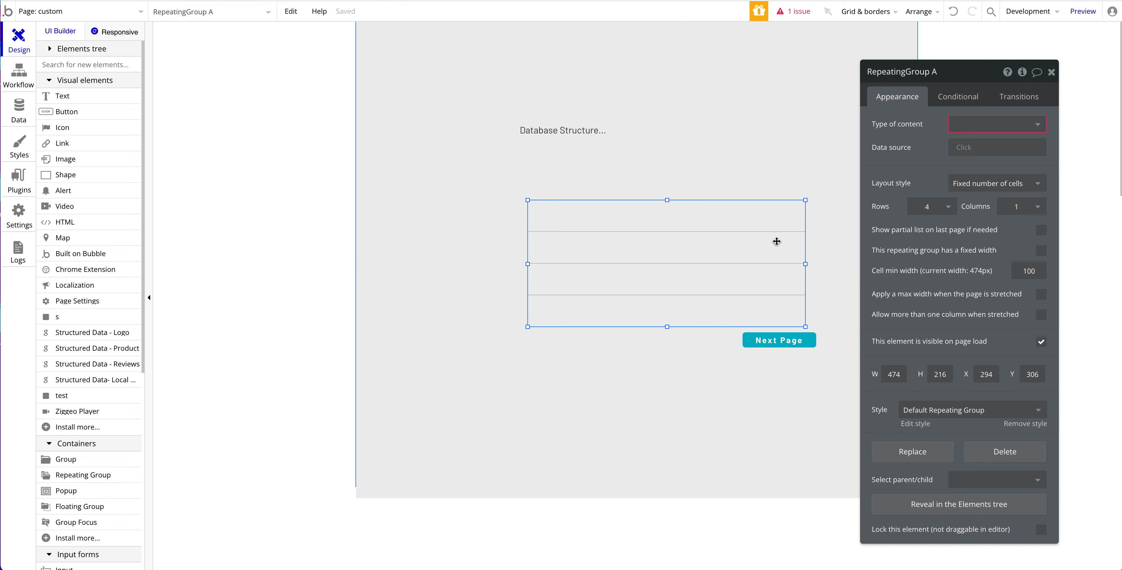
pyautogui.click(930, 206)
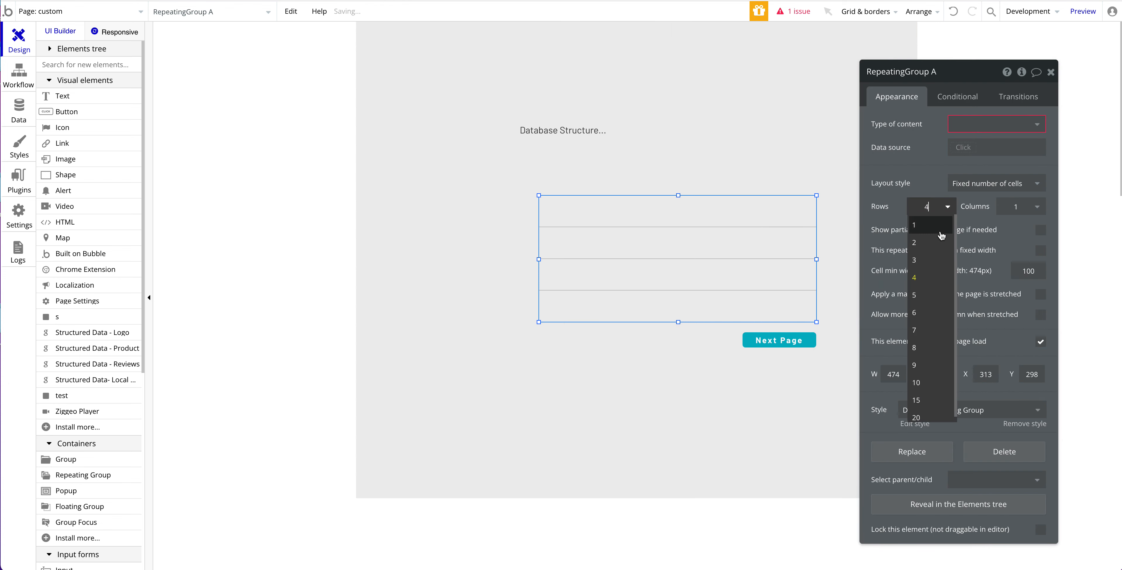
pyautogui.click(914, 242)
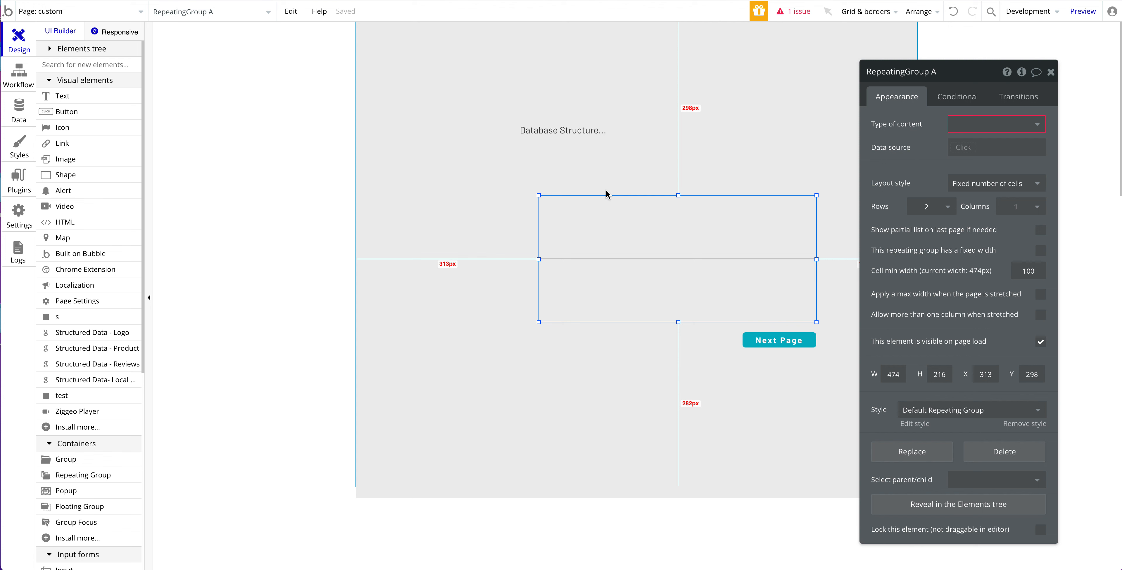
pyautogui.moveTo(515, 277)
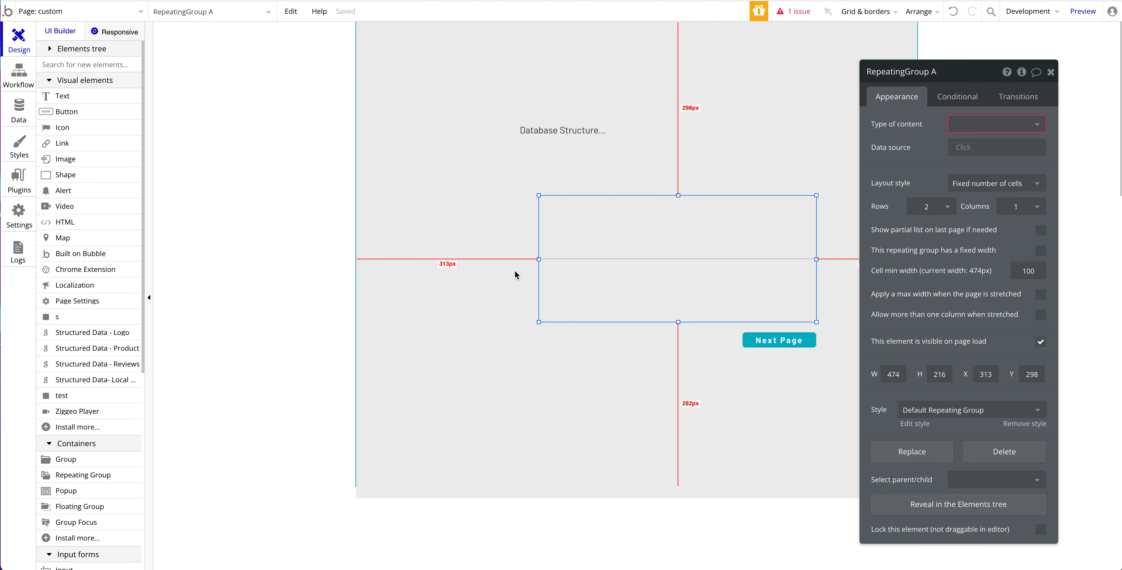
# Create a text field named 'example' on the User data type and return to Design.
pyautogui.click(19, 111)
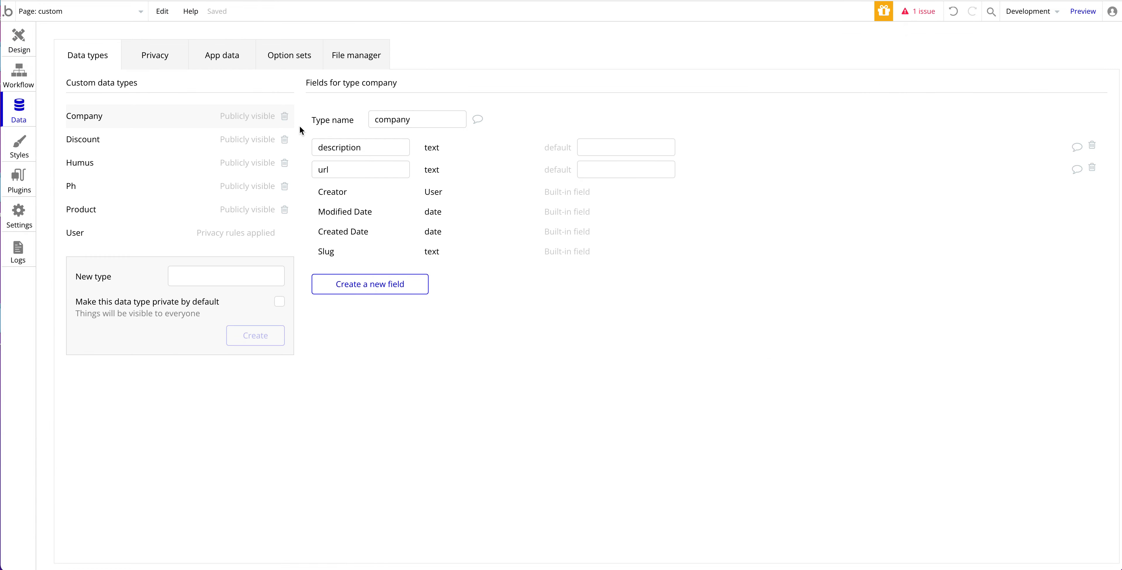
pyautogui.click(75, 233)
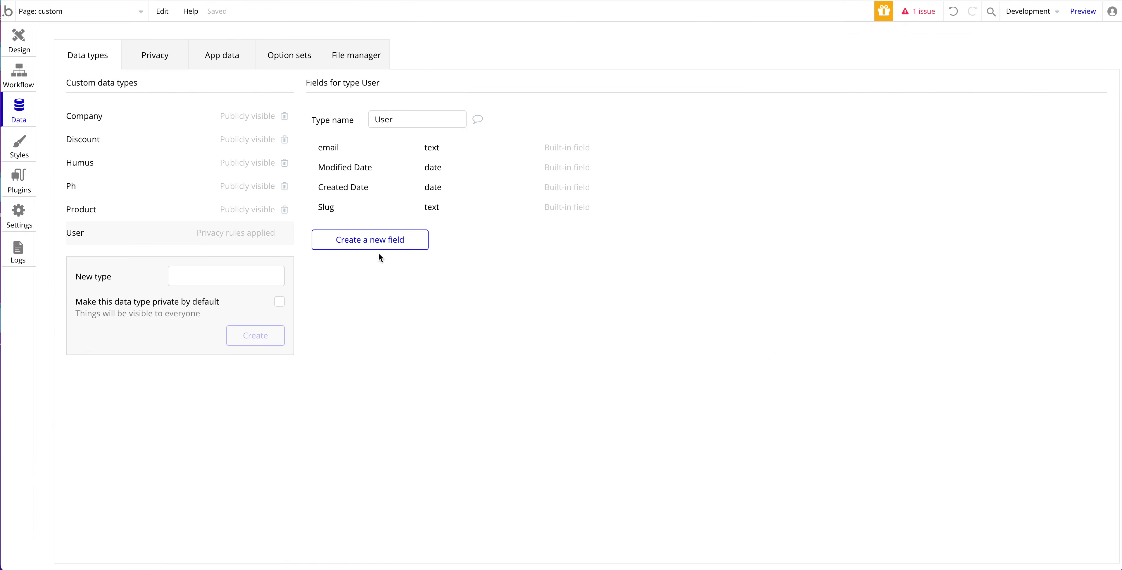
pyautogui.click(370, 240)
pyautogui.write('example')
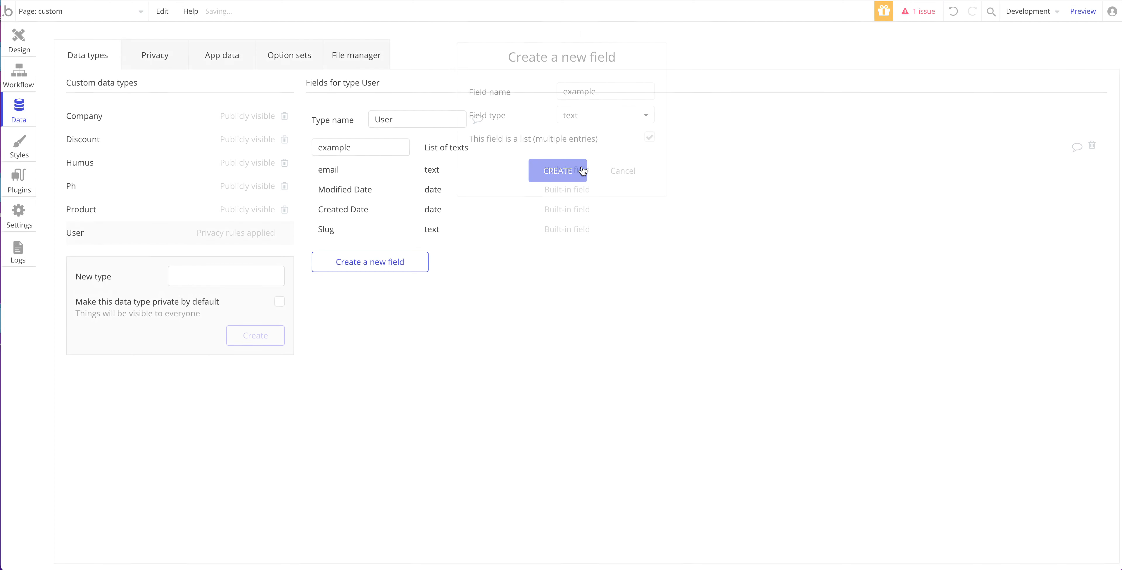
pyautogui.click(19, 35)
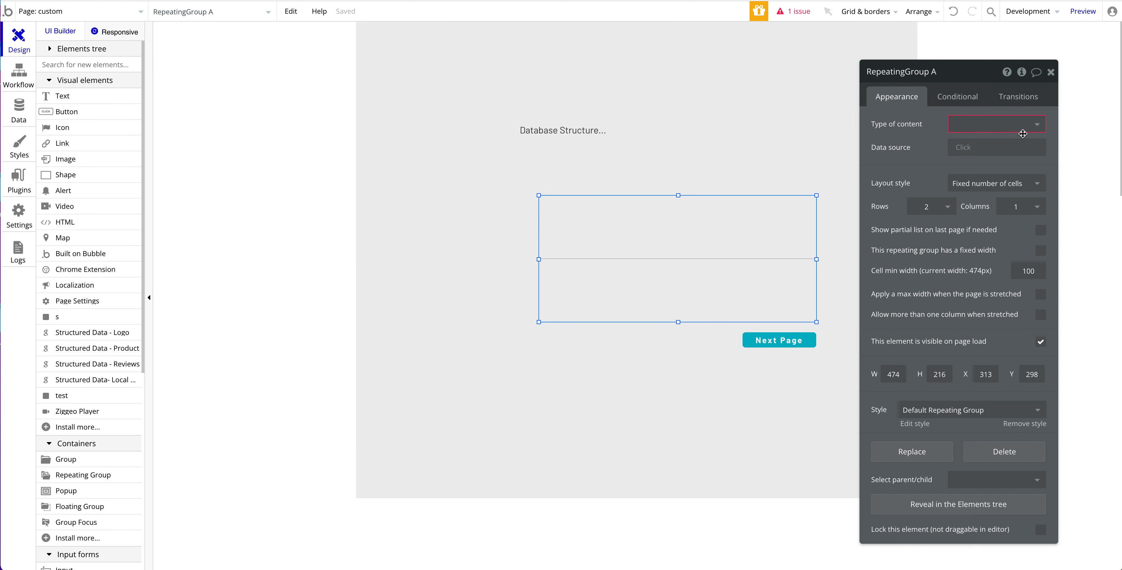
# Give the inner repeating group text content sourced from the current cell's User's example.
pyautogui.click(995, 148)
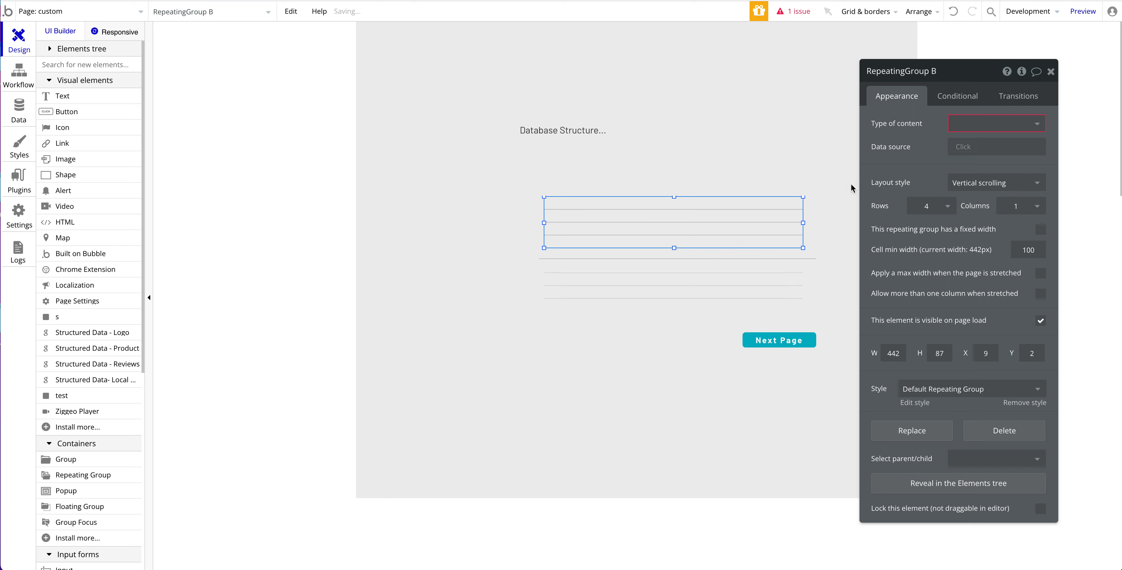
pyautogui.write('te')
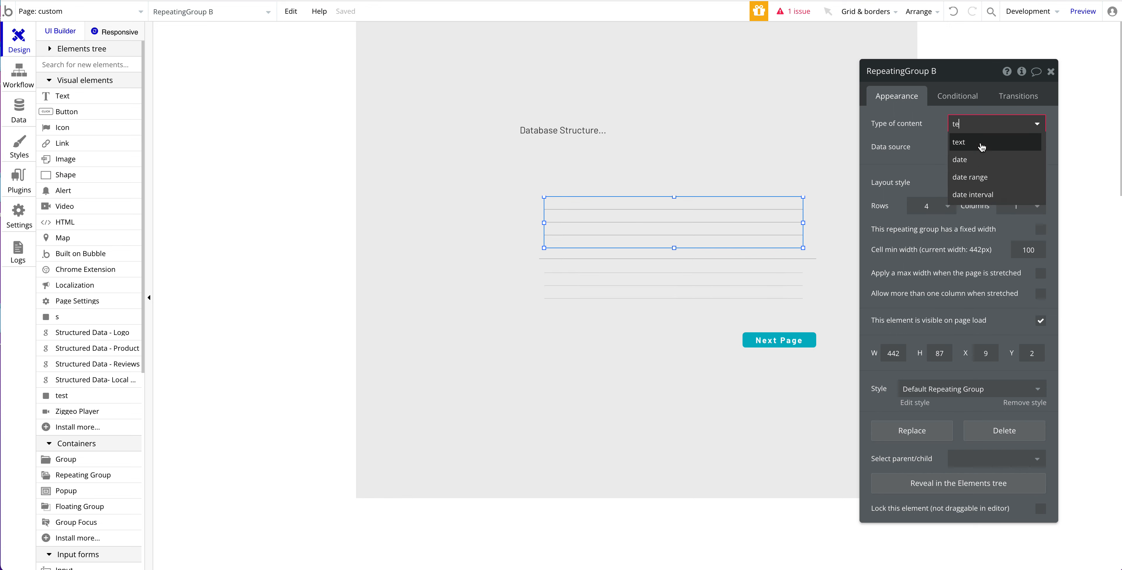
pyautogui.click(958, 141)
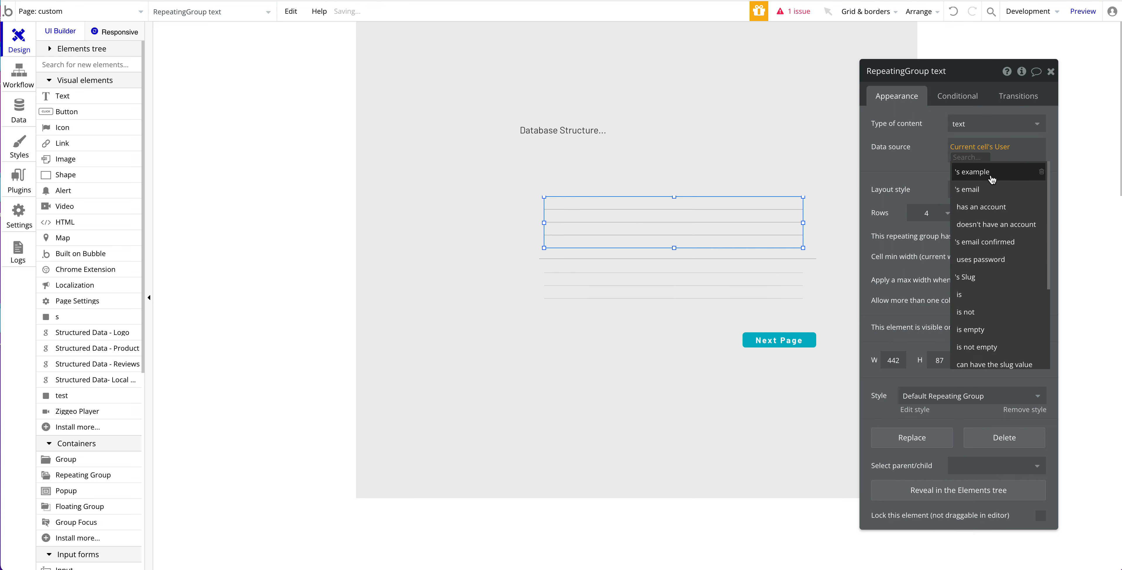
pyautogui.click(971, 172)
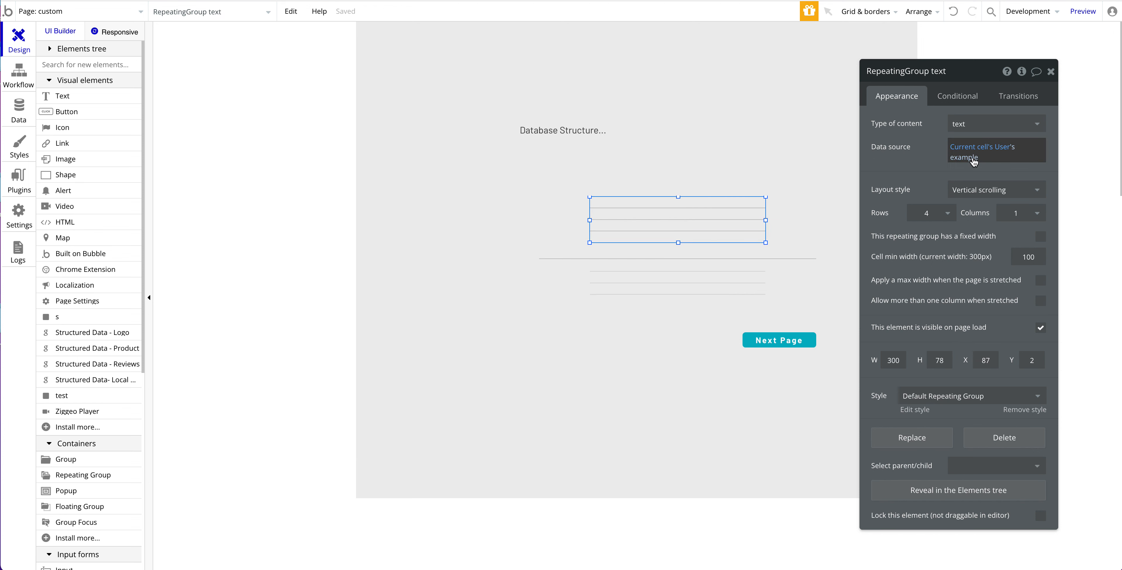
# Reposition and enlarge the inner repeating group within the User cell.
pyautogui.moveTo(676, 219); pyautogui.dragTo(669, 230)
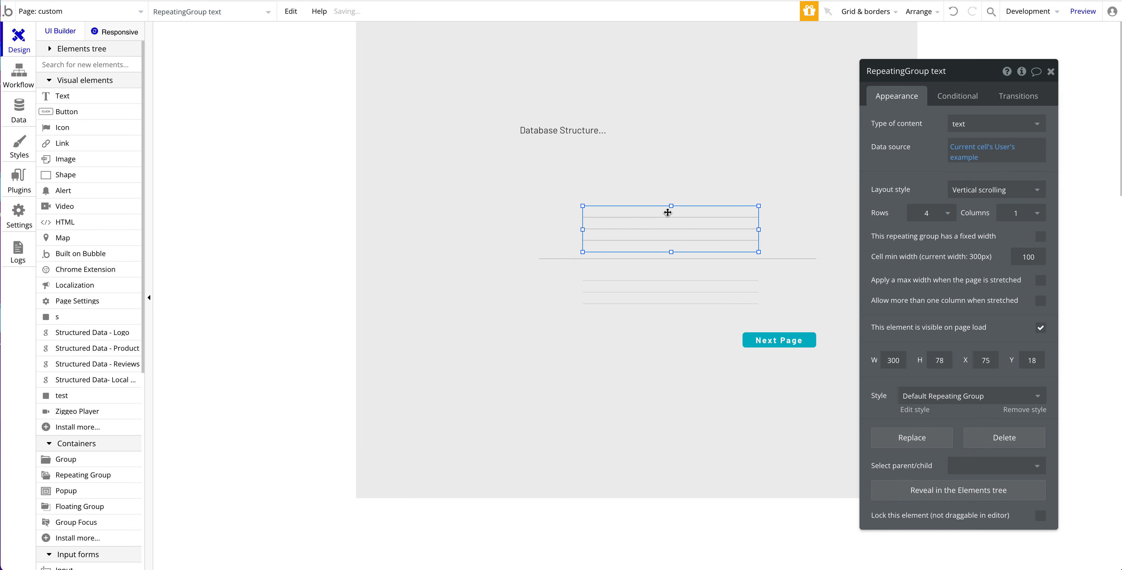
pyautogui.moveTo(667, 212); pyautogui.dragTo(656, 197)
pyautogui.write('2')
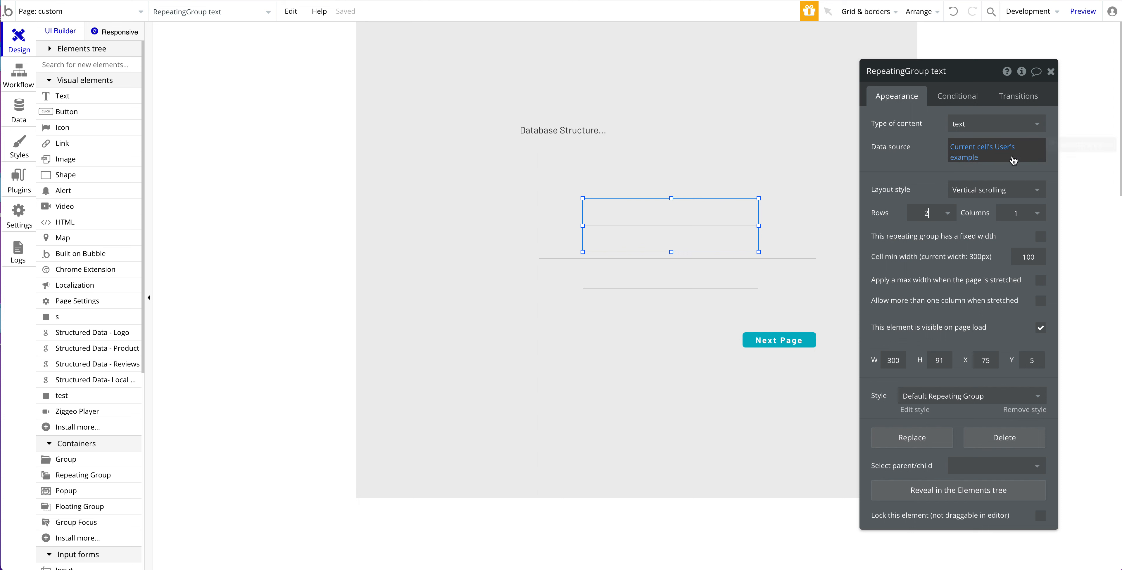
pyautogui.moveTo(1012, 160)
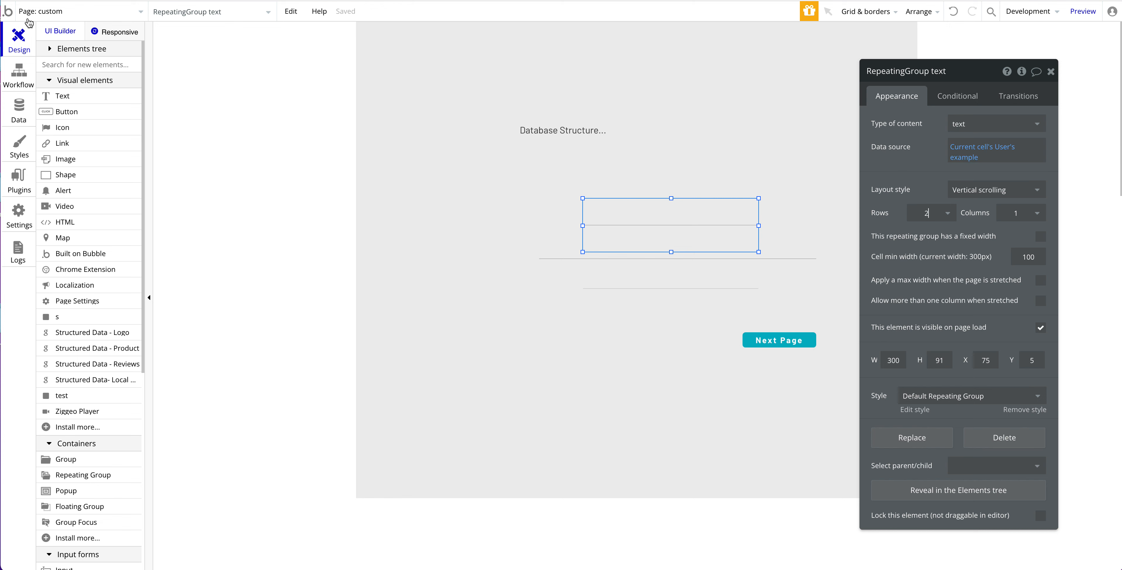
pyautogui.click(79, 10)
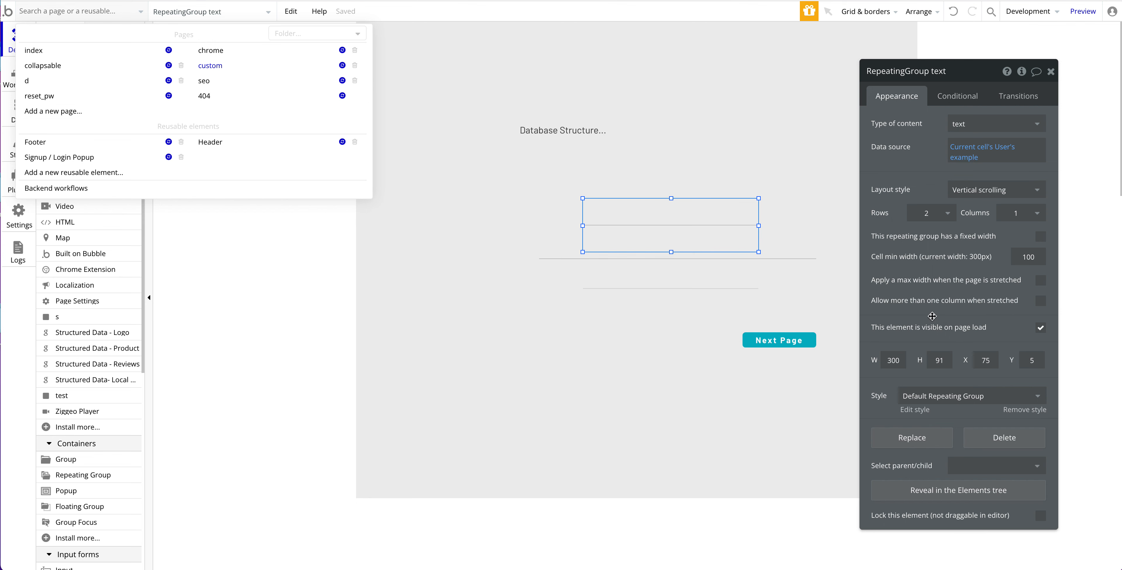
# Delete the User repeating group and heading, then drop a new icon on the page.
pyautogui.click(210, 65)
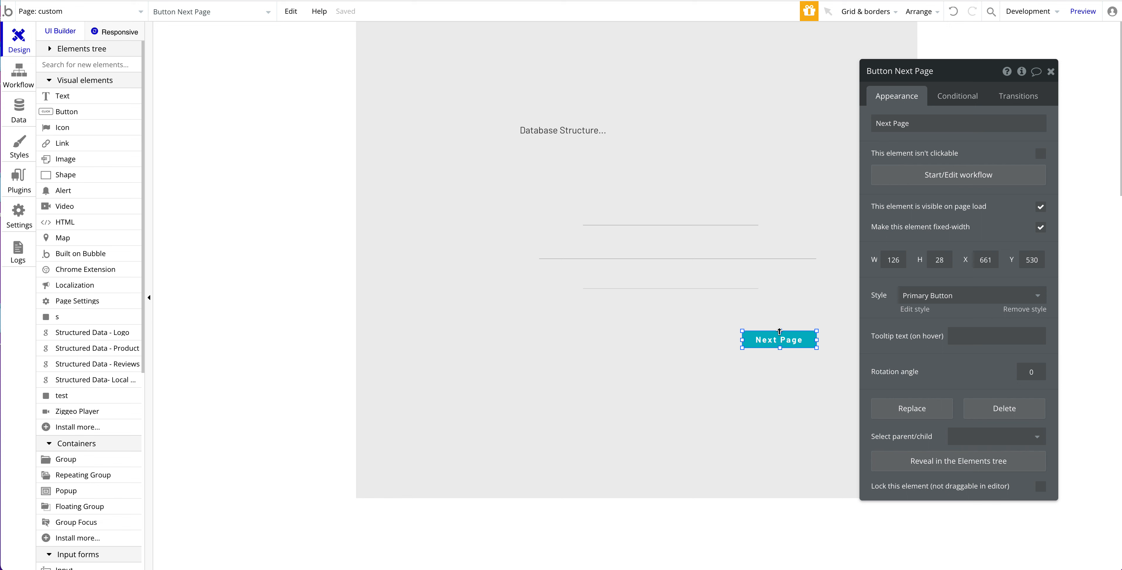
pyautogui.moveTo(780, 337)
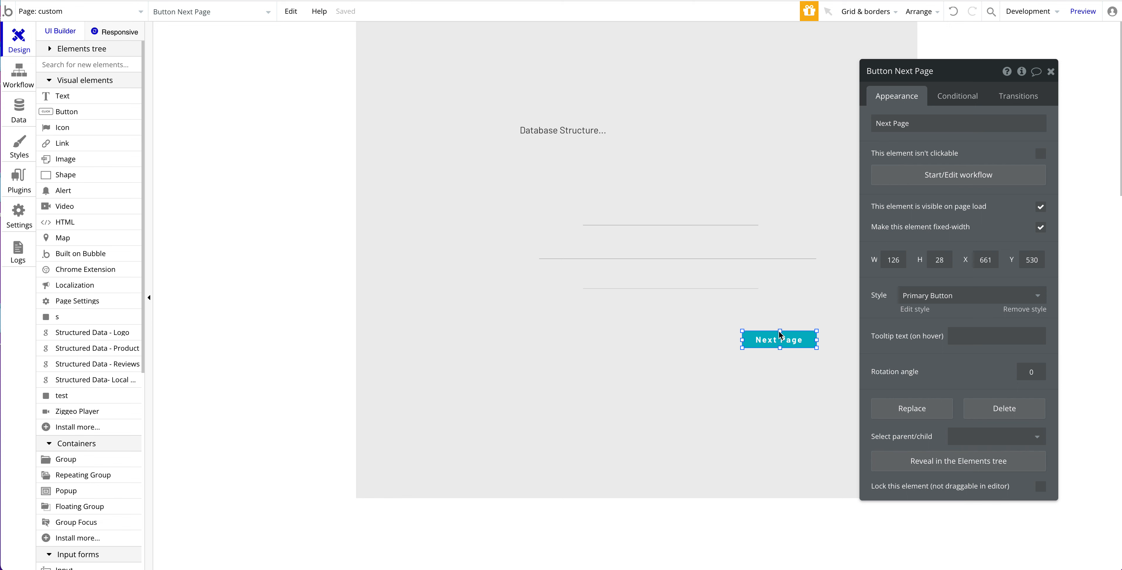
pyautogui.click(637, 264)
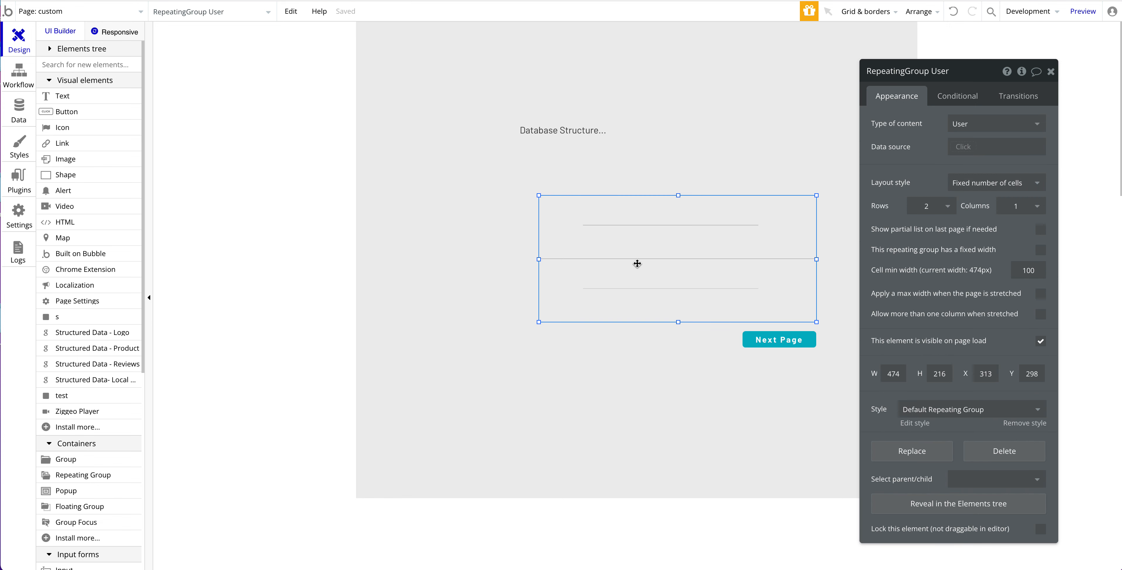
pyautogui.click(1004, 451)
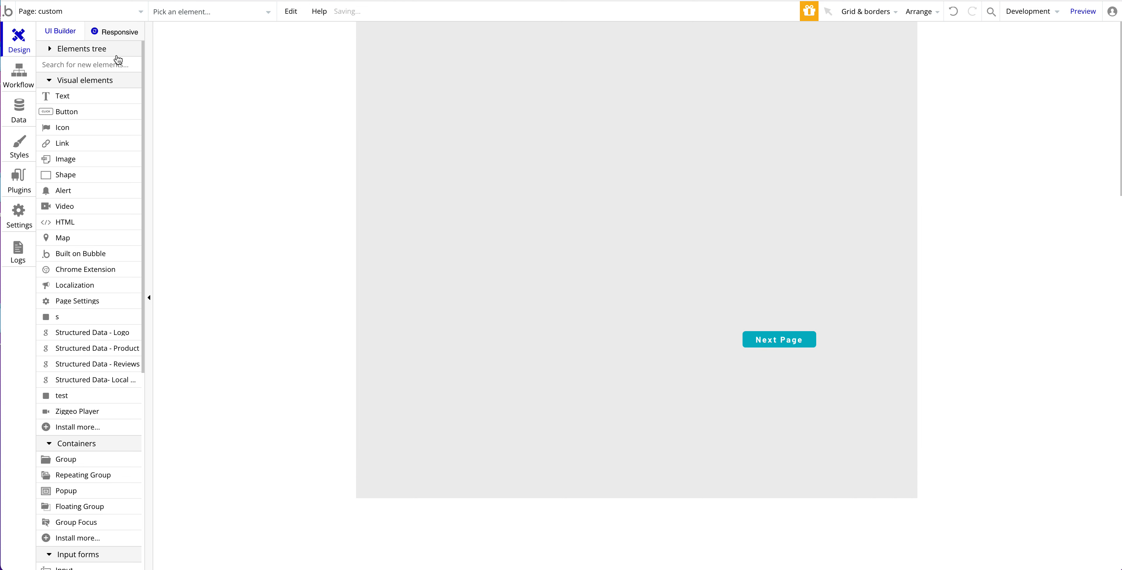
pyautogui.click(65, 460)
pyautogui.write('home')
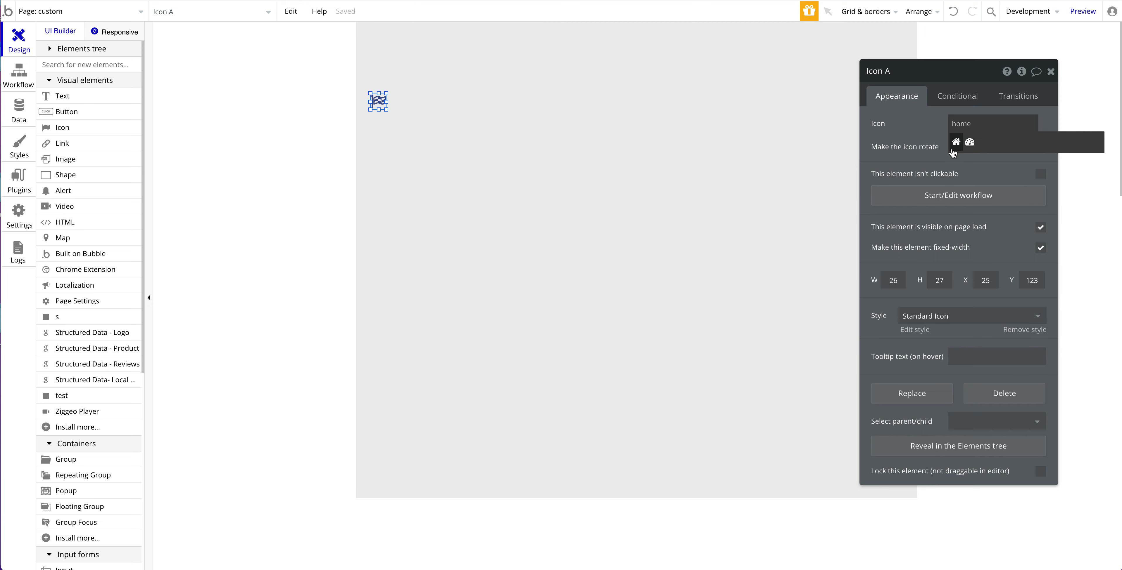
# Make home and list icons and group them into a container named 'menu'.
pyautogui.click(956, 143)
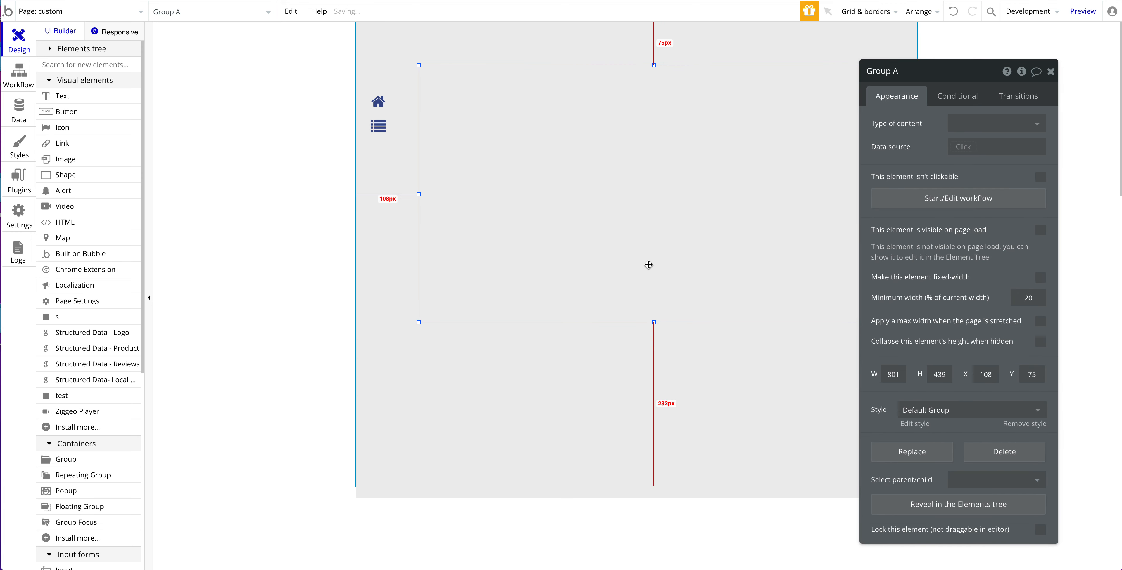
pyautogui.rightClick(648, 265)
pyautogui.write('H')
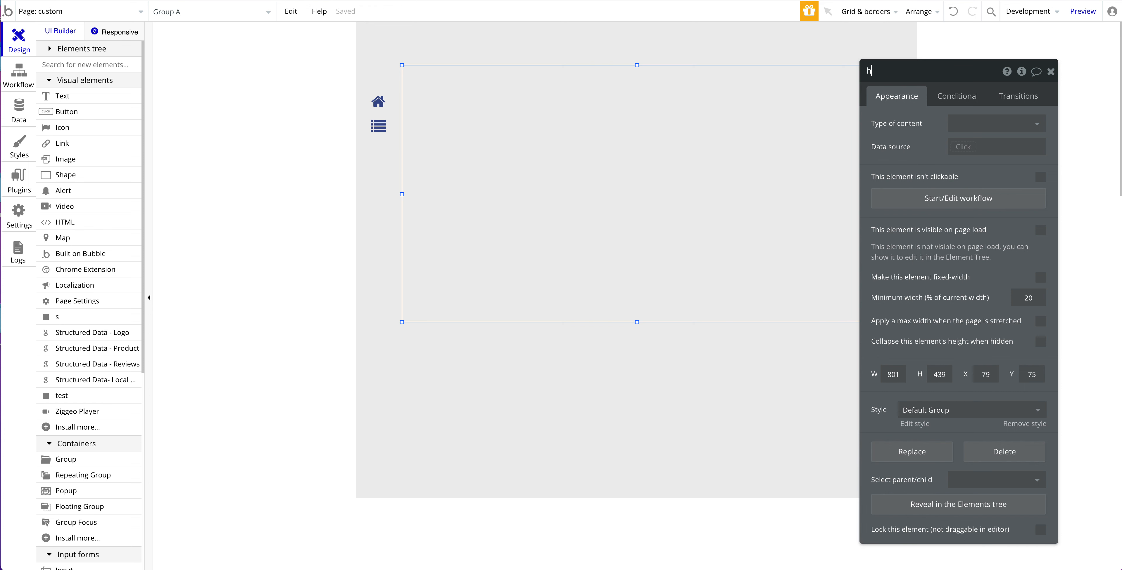
pyautogui.click(957, 96)
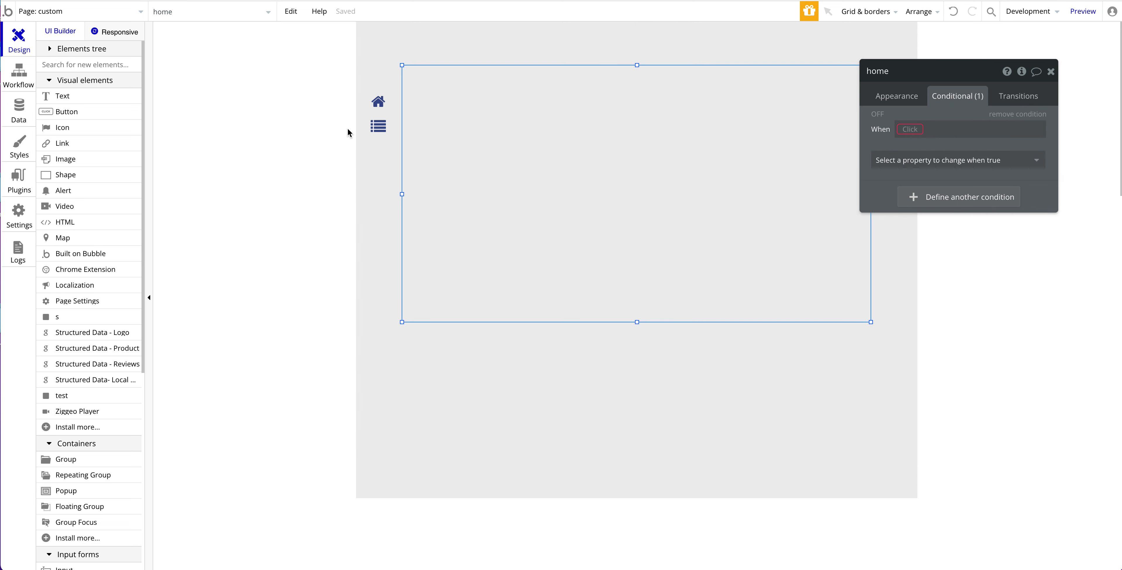
pyautogui.rightClick(378, 115)
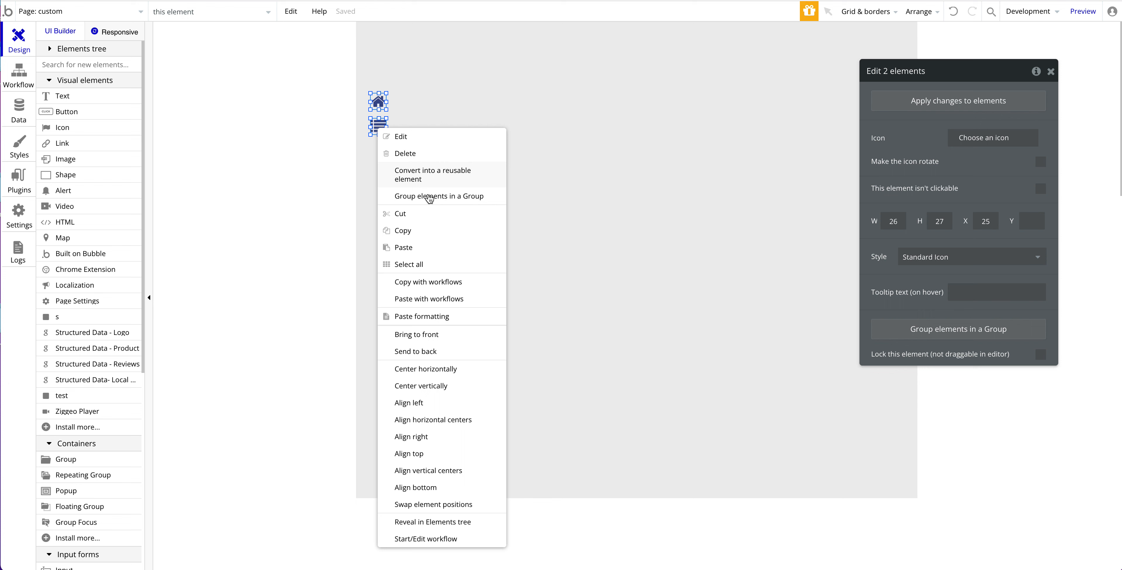
pyautogui.click(439, 196)
pyautogui.write('e')
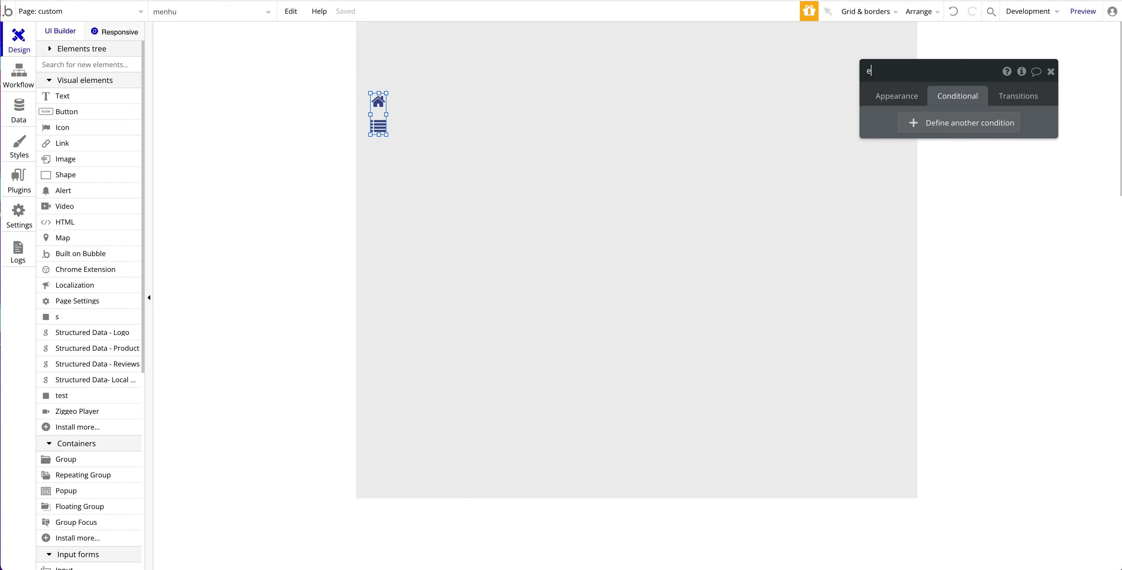
pyautogui.write('menu')
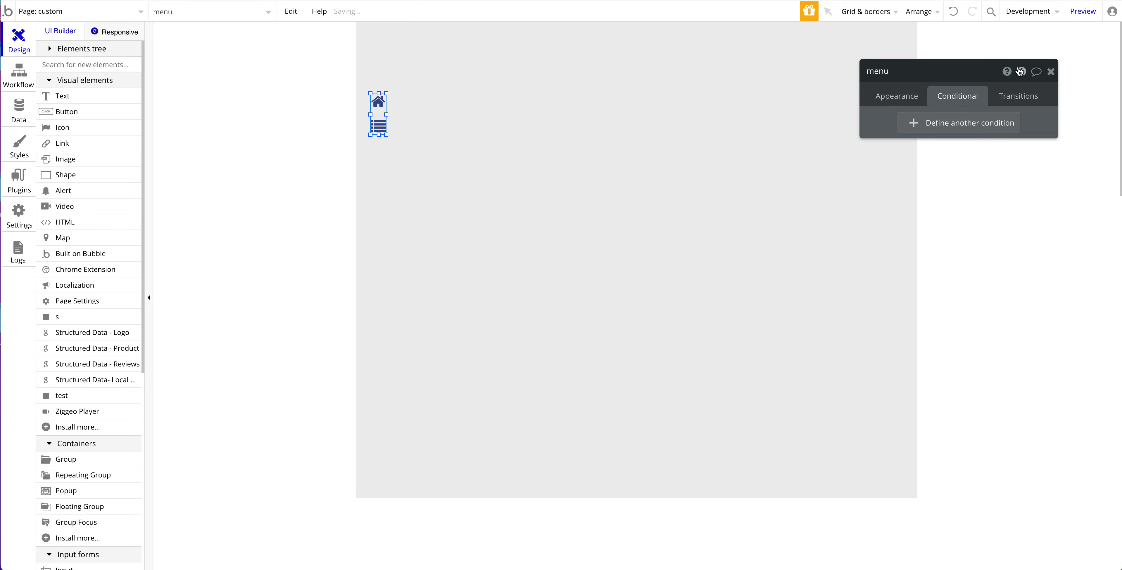
# Add conditions making the home and list groups visible when menu's item state matches them.
pyautogui.click(1020, 71)
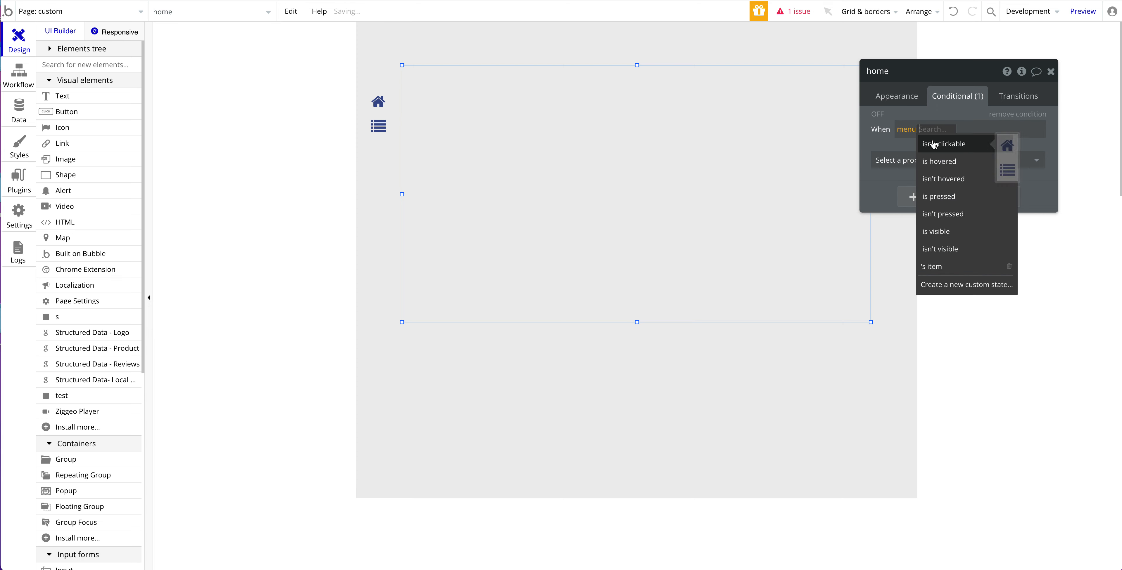
pyautogui.click(931, 267)
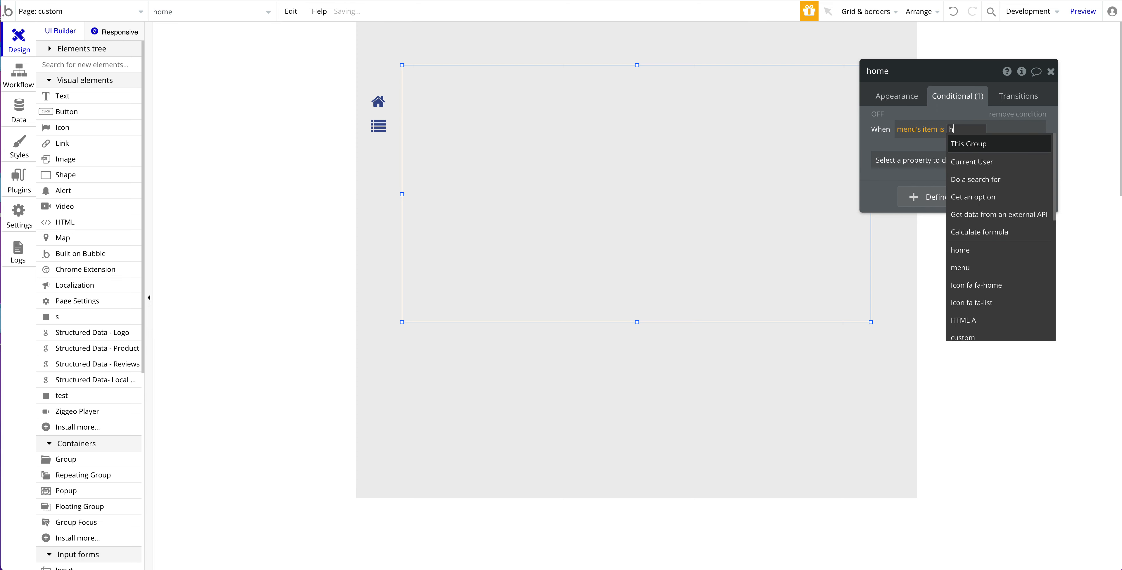
pyautogui.click(959, 250)
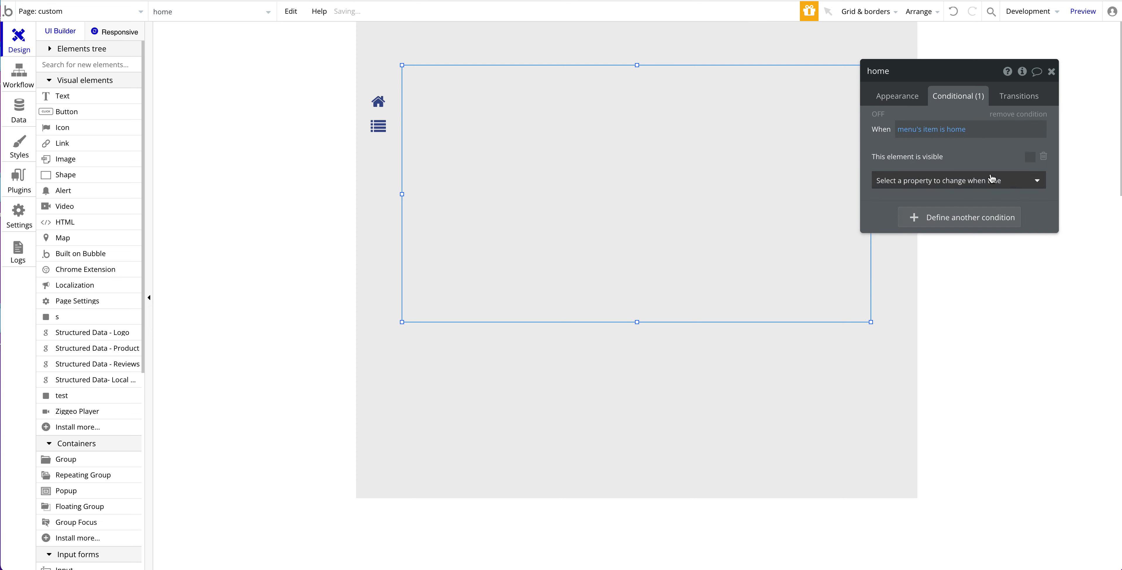
pyautogui.click(1029, 156)
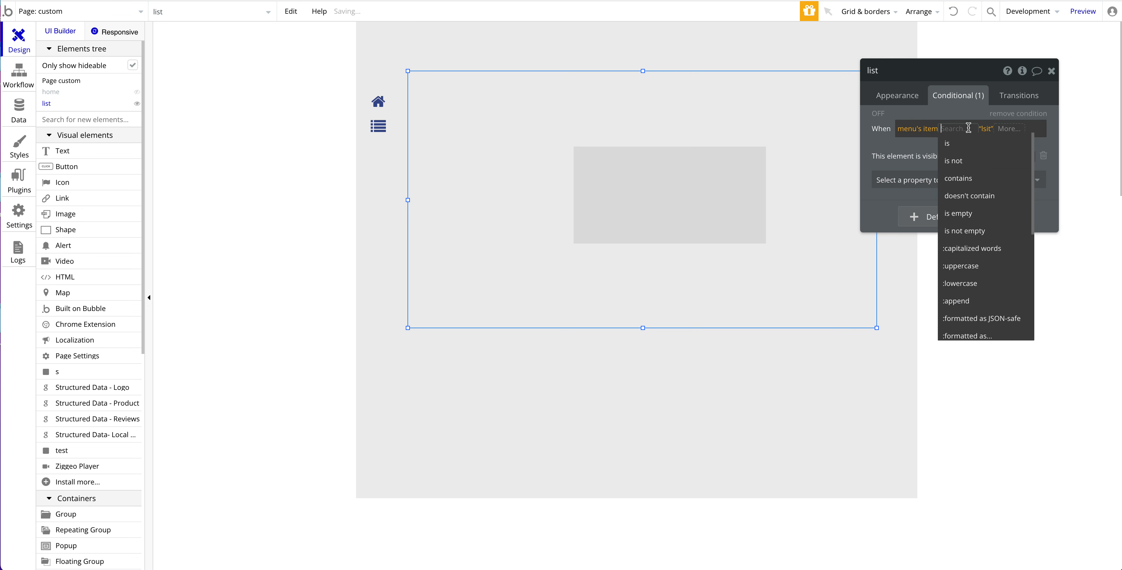
pyautogui.click(946, 143)
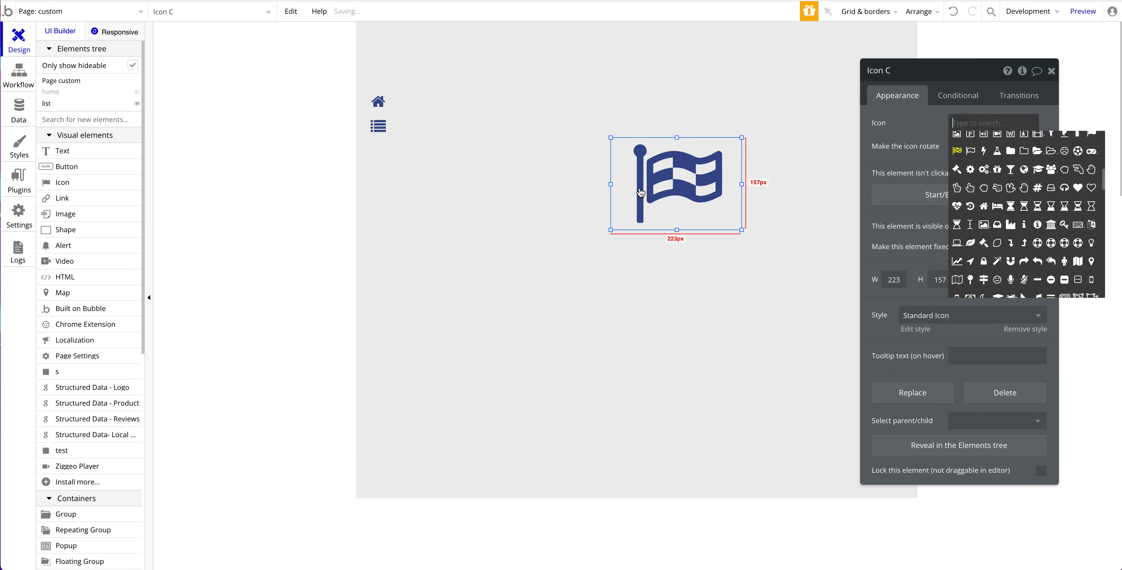
pyautogui.click(1004, 393)
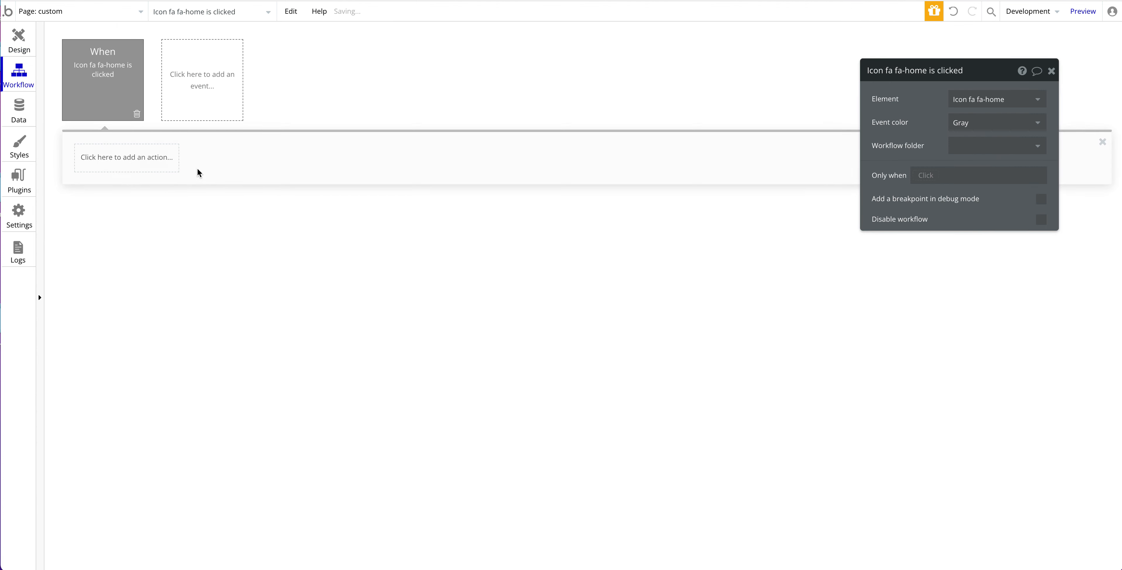
# Have the home icon's click set the menu's item state to 'home'.
pyautogui.click(125, 157)
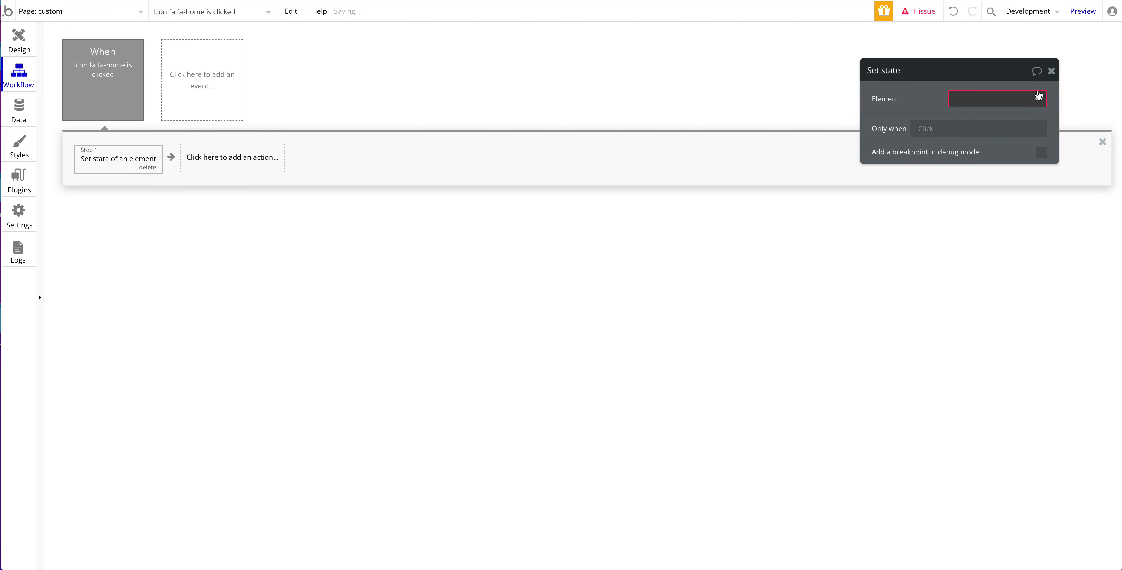
pyautogui.click(995, 99)
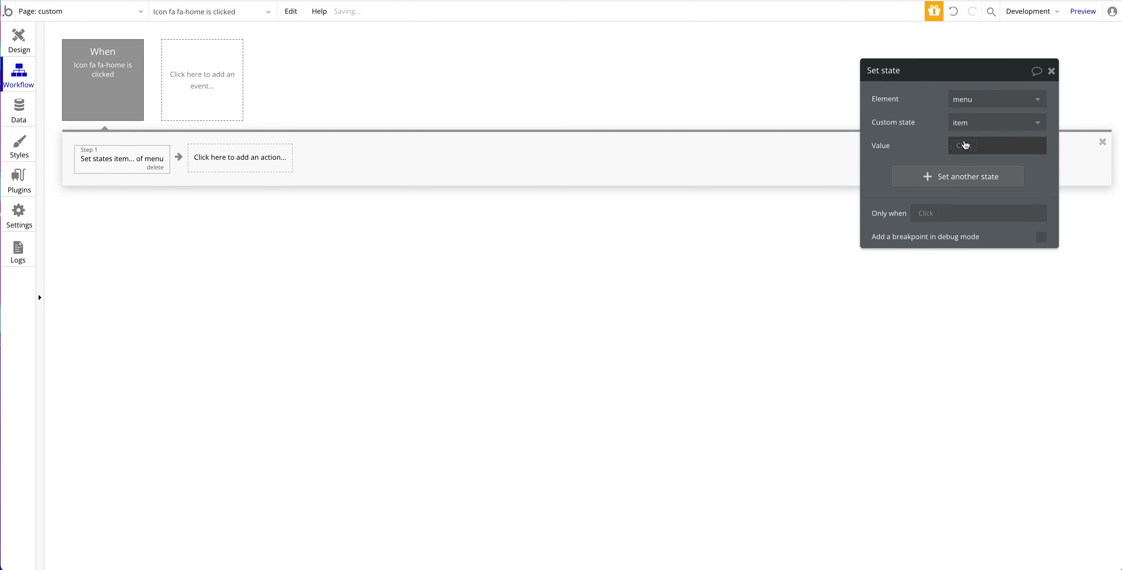
pyautogui.write('home')
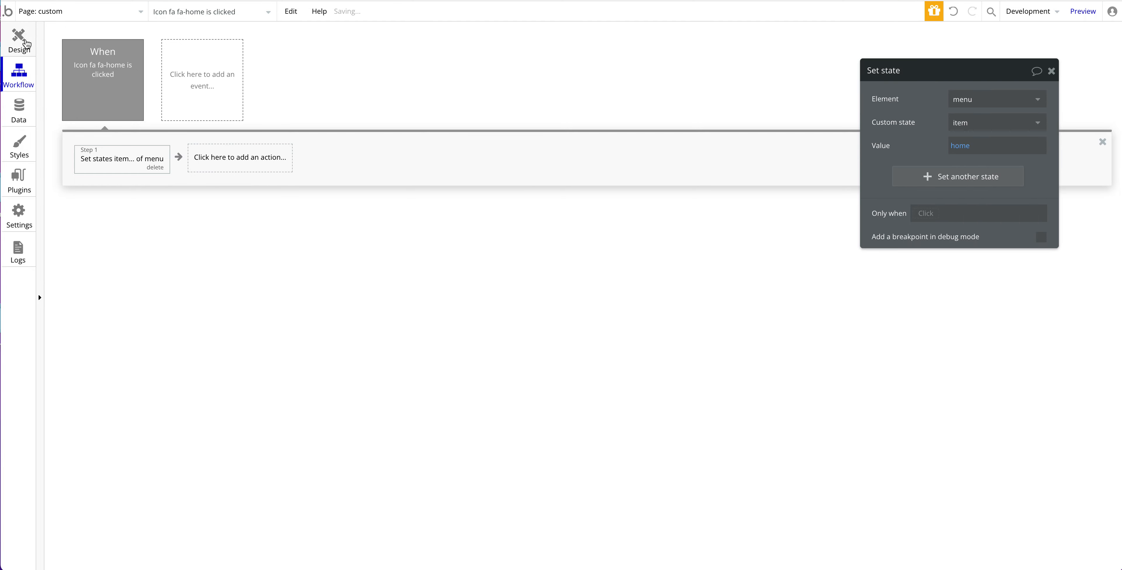
pyautogui.click(19, 40)
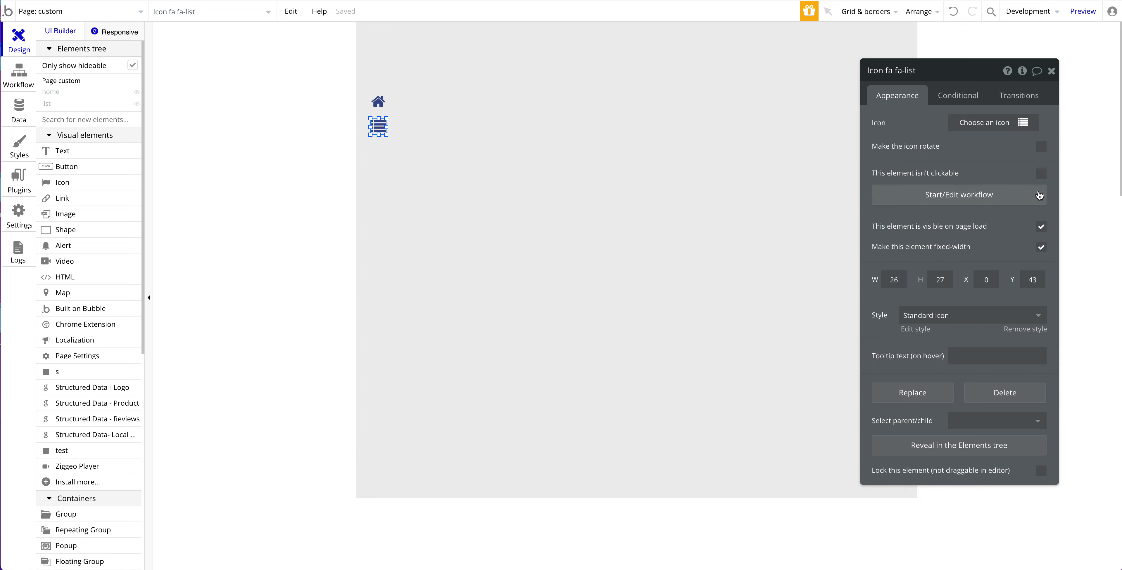
# Give the list icon the matching set-state workflow and preview the page.
pyautogui.click(958, 194)
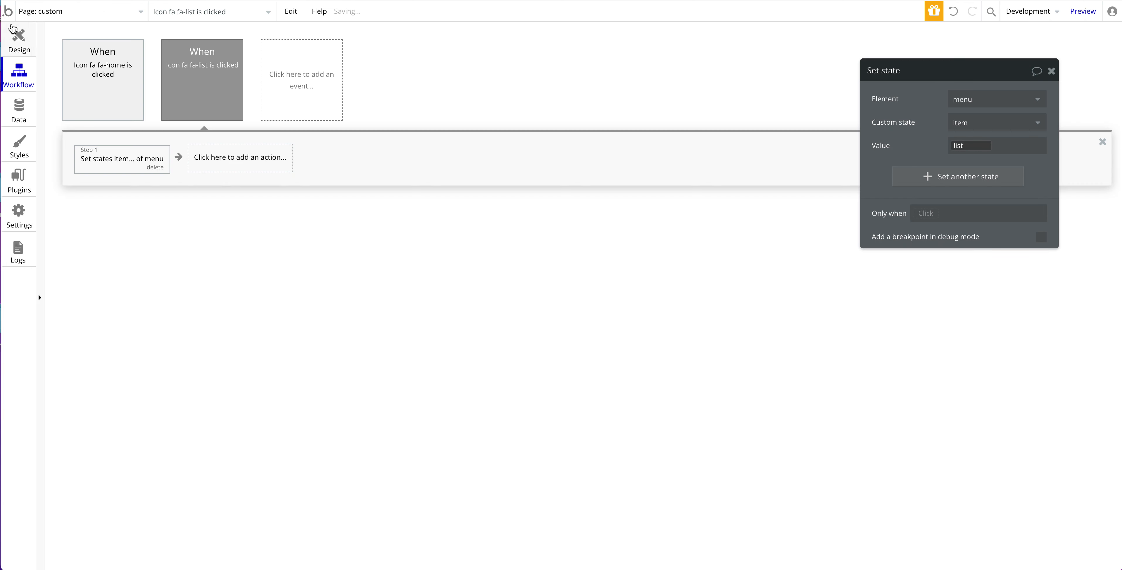
pyautogui.click(19, 39)
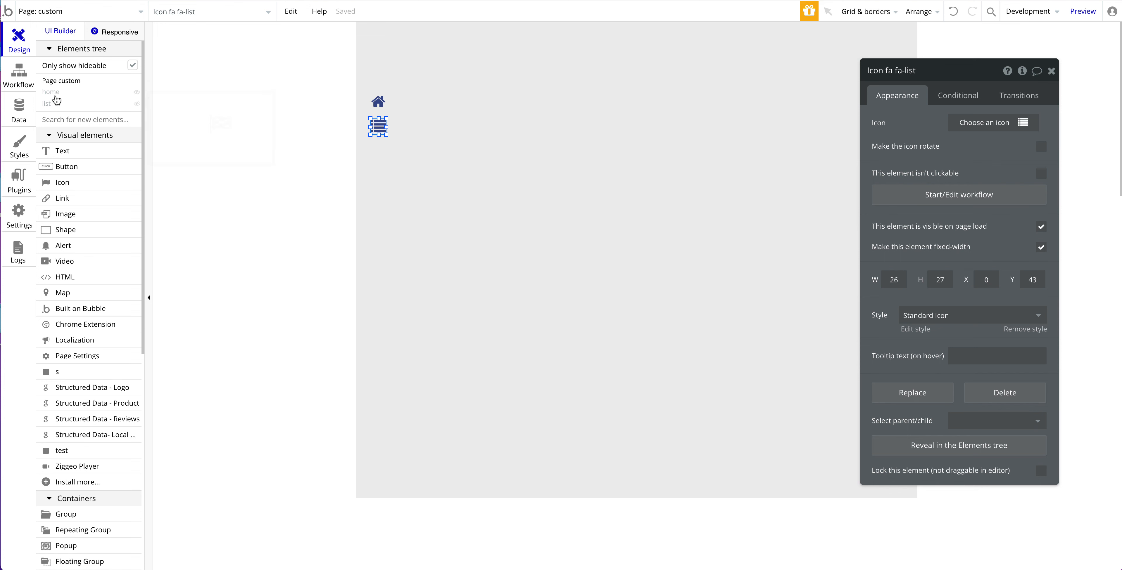
pyautogui.moveTo(33, 123)
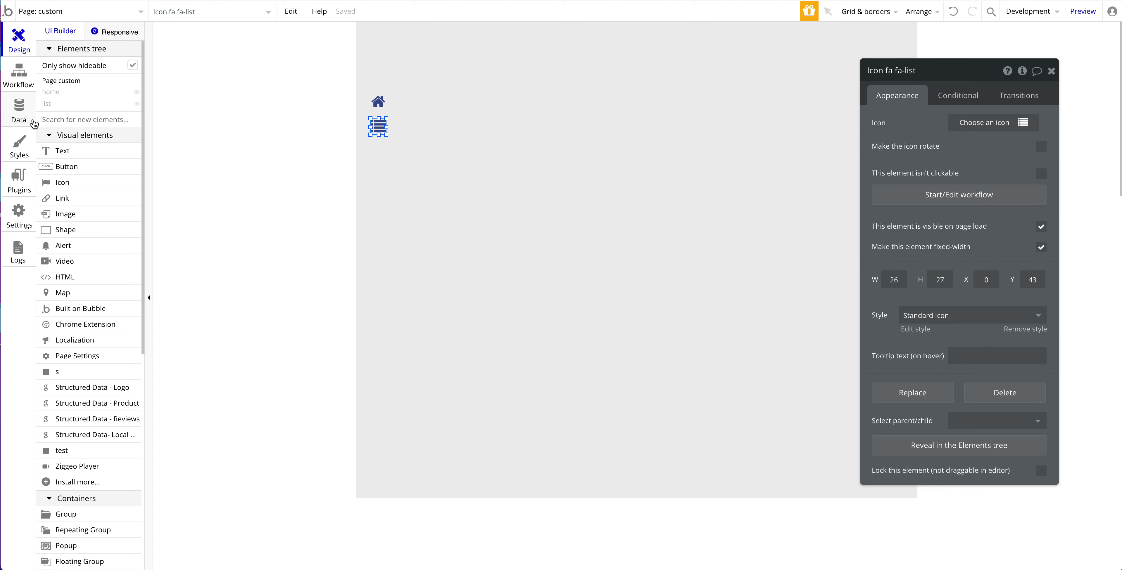
pyautogui.moveTo(220, 45)
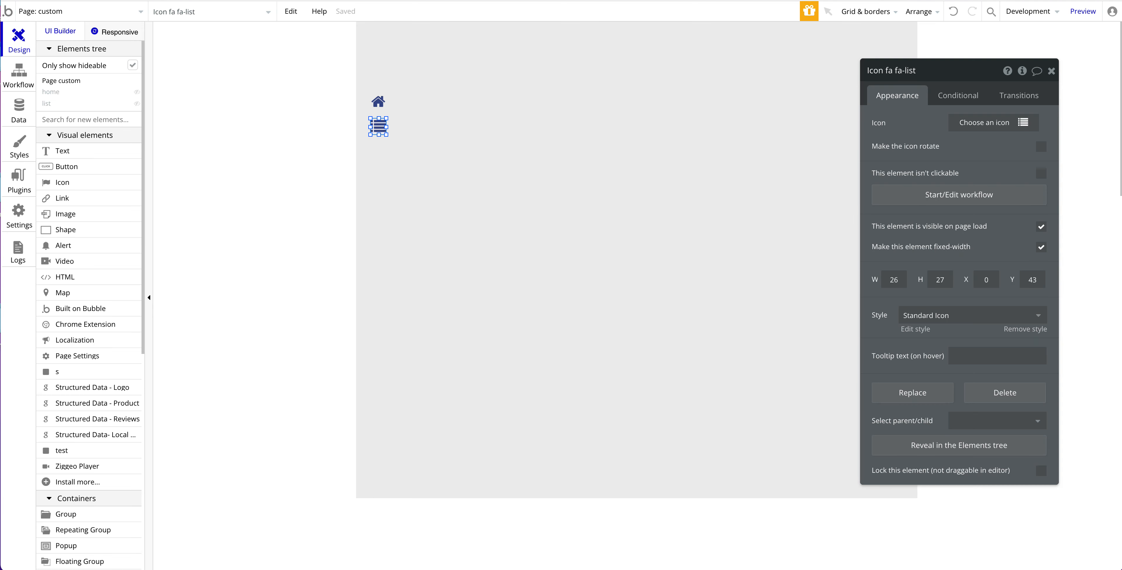
pyautogui.click(1081, 12)
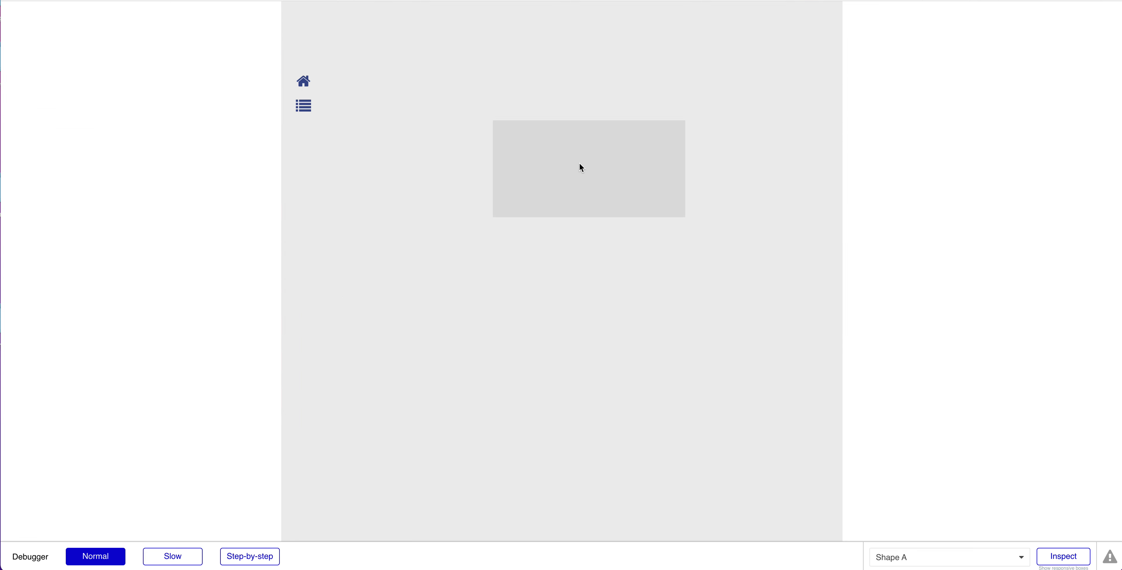
pyautogui.moveTo(604, 165)
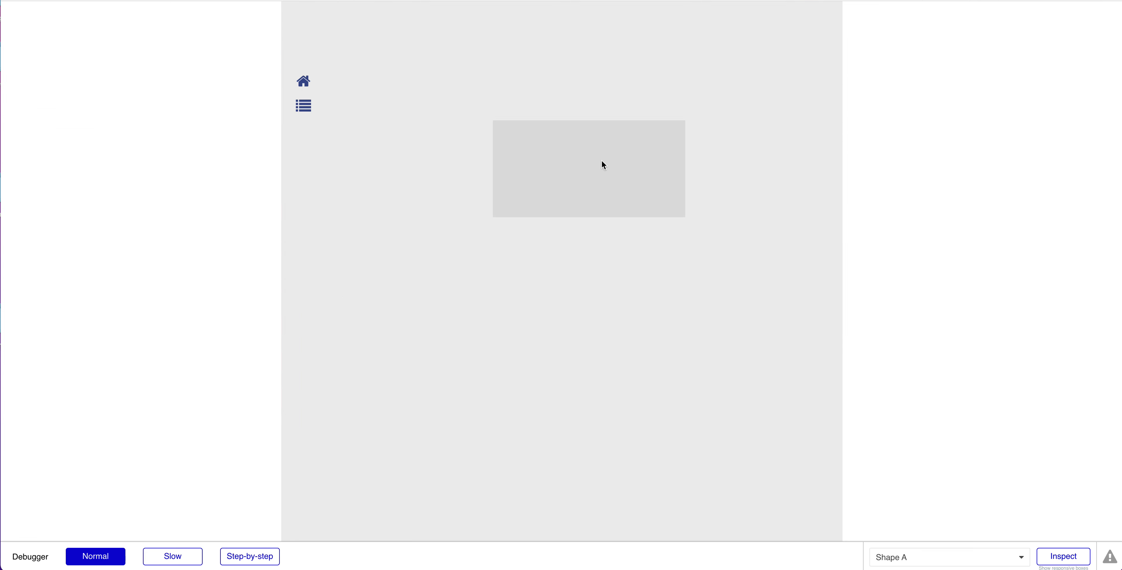
# Toggle between the flag and grey-box groups with the list and home icons, then leave the preview.
pyautogui.click(302, 105)
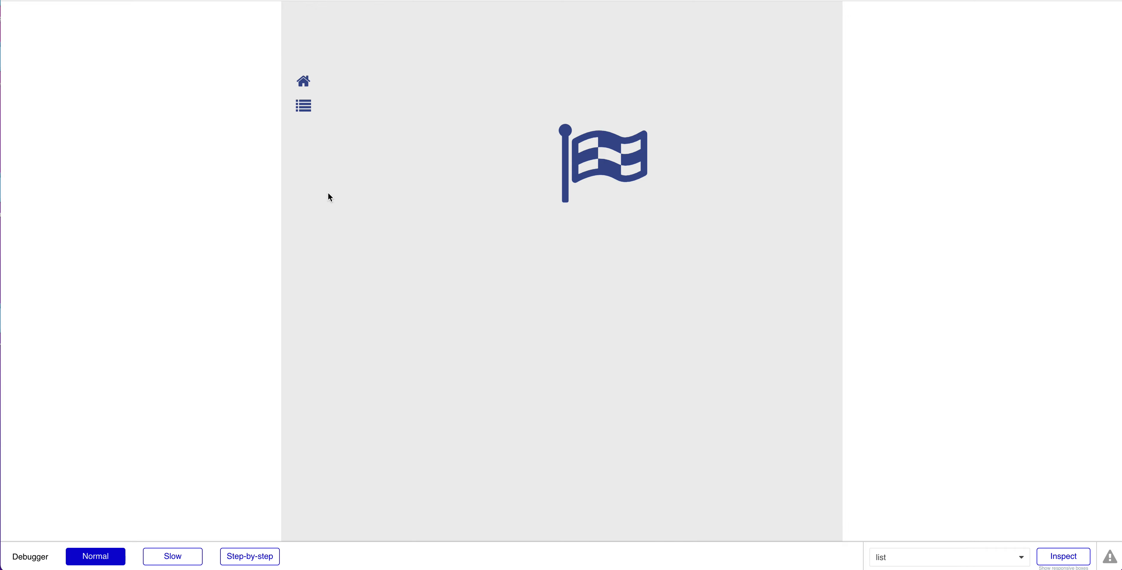
pyautogui.click(302, 105)
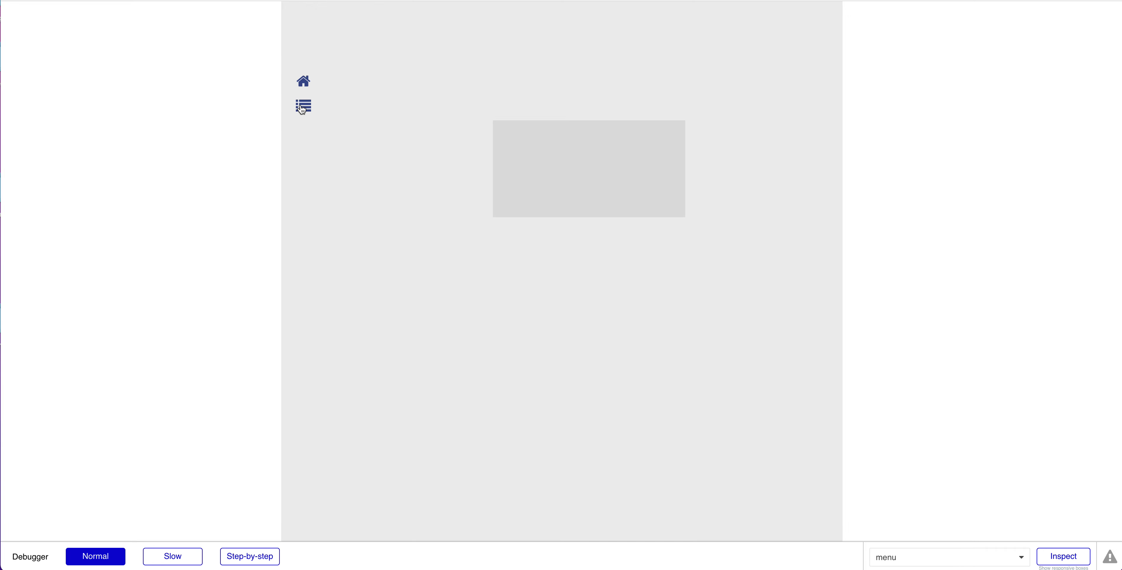
pyautogui.click(303, 106)
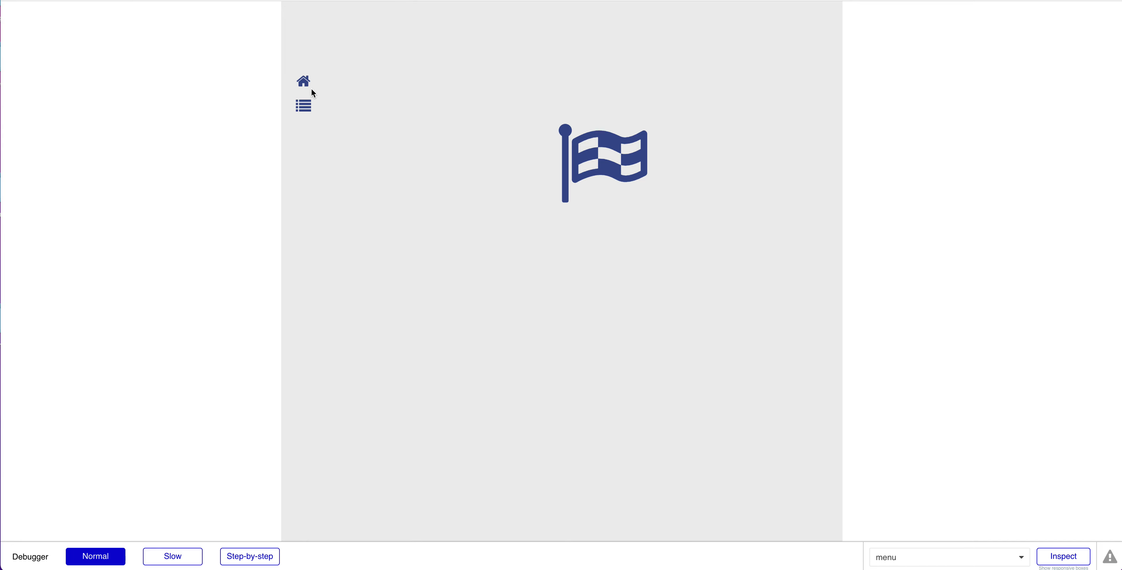
pyautogui.click(303, 105)
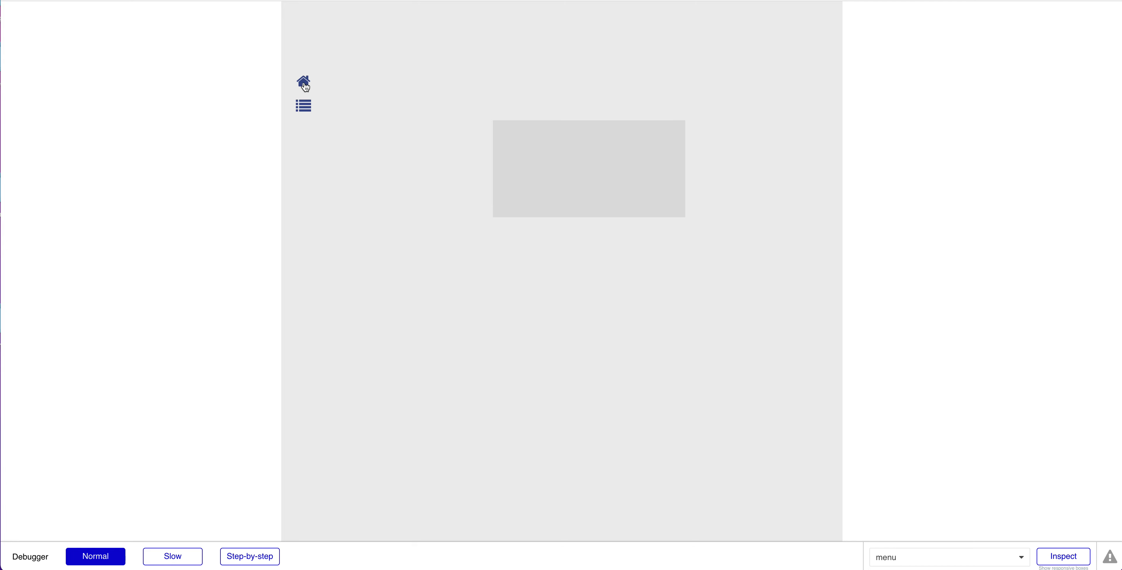
pyautogui.click(303, 81)
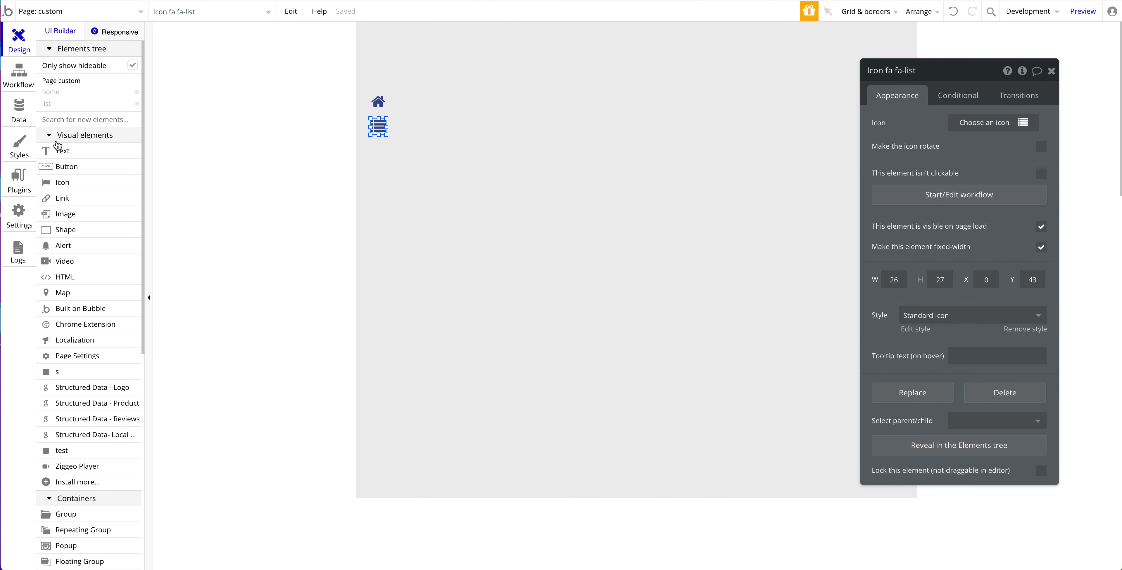
# In App plan settings, choose Free from the plan dropdown to see its restrictions.
pyautogui.click(19, 213)
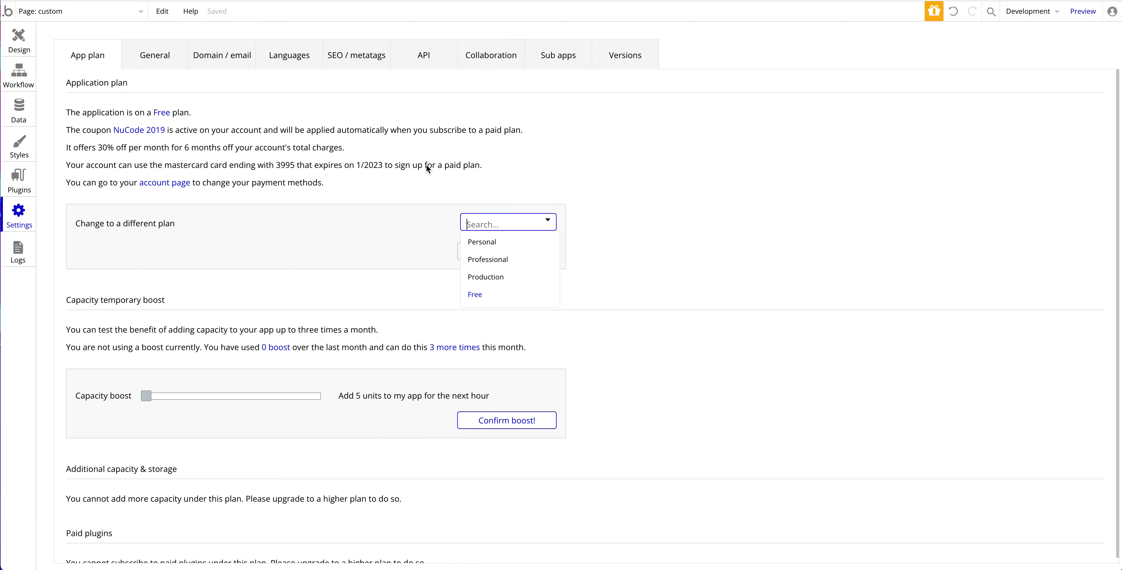
pyautogui.click(474, 294)
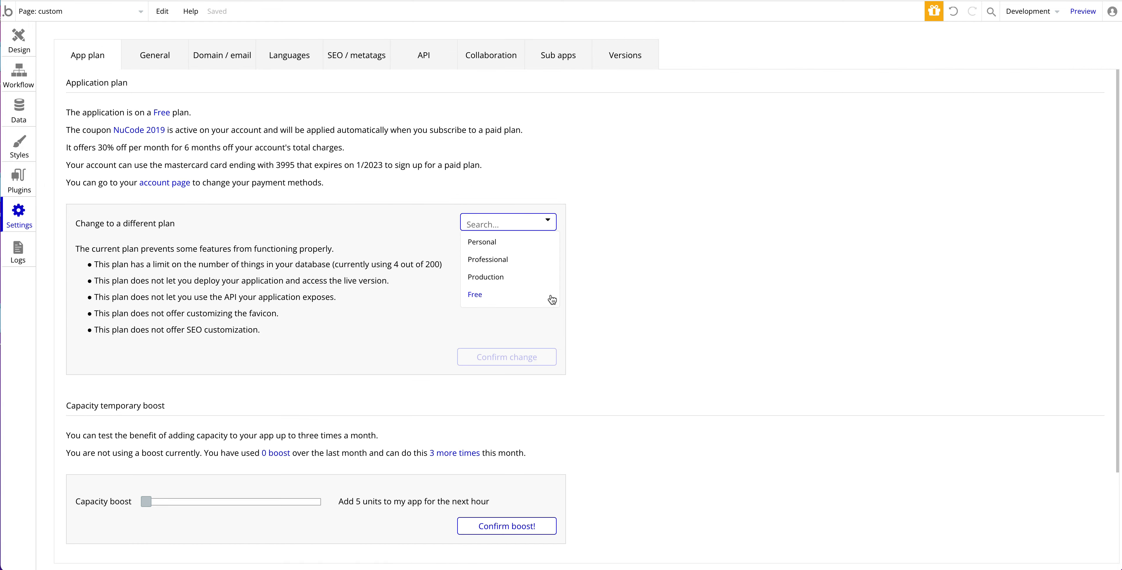
pyautogui.moveTo(422, 198)
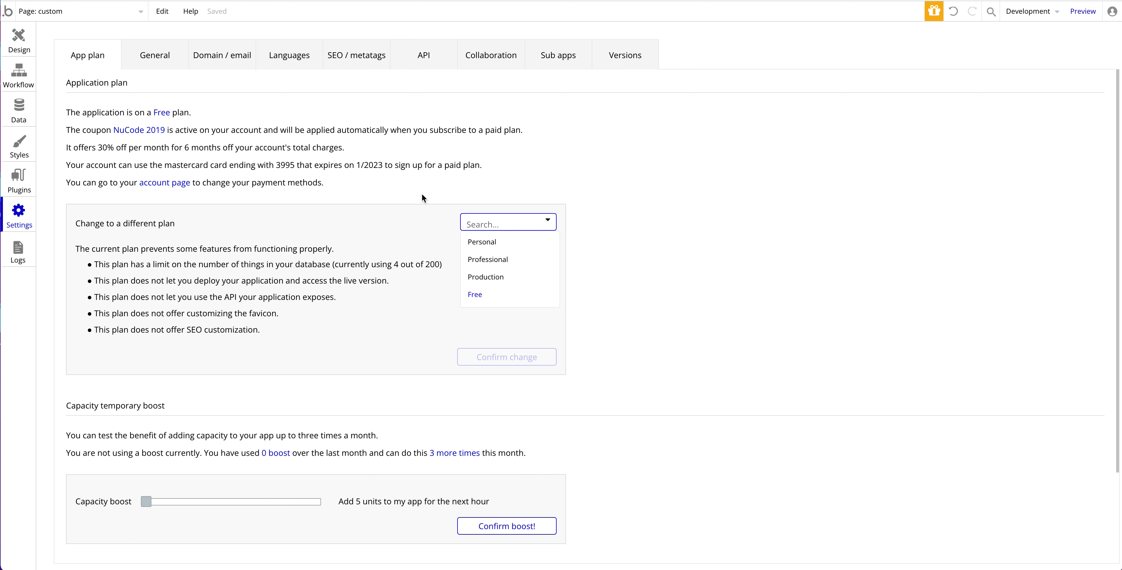
pyautogui.click(475, 294)
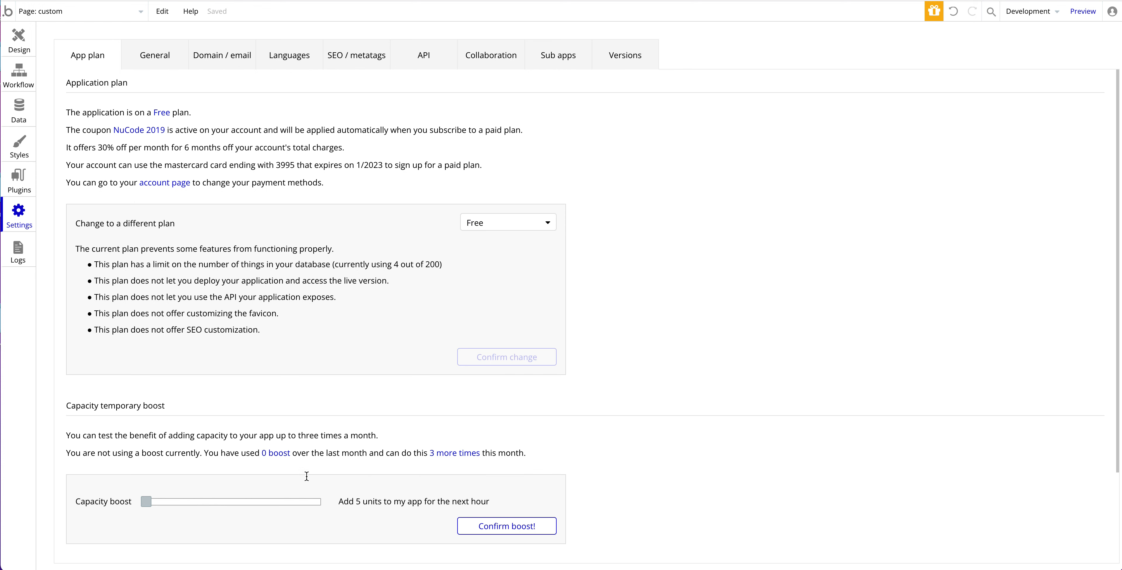
pyautogui.moveTo(338, 423)
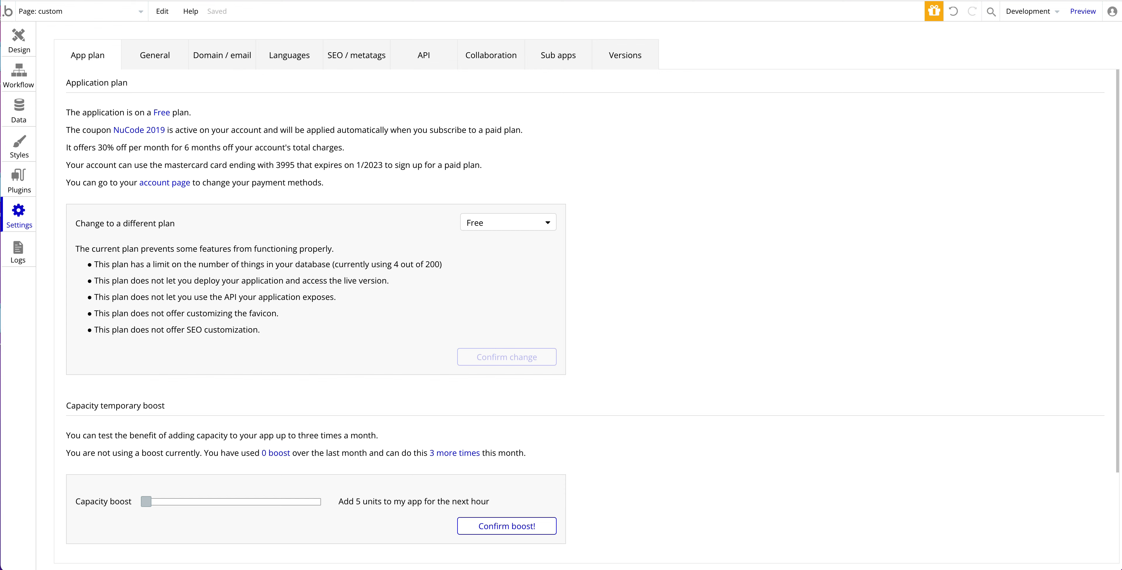
# In Logs Capacity, replace the Start date with '6 months ago'.
pyautogui.click(18, 249)
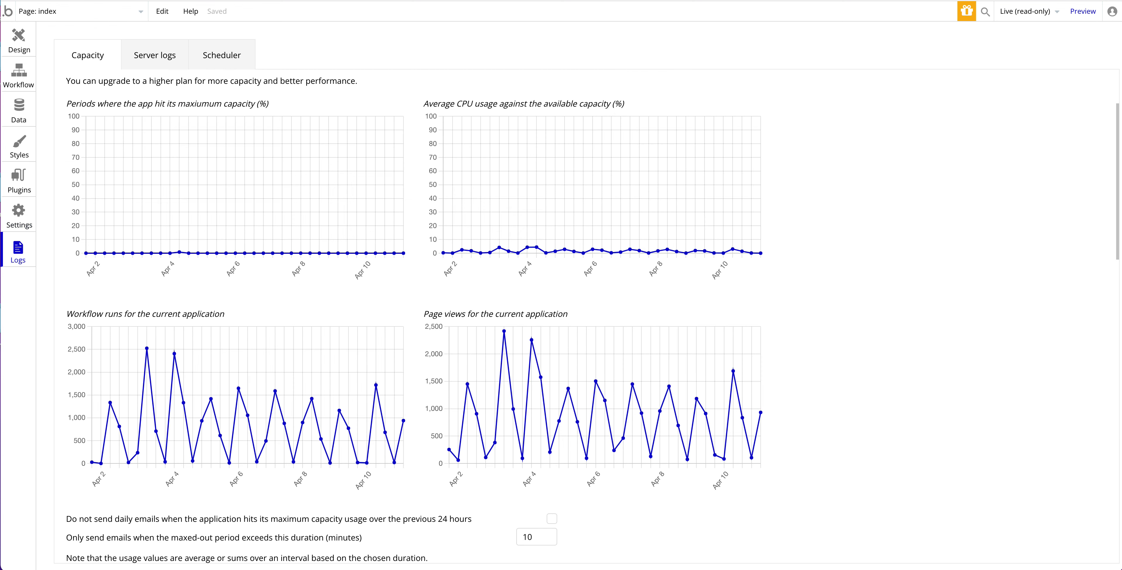
pyautogui.moveTo(665, 267)
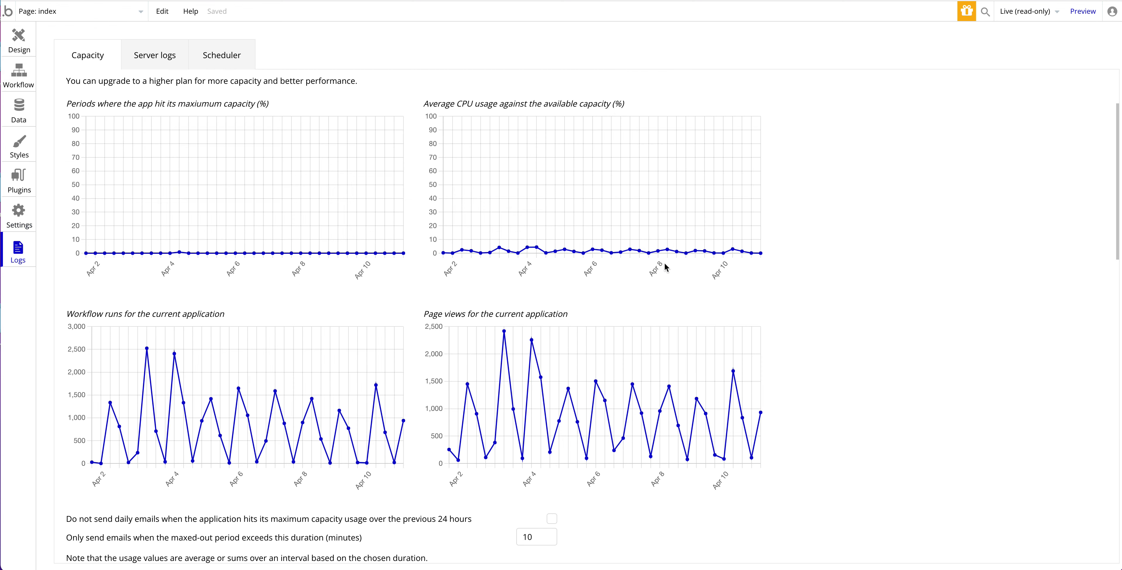
pyautogui.moveTo(1026, 369)
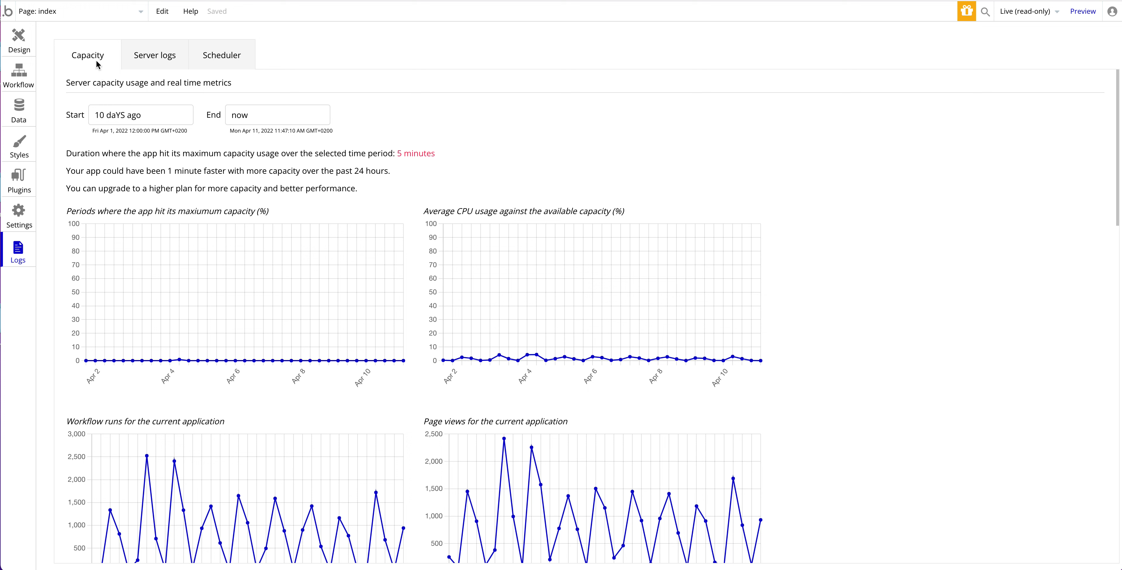
pyautogui.moveTo(96, 130)
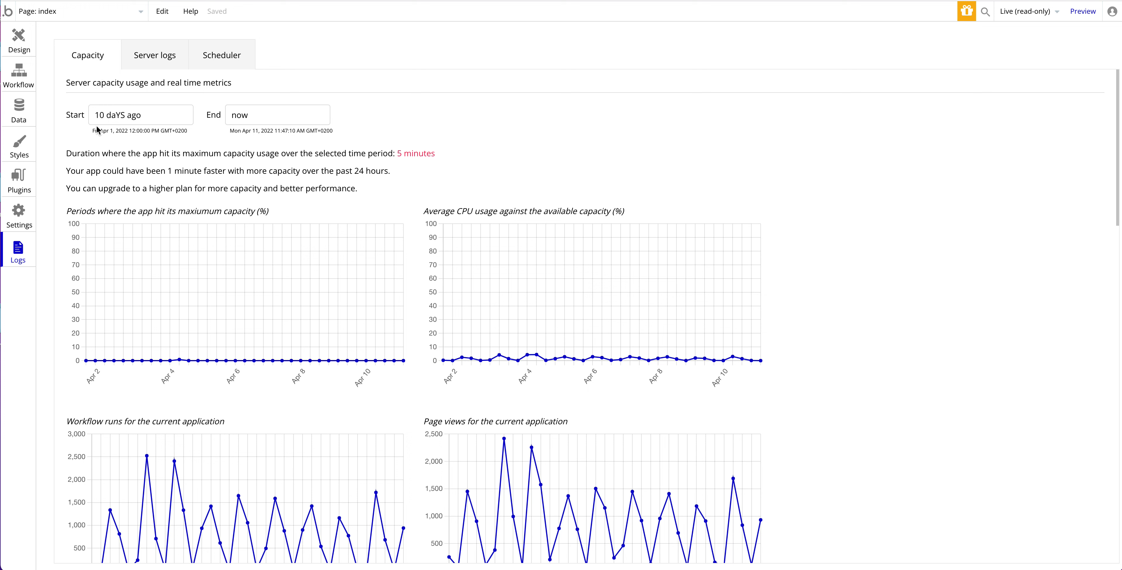
pyautogui.tripleClick(141, 115)
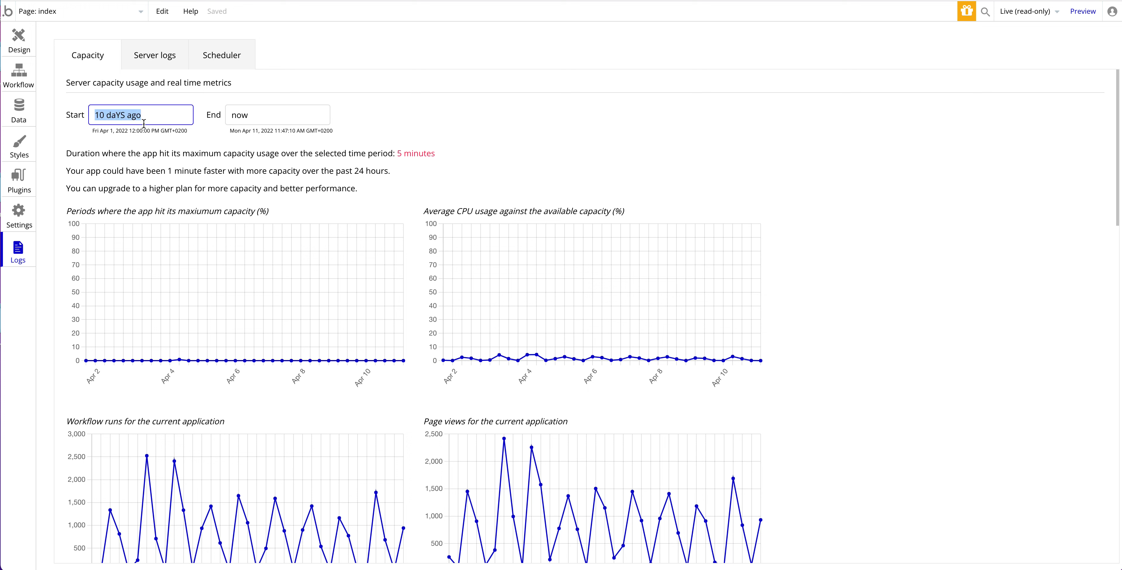
pyautogui.write('3 m')
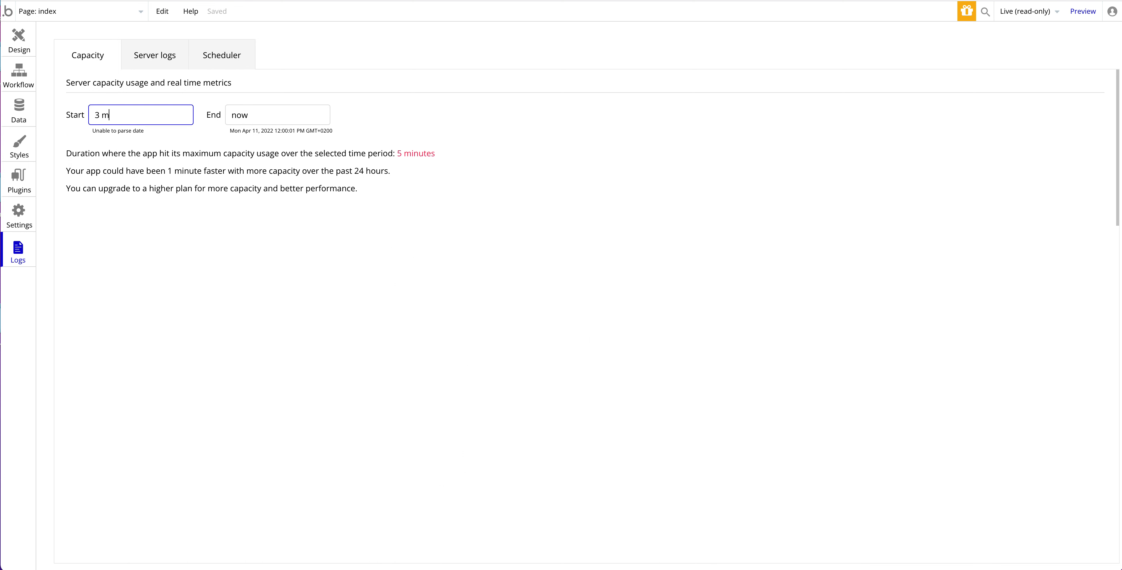
pyautogui.write('onths ag')
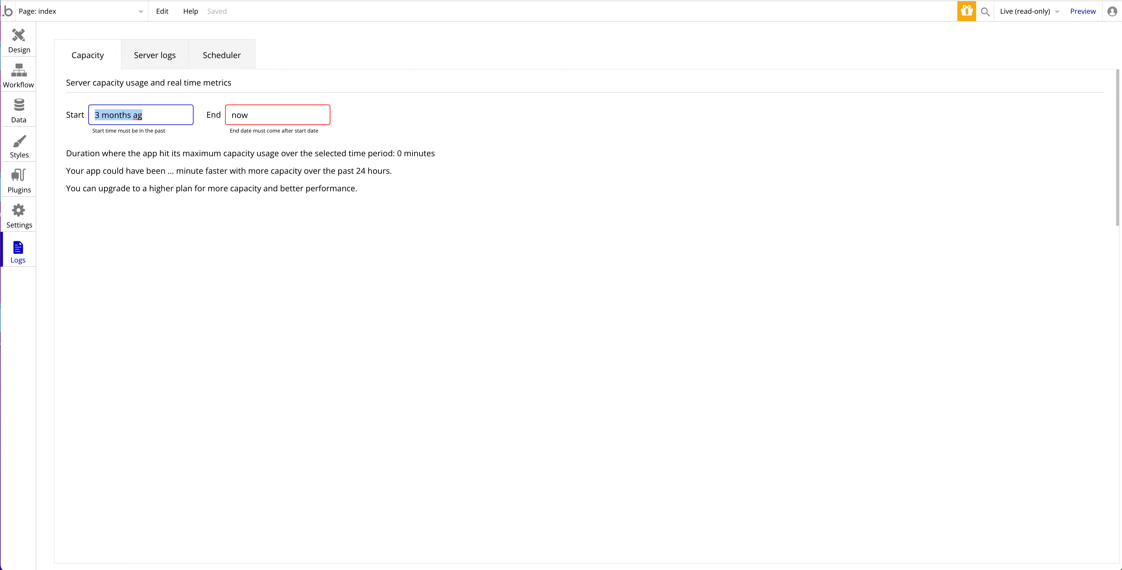
pyautogui.write('6 months ago')
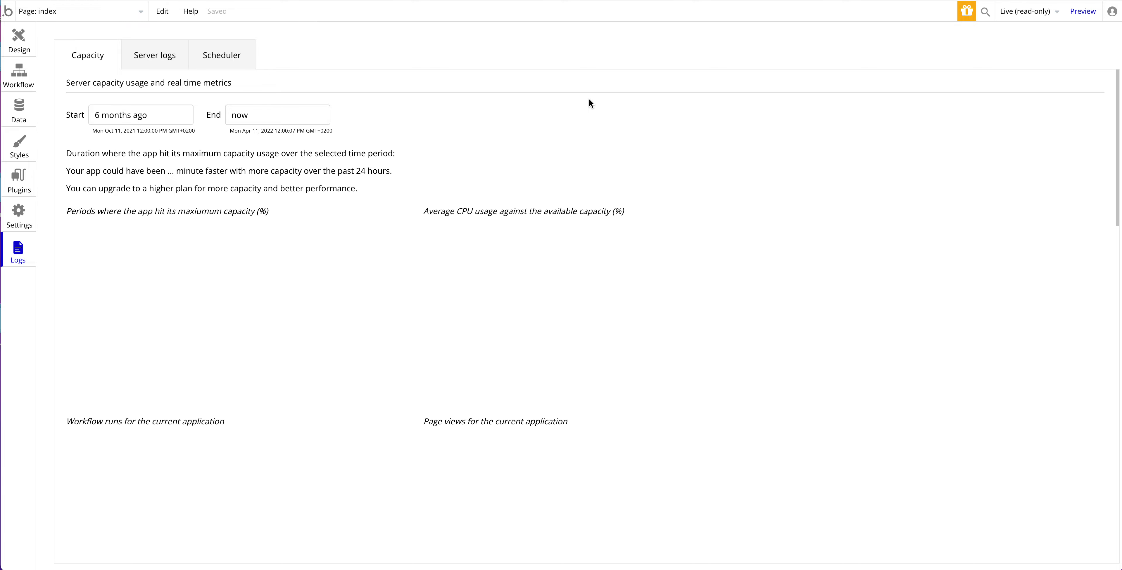
pyautogui.scroll(-3)
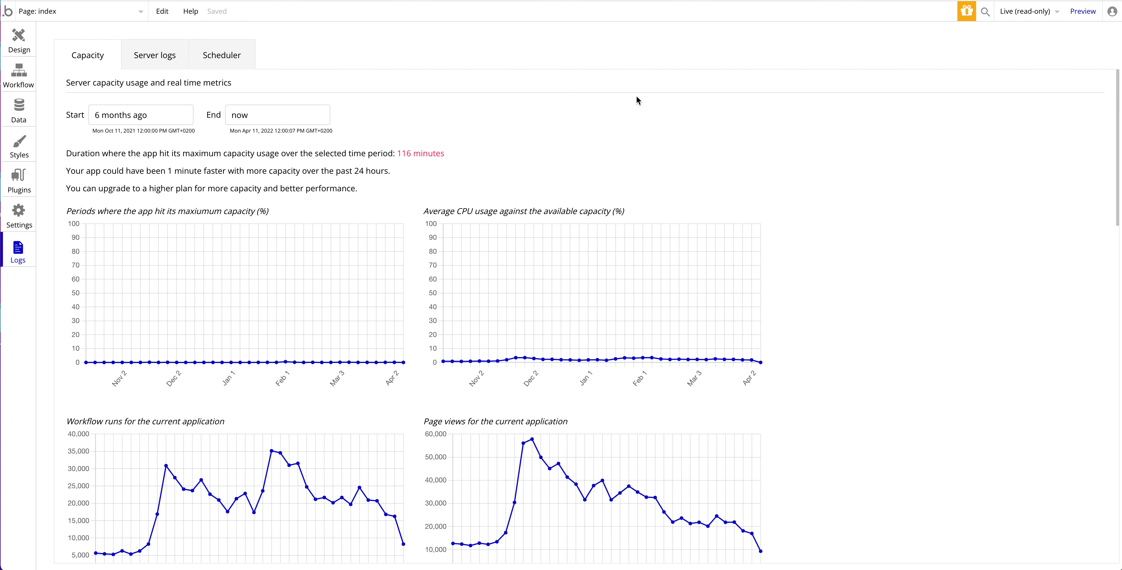
pyautogui.moveTo(143, 220)
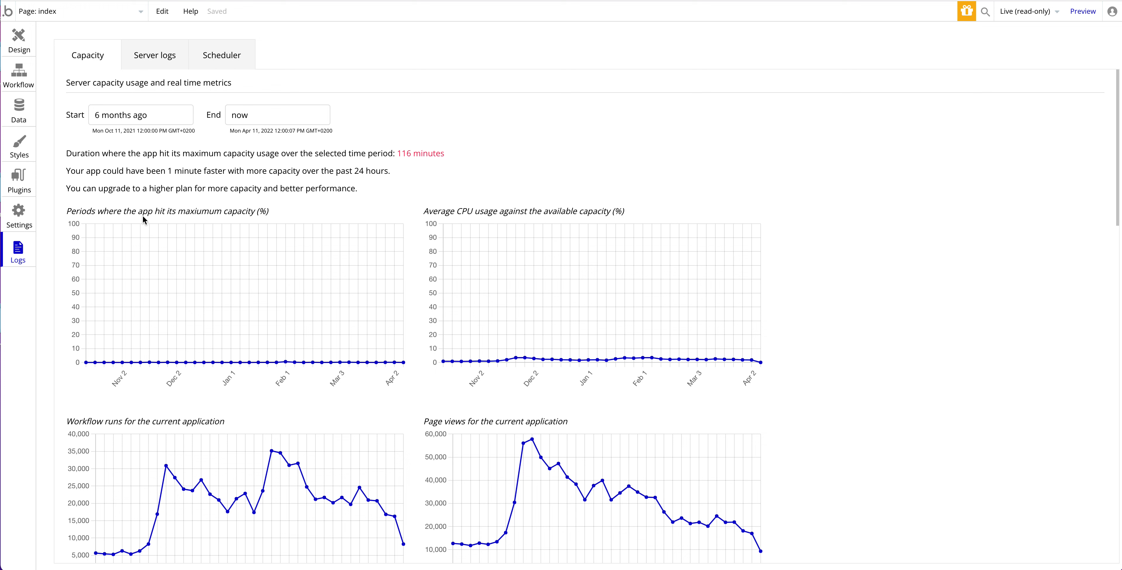
pyautogui.moveTo(248, 373)
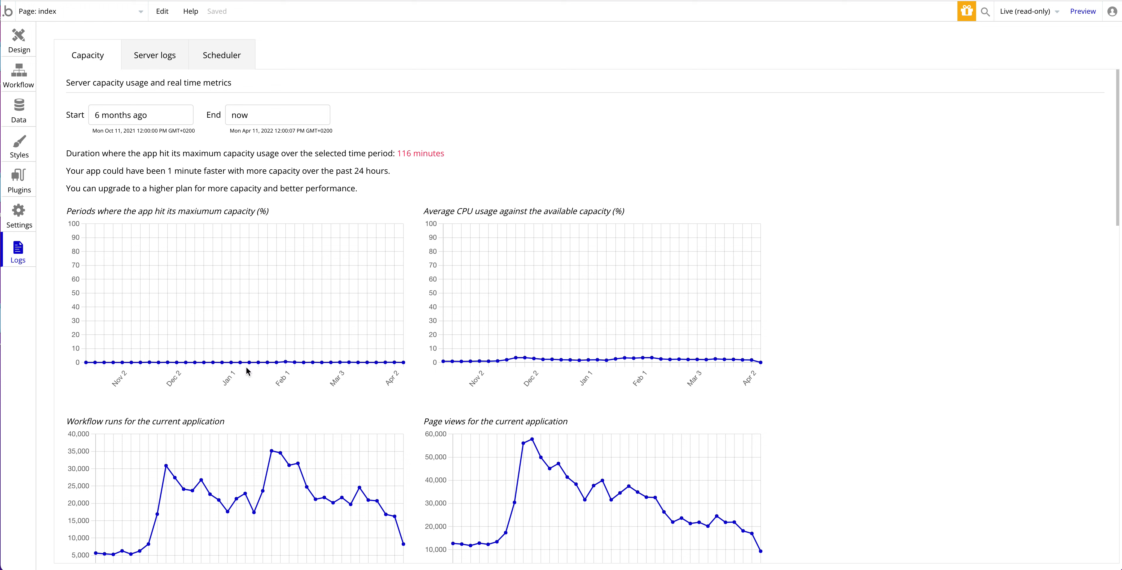
pyautogui.moveTo(286, 363)
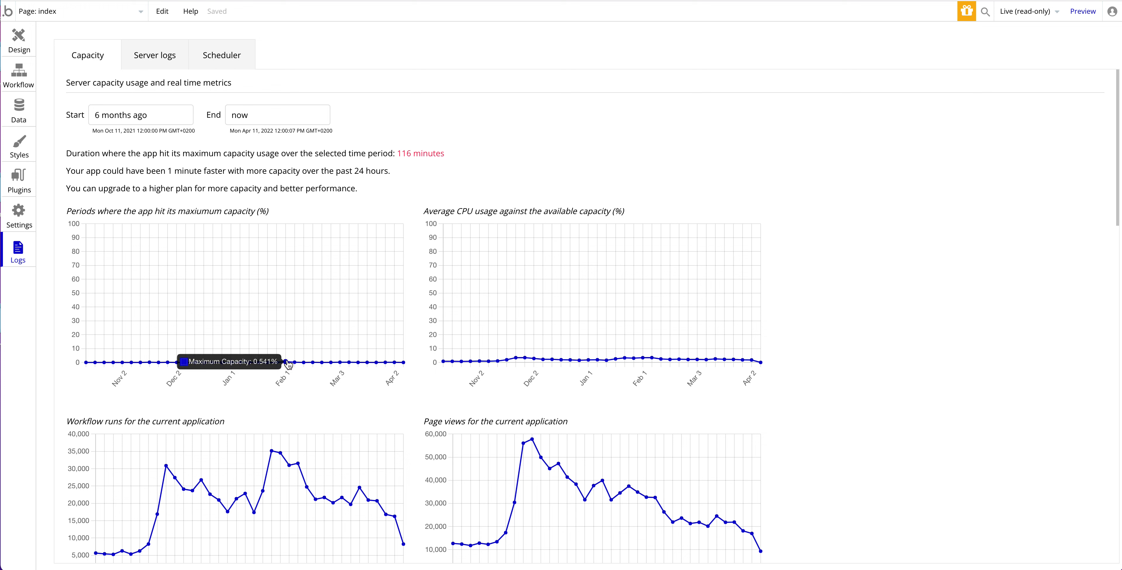
pyautogui.moveTo(112, 256)
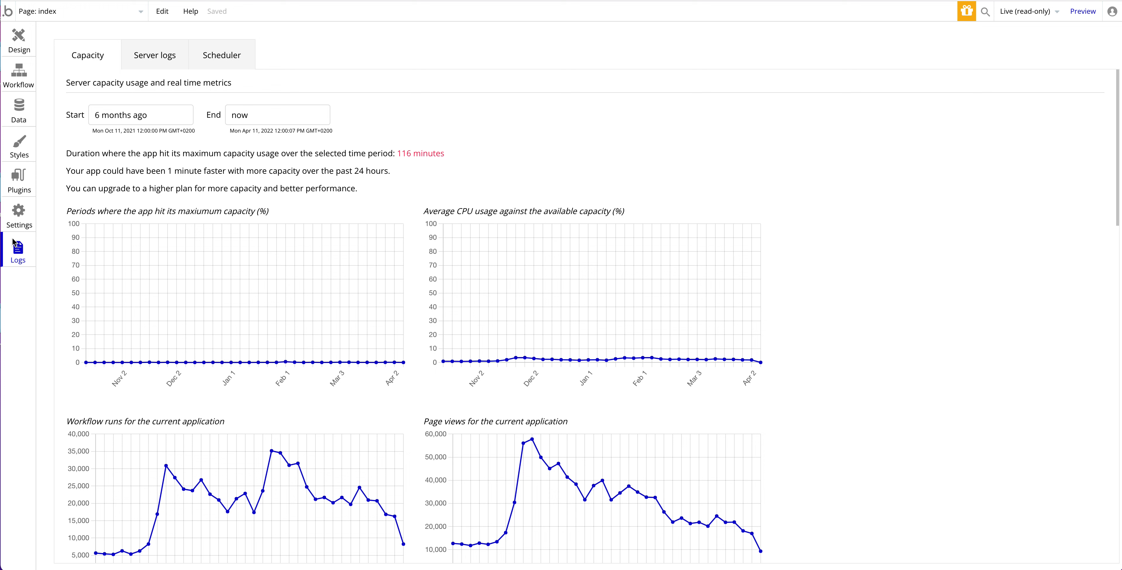
pyautogui.moveTo(562, 218)
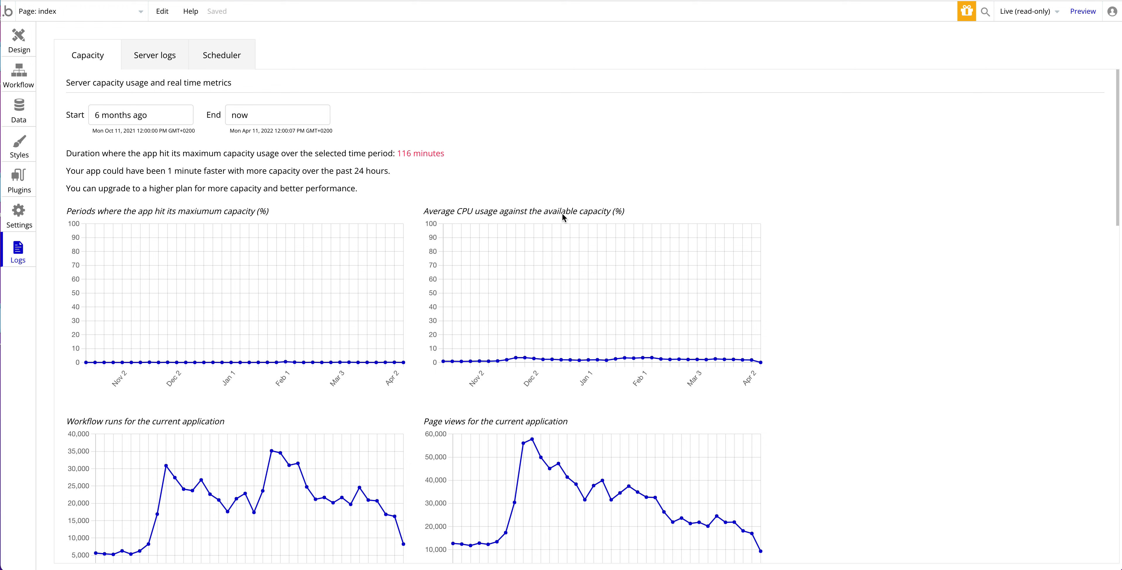
pyautogui.moveTo(511, 361)
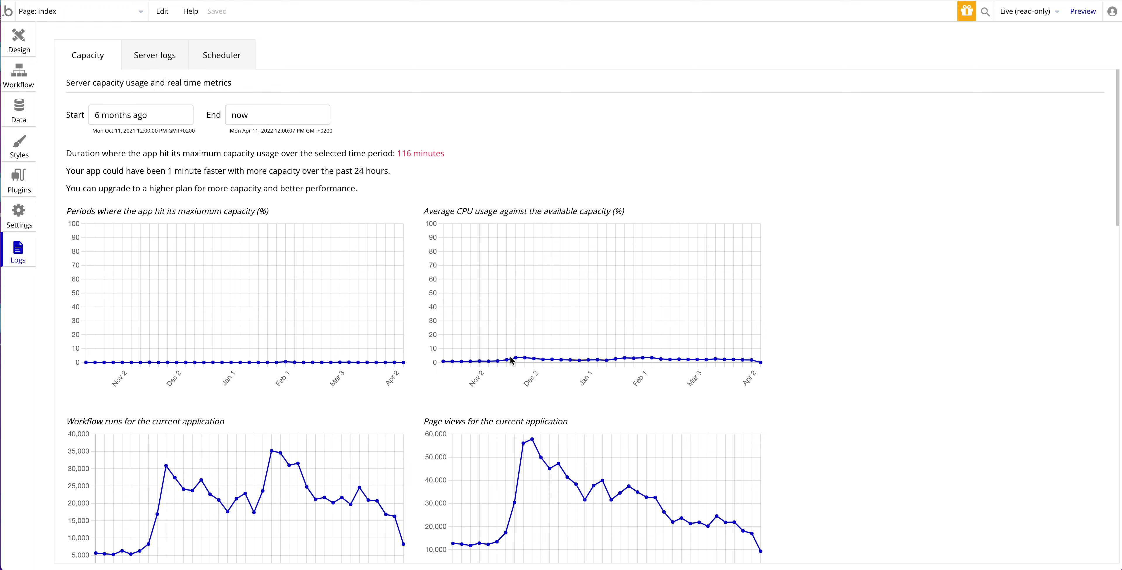
pyautogui.moveTo(598, 363)
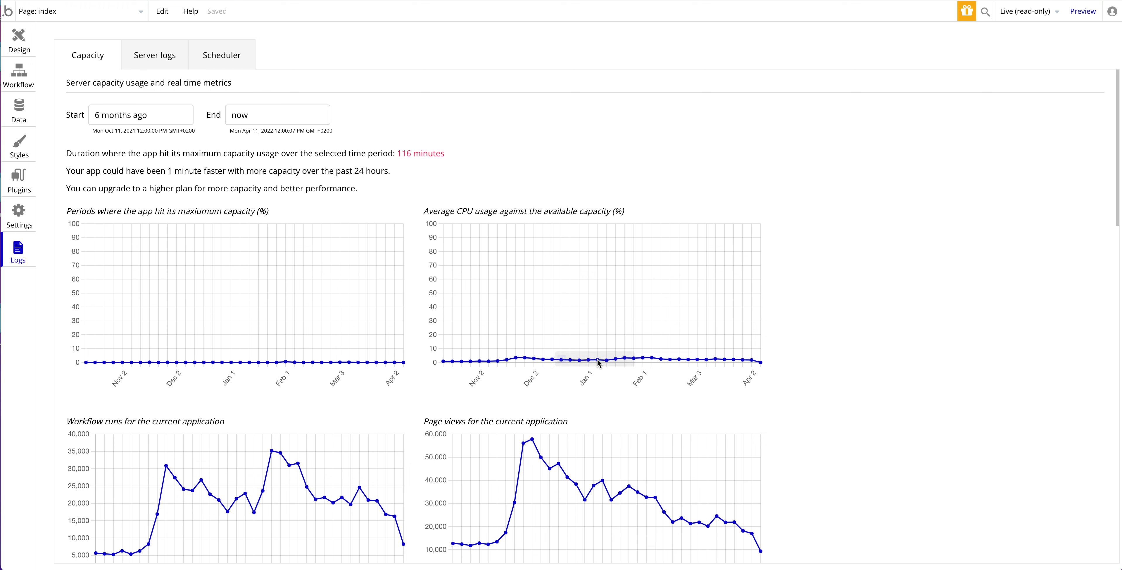
pyautogui.moveTo(458, 227)
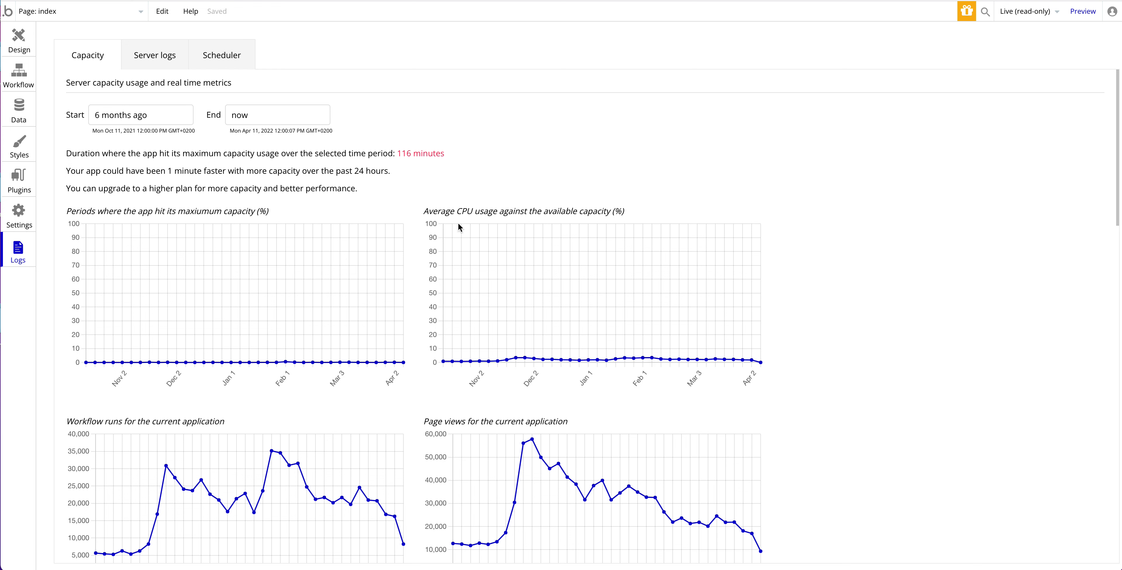
pyautogui.moveTo(149, 173)
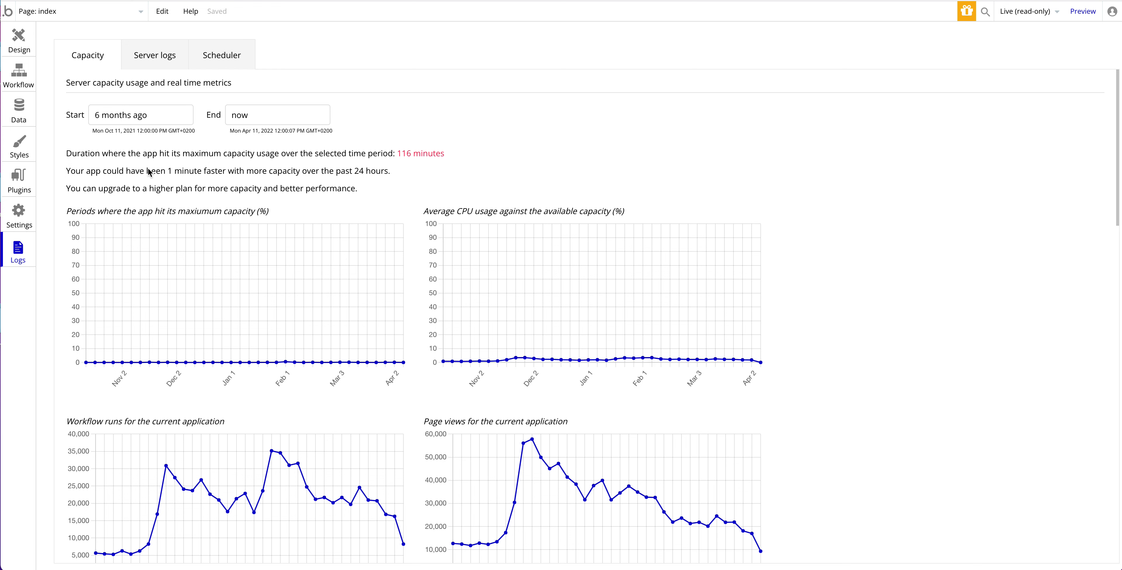
pyautogui.moveTo(367, 160)
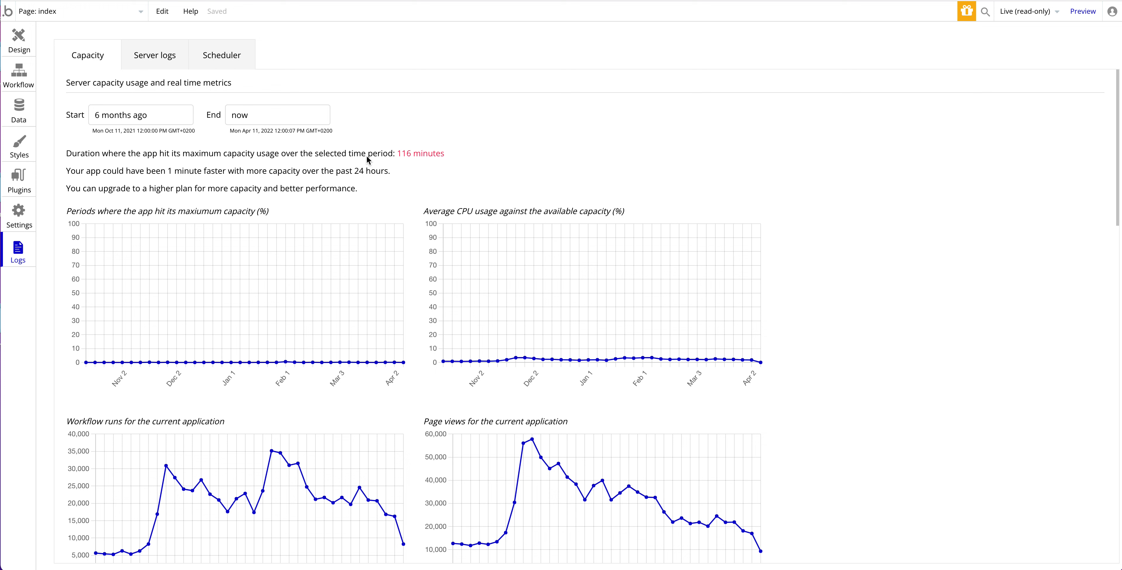
pyautogui.moveTo(415, 163)
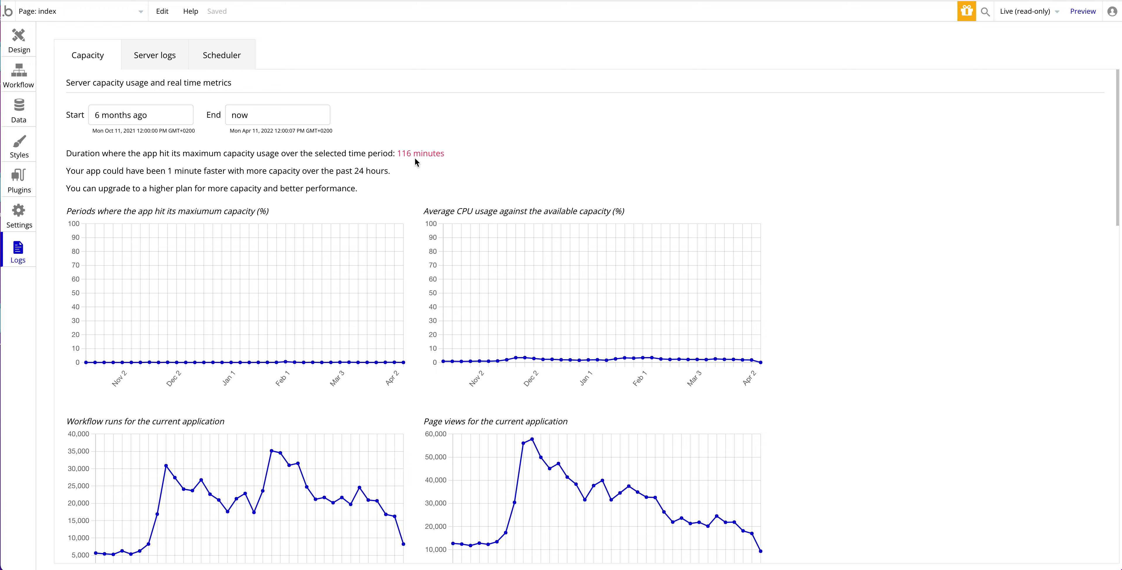
pyautogui.moveTo(485, 167)
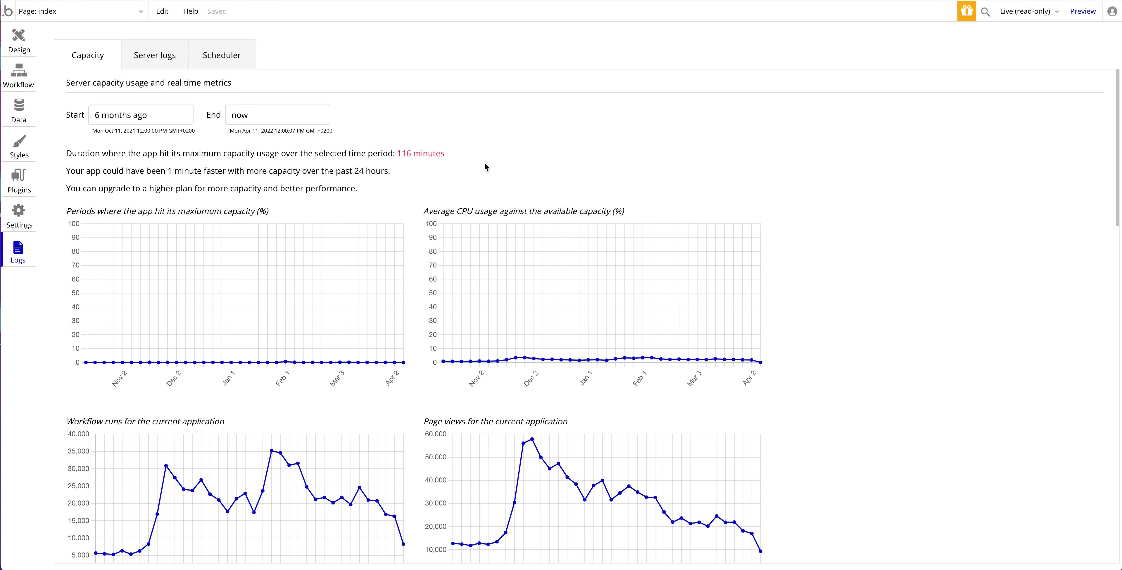
pyautogui.moveTo(608, 151)
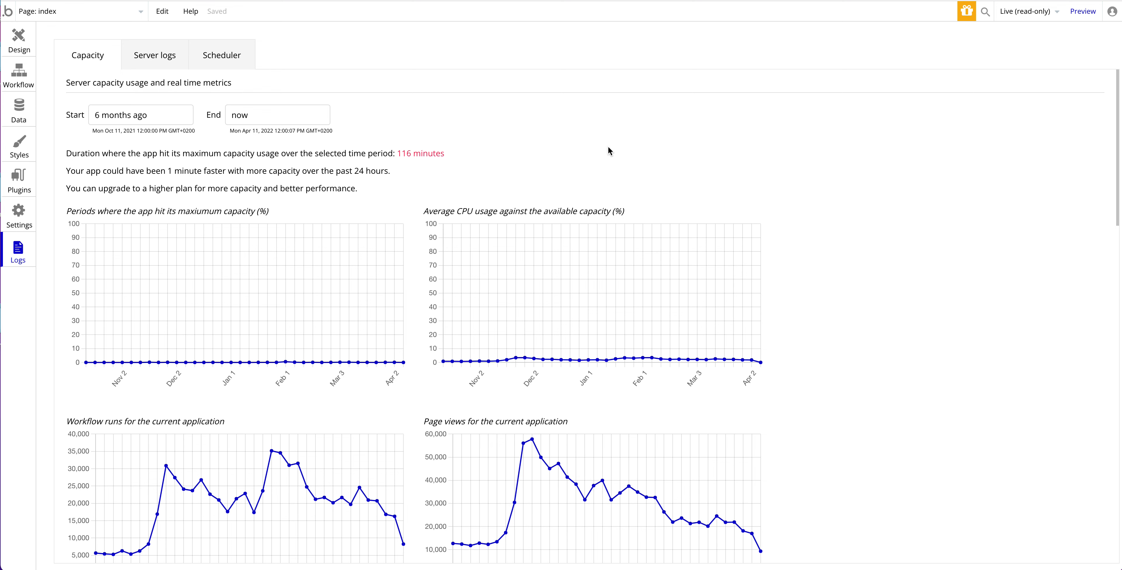
pyautogui.scroll(-3)
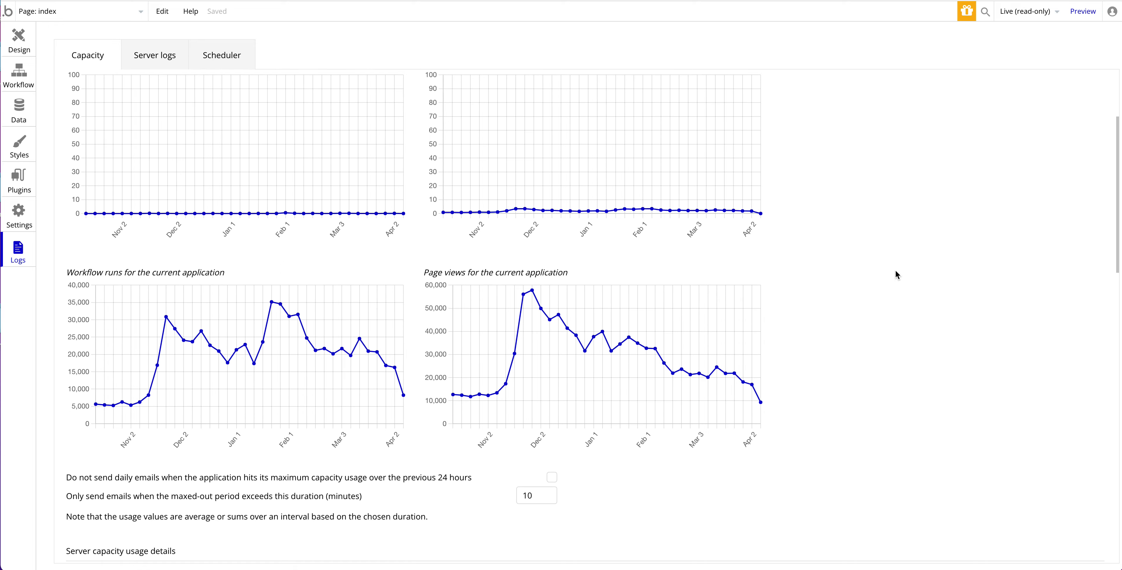
pyautogui.moveTo(829, 338)
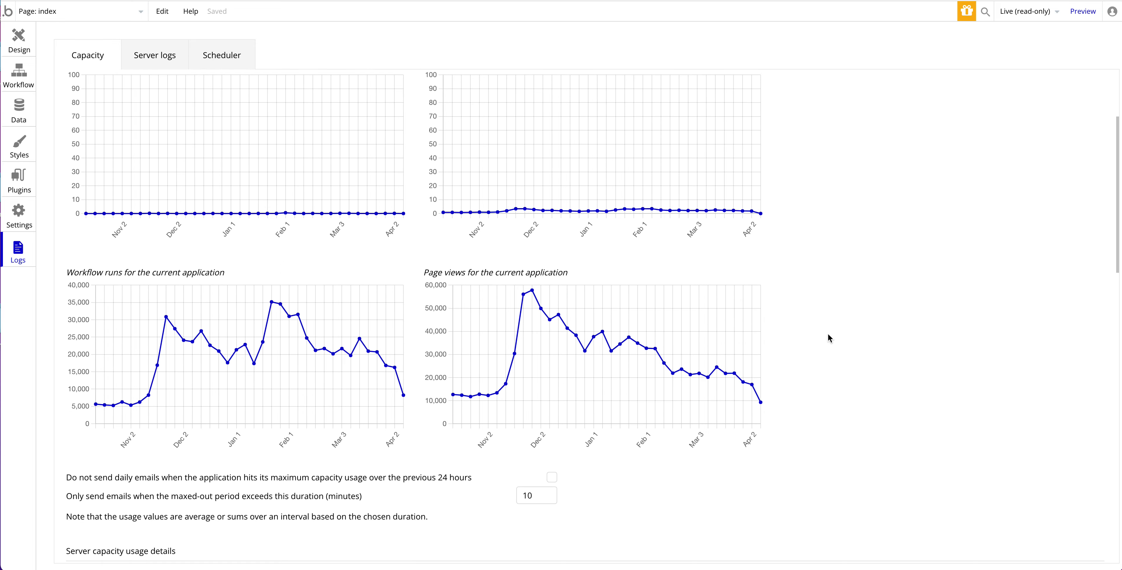
pyautogui.moveTo(512, 358)
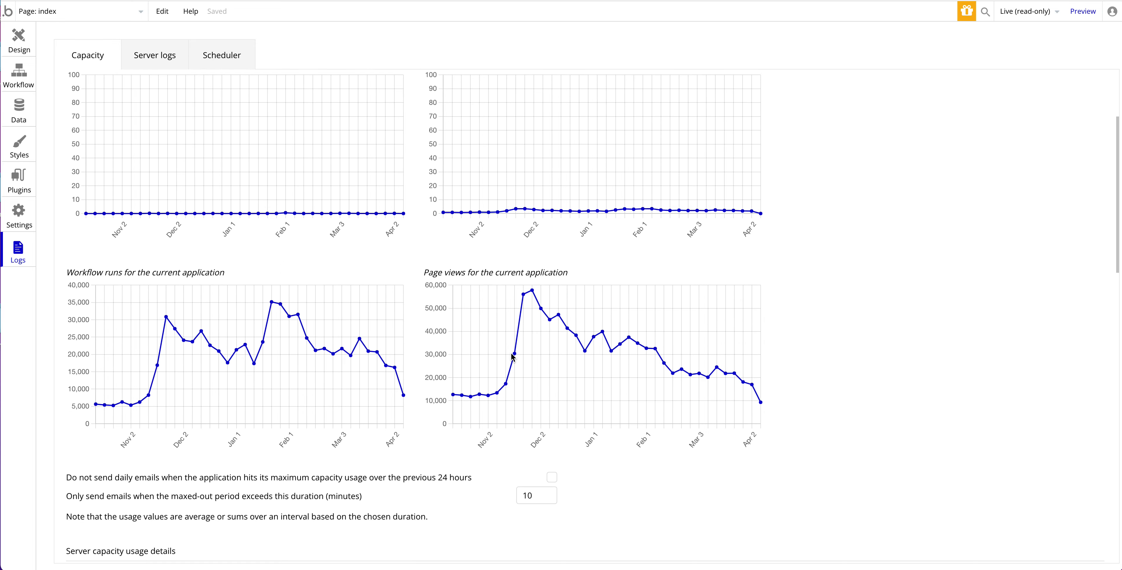
pyautogui.moveTo(527, 297)
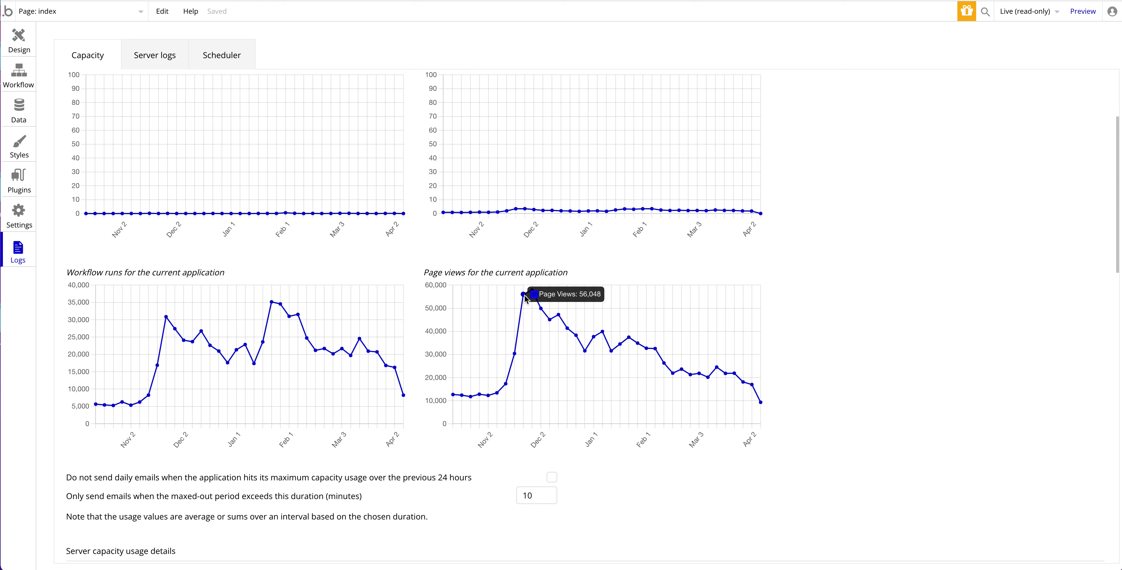
pyautogui.moveTo(533, 292)
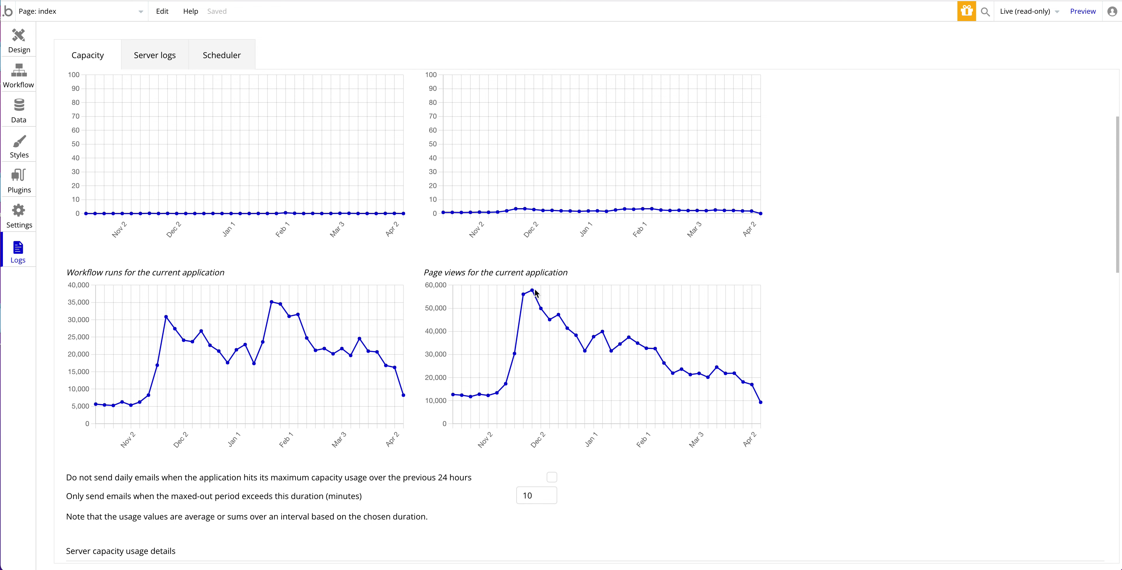
pyautogui.moveTo(667, 348)
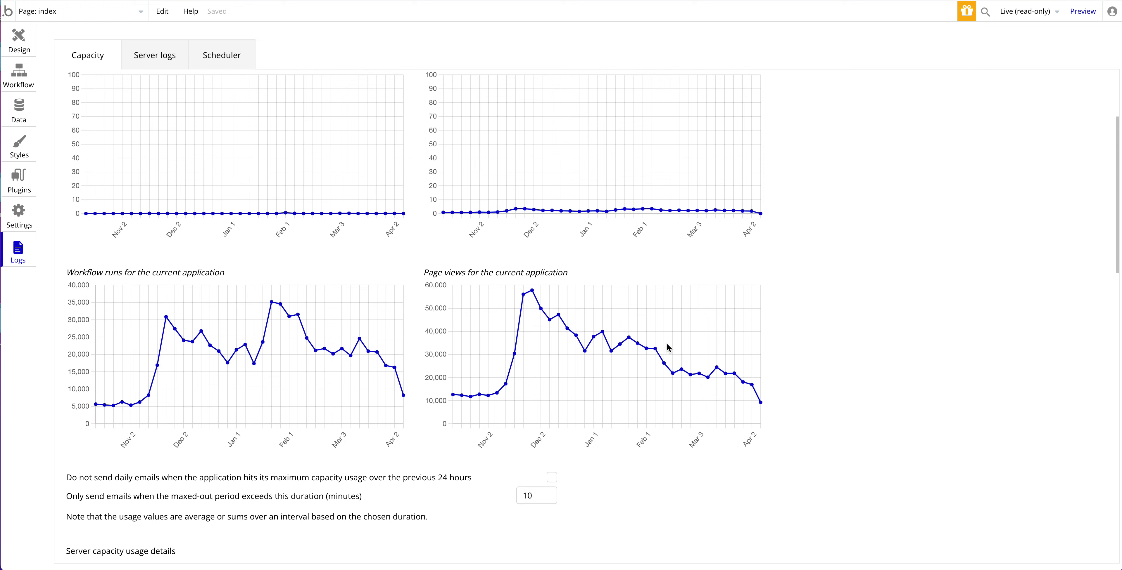
pyautogui.moveTo(607, 332)
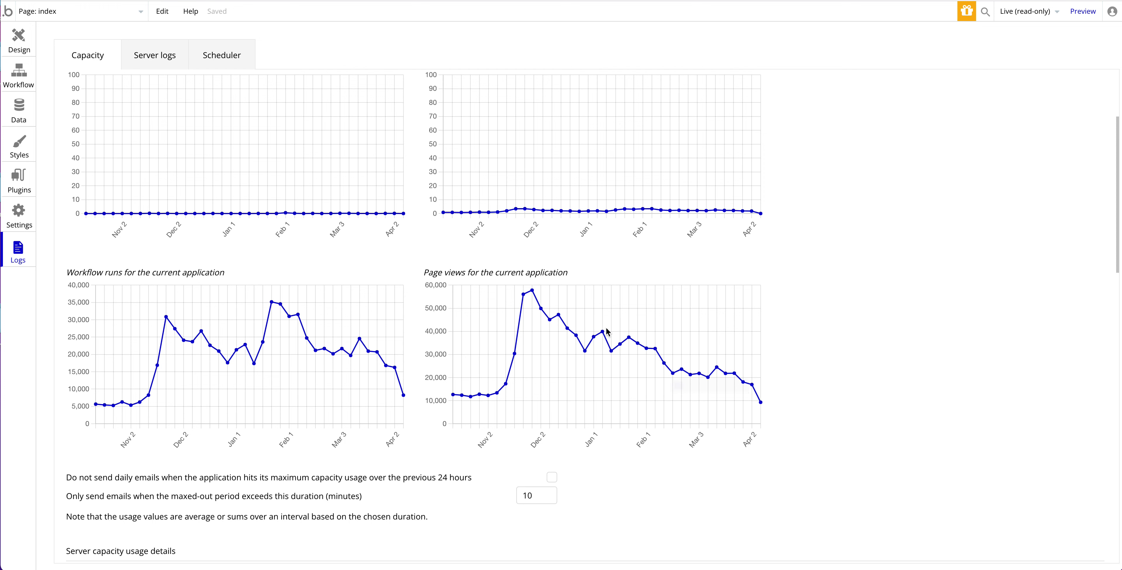
pyautogui.moveTo(655, 350)
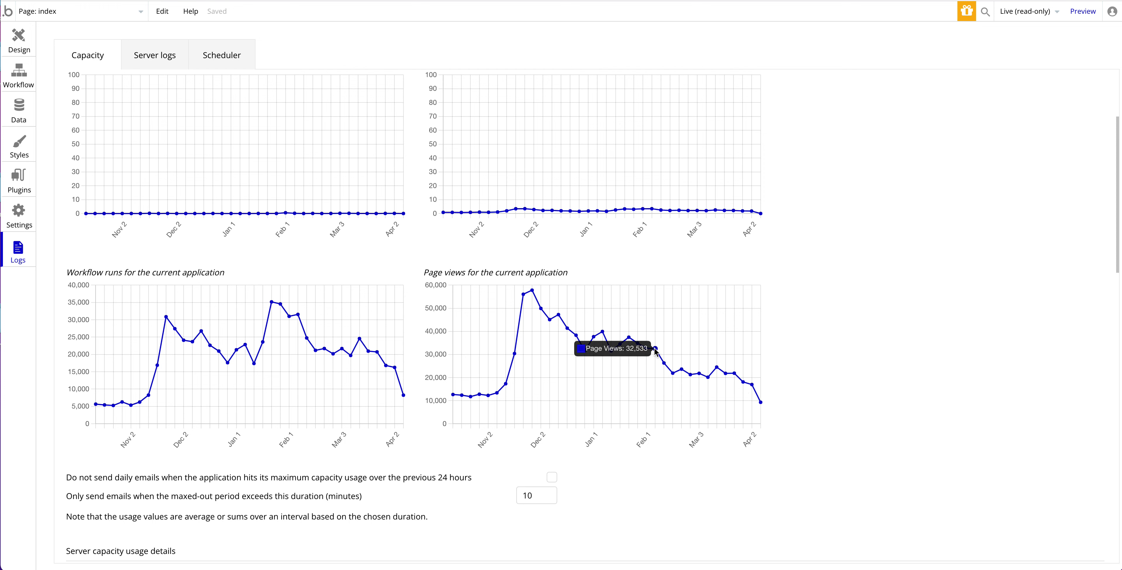
pyautogui.scroll(-3)
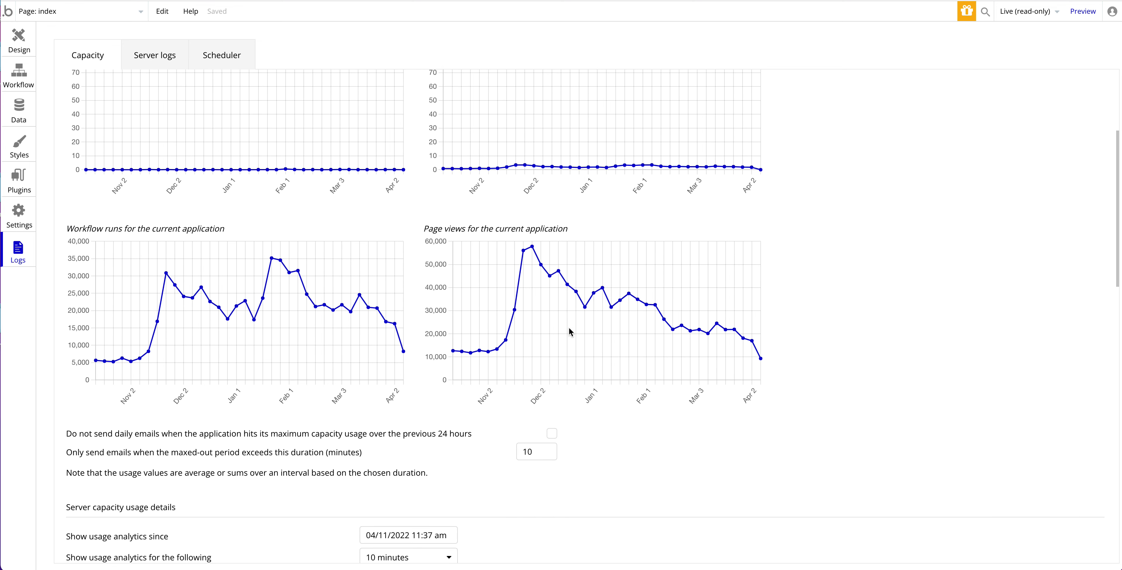
pyautogui.moveTo(538, 252)
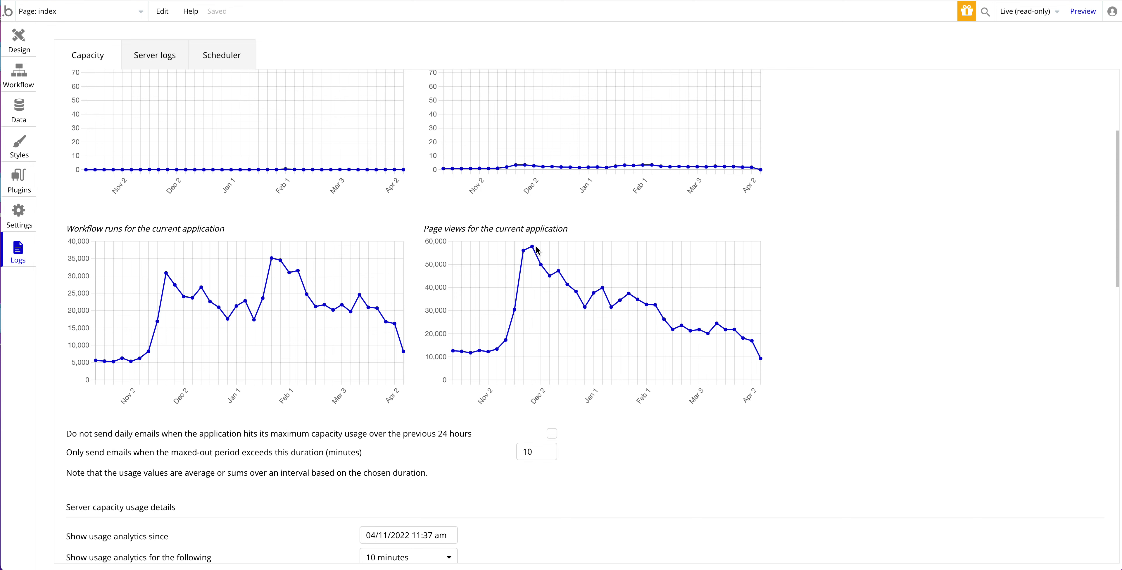
pyautogui.scroll(-3)
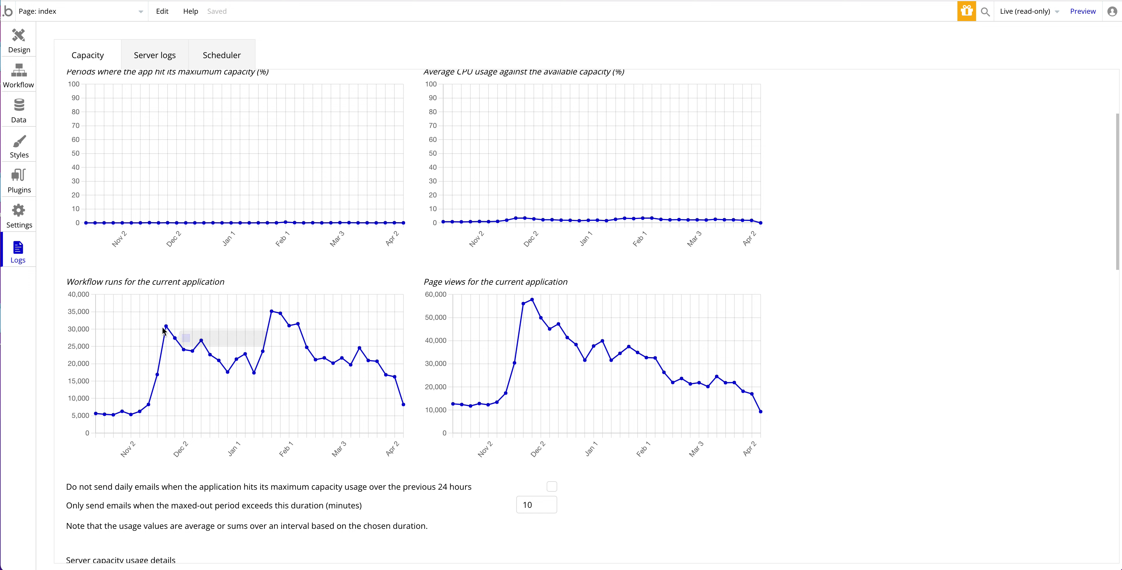
pyautogui.moveTo(270, 316)
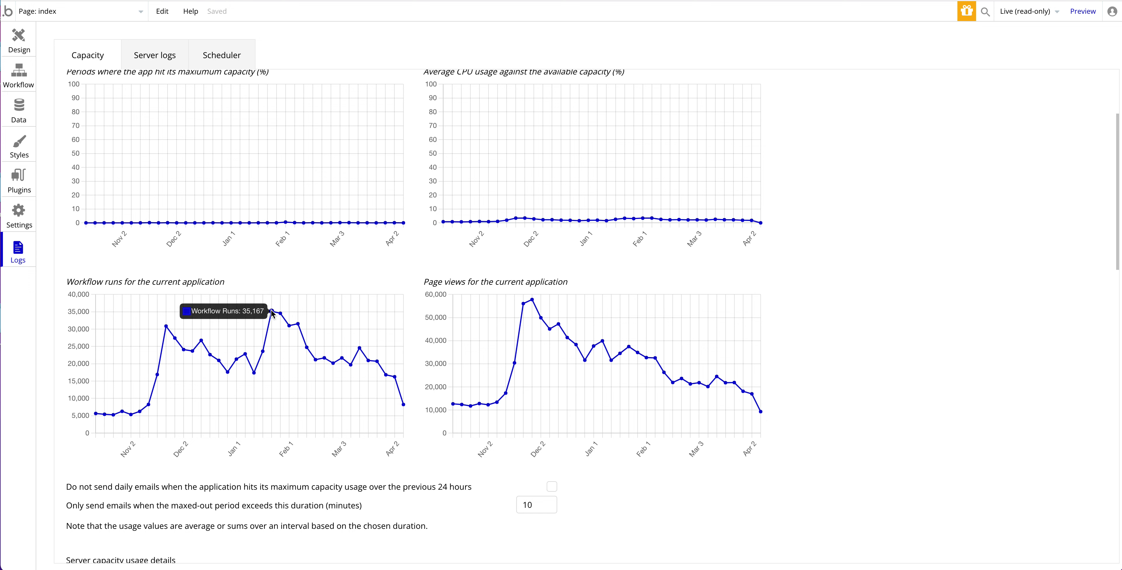
pyautogui.moveTo(275, 315)
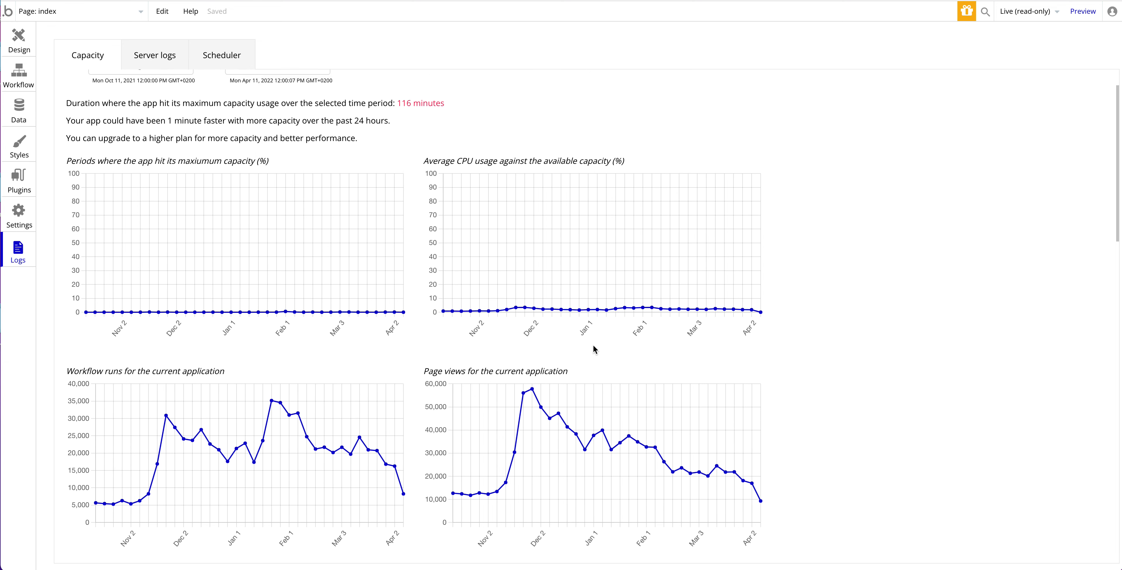
pyautogui.scroll(3)
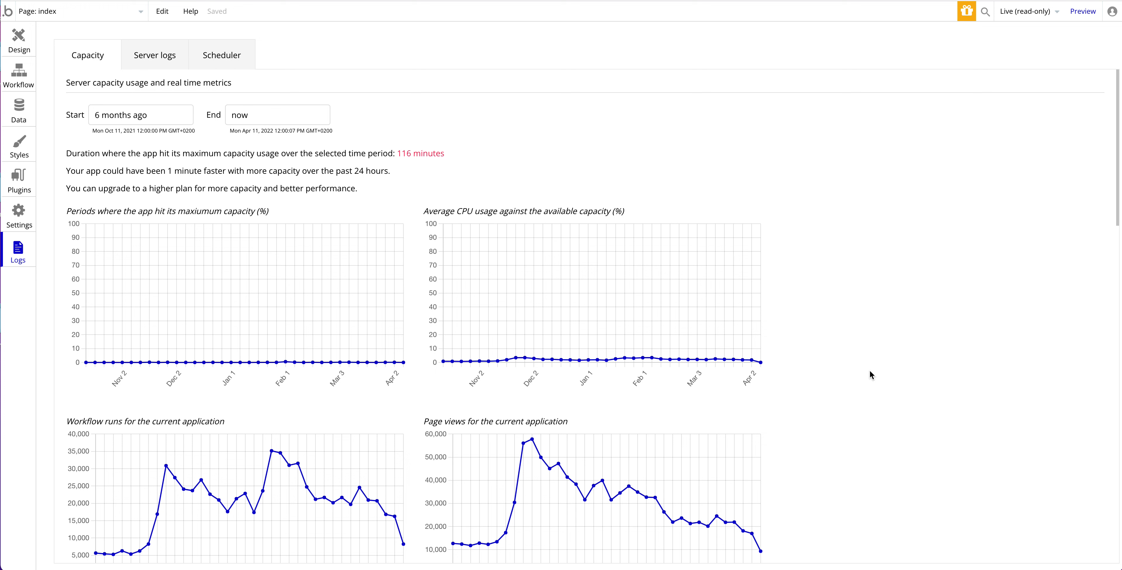
pyautogui.moveTo(722, 401)
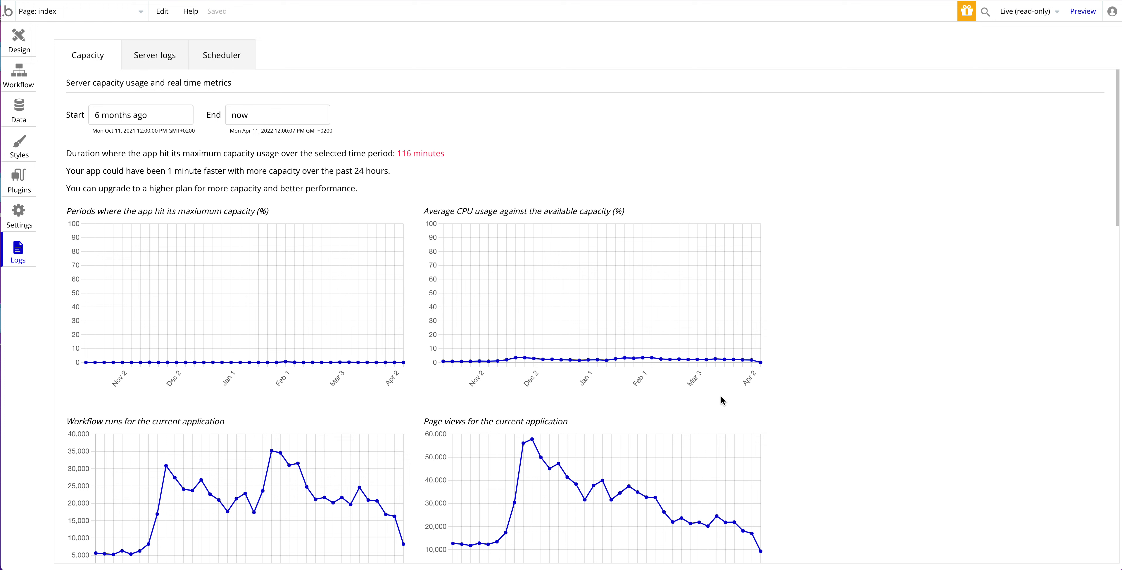
pyautogui.moveTo(531, 443)
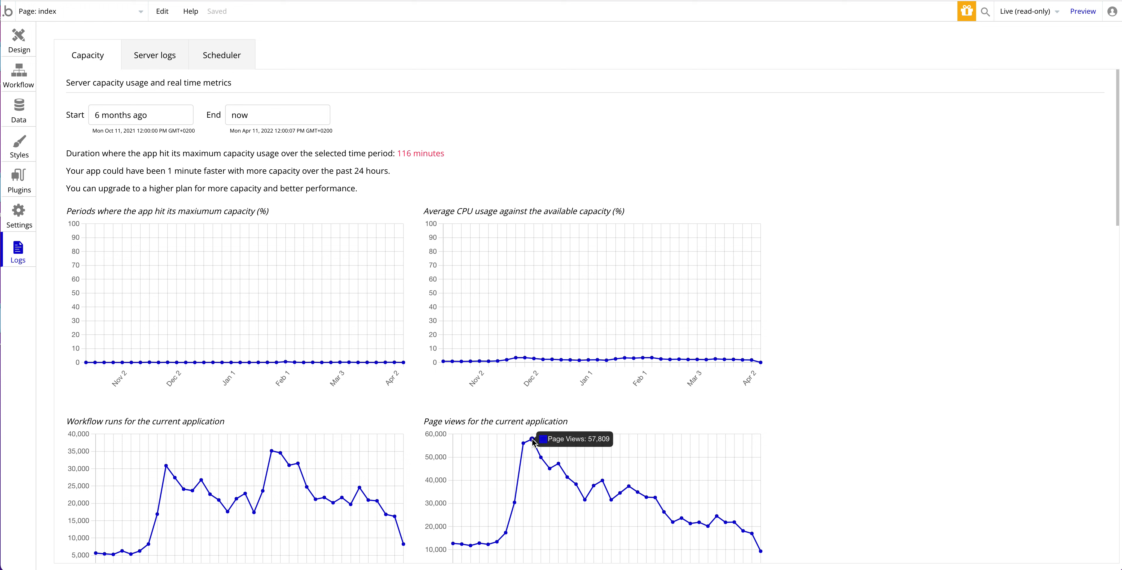